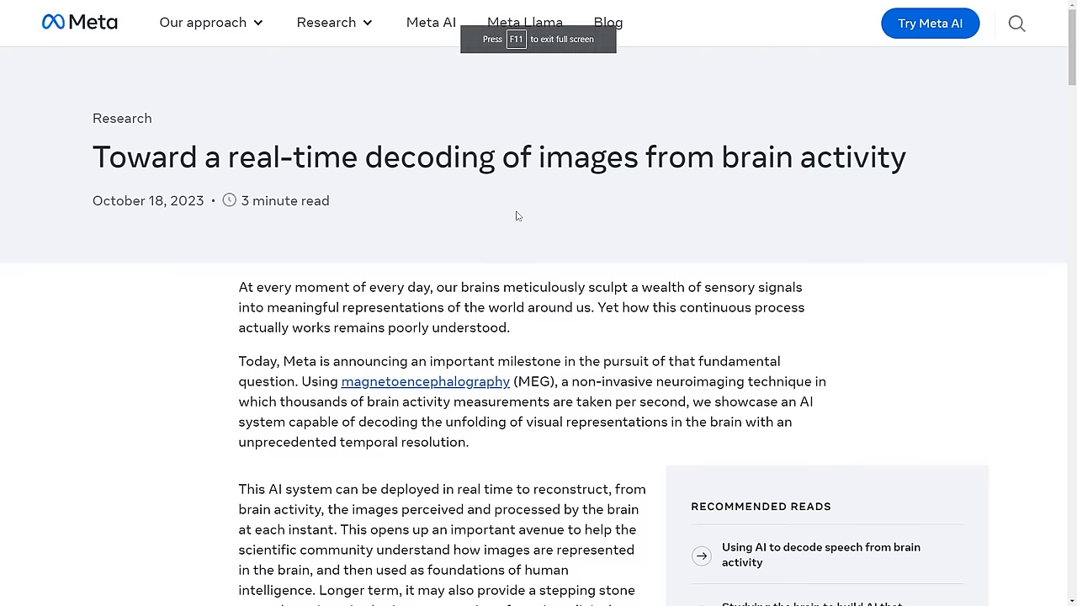
pyautogui.moveTo(261, 183)
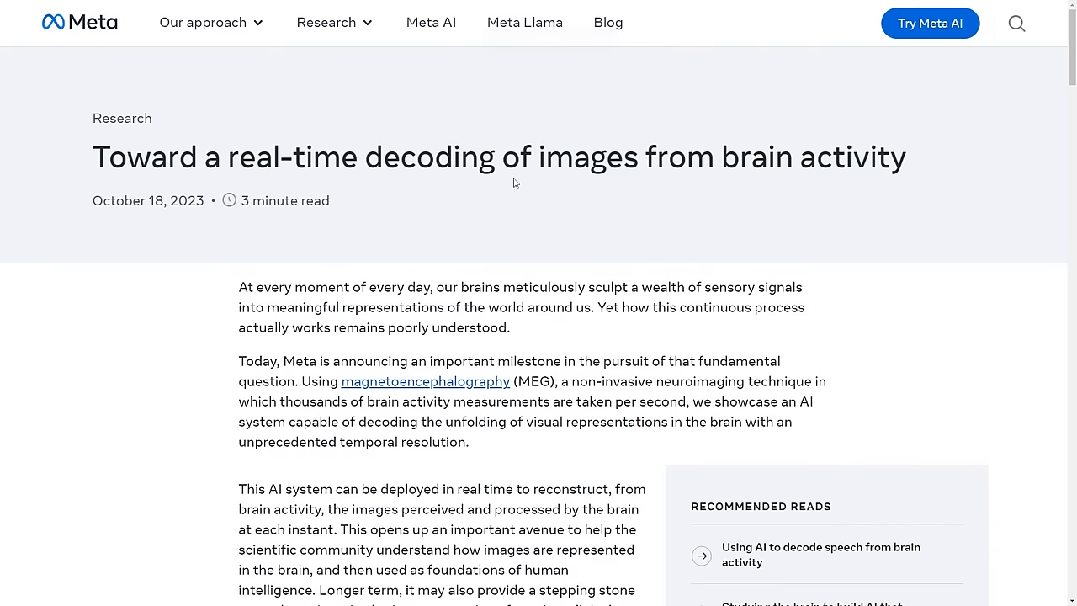
# Scroll down through the X post's replies.
pyautogui.scroll(-3)
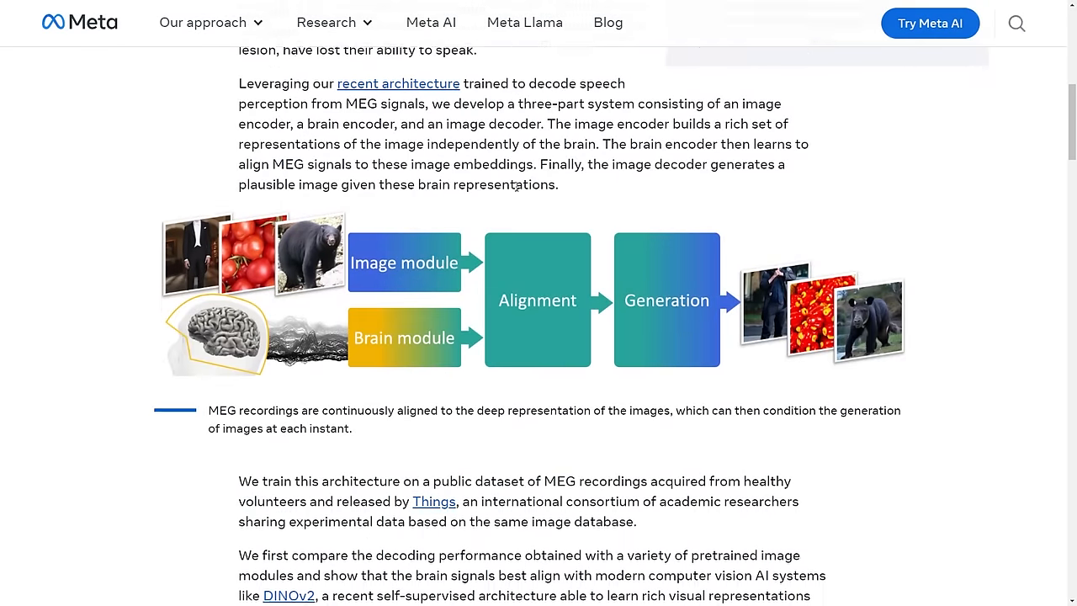
pyautogui.scroll(-3)
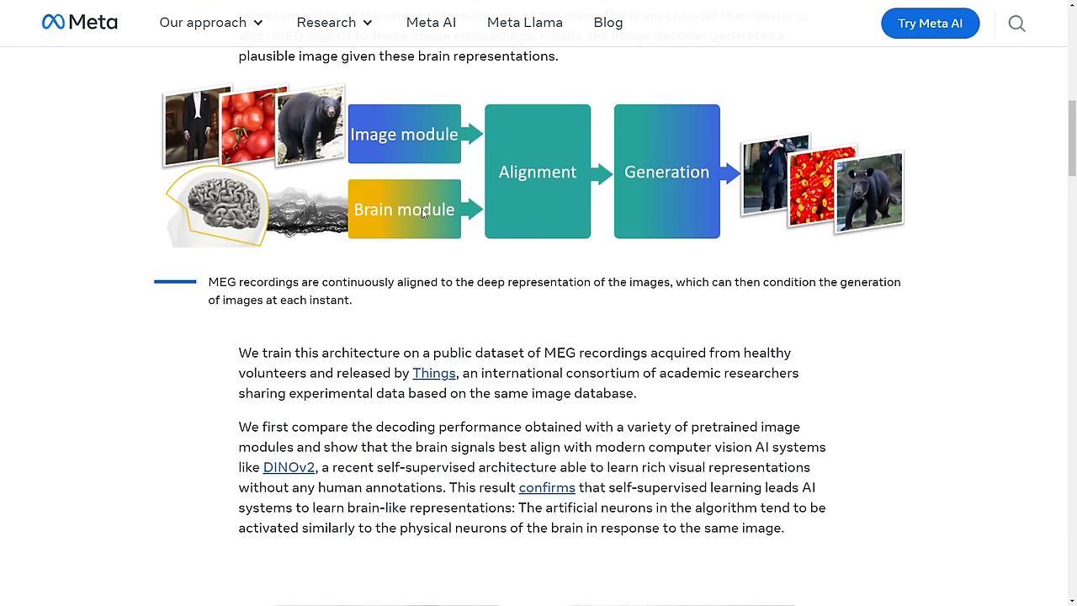
pyautogui.scroll(-3)
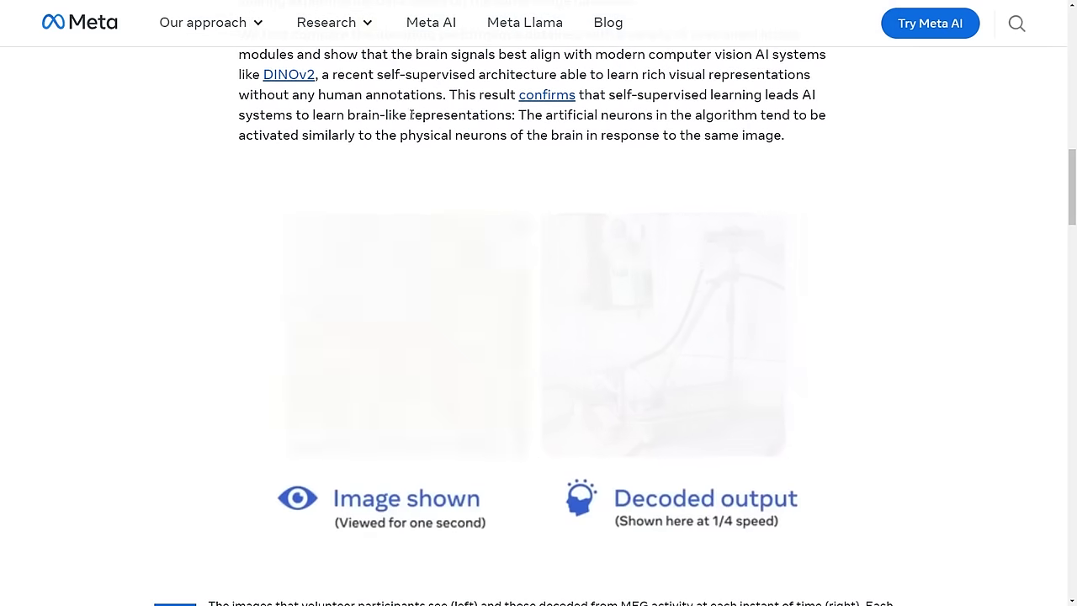
pyautogui.scroll(-3)
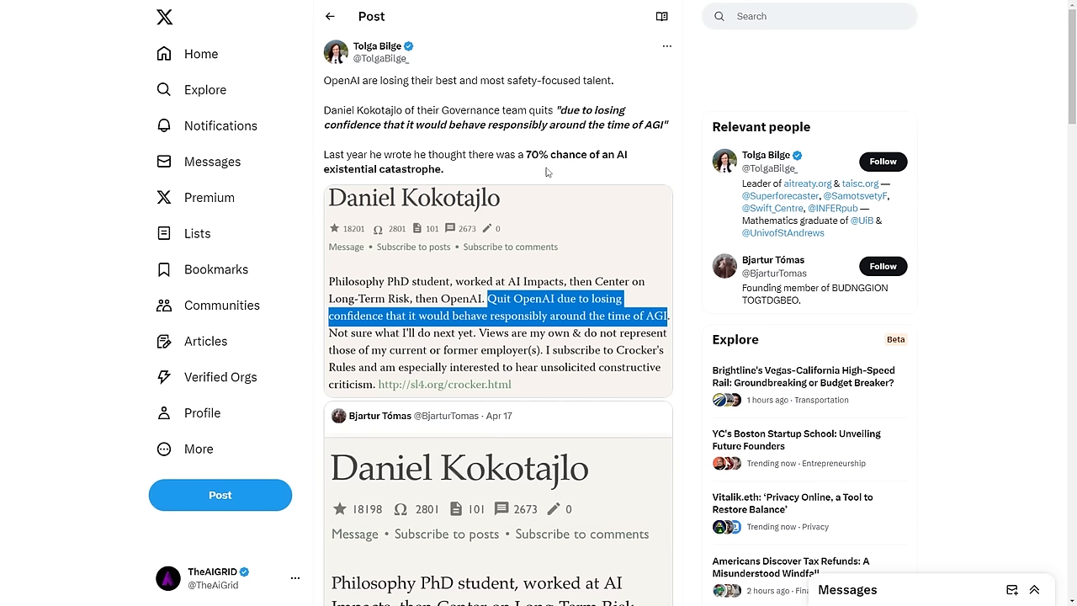
pyautogui.moveTo(550, 169)
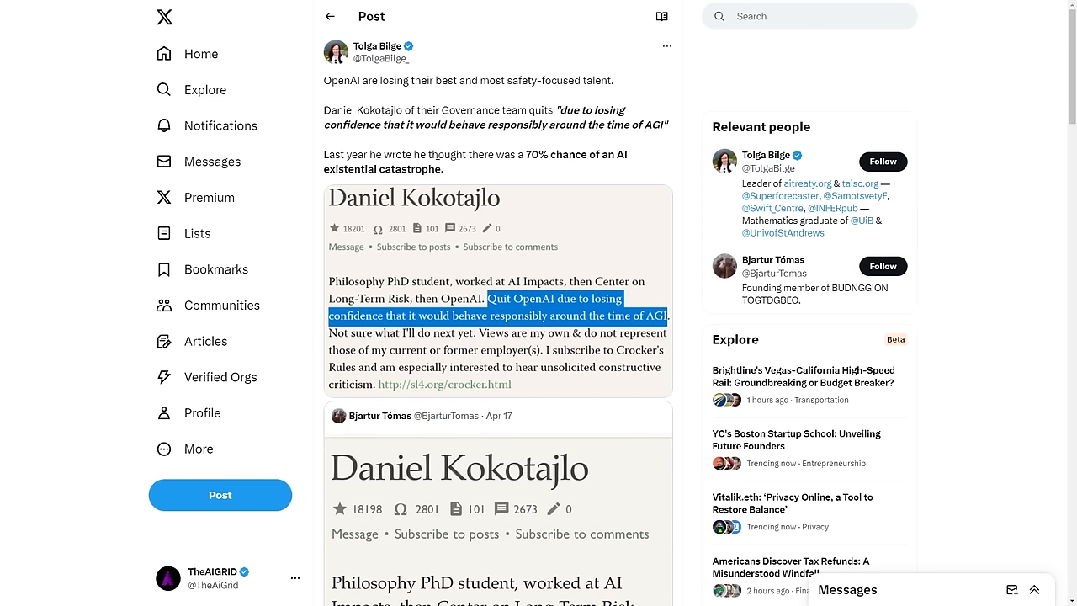
pyautogui.moveTo(437, 156)
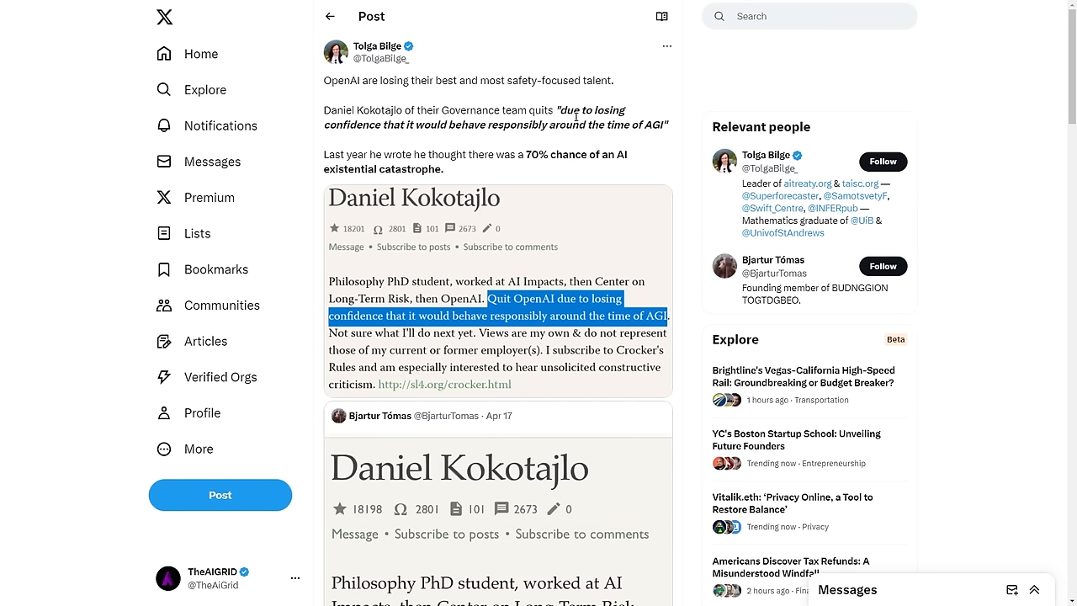
pyautogui.moveTo(529, 136)
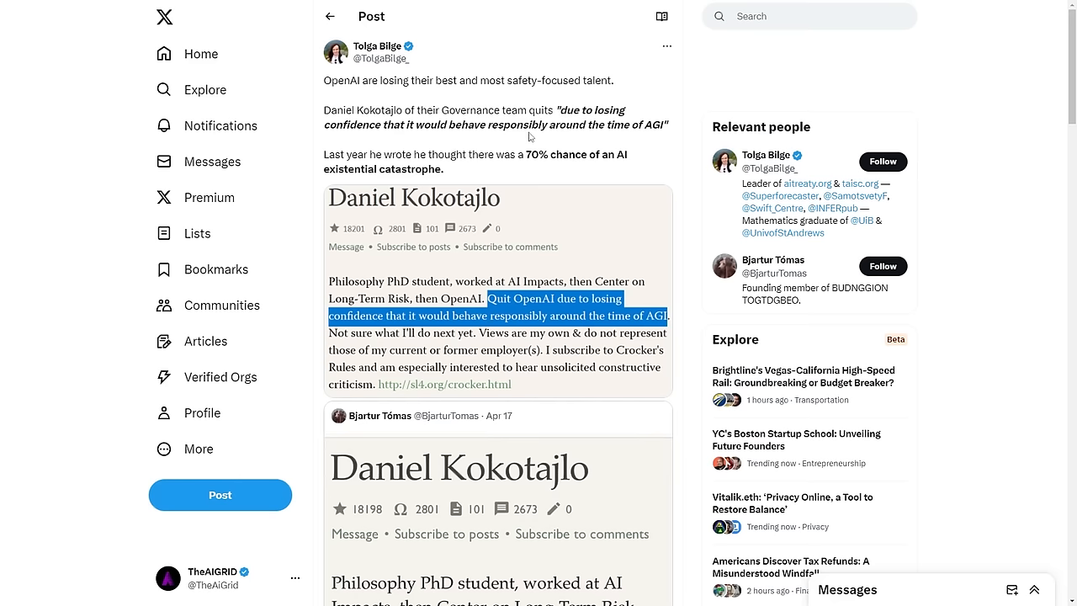
pyautogui.moveTo(461, 217)
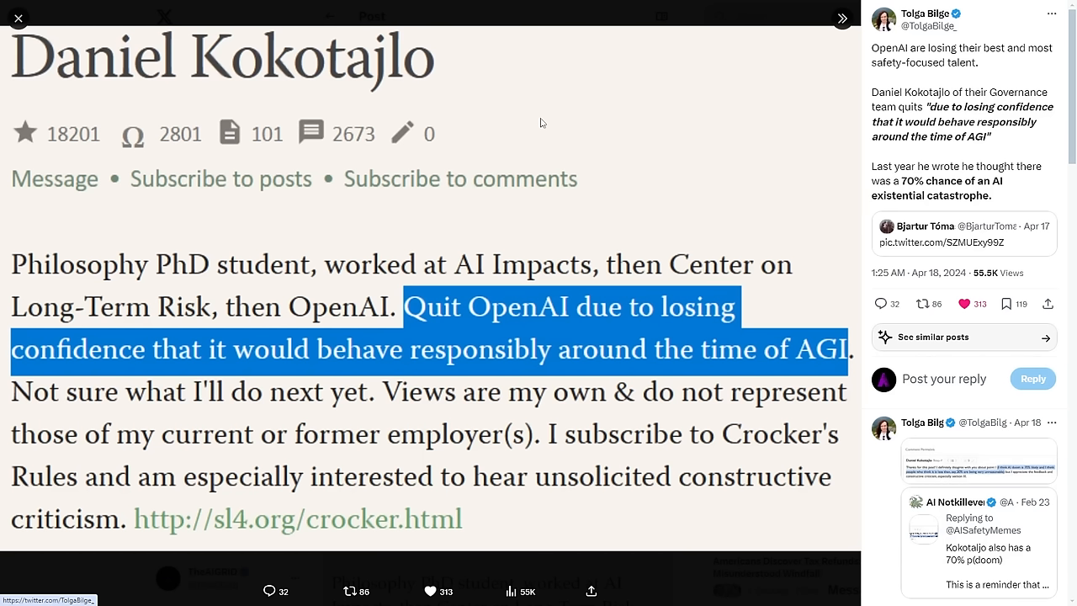
pyautogui.moveTo(544, 107)
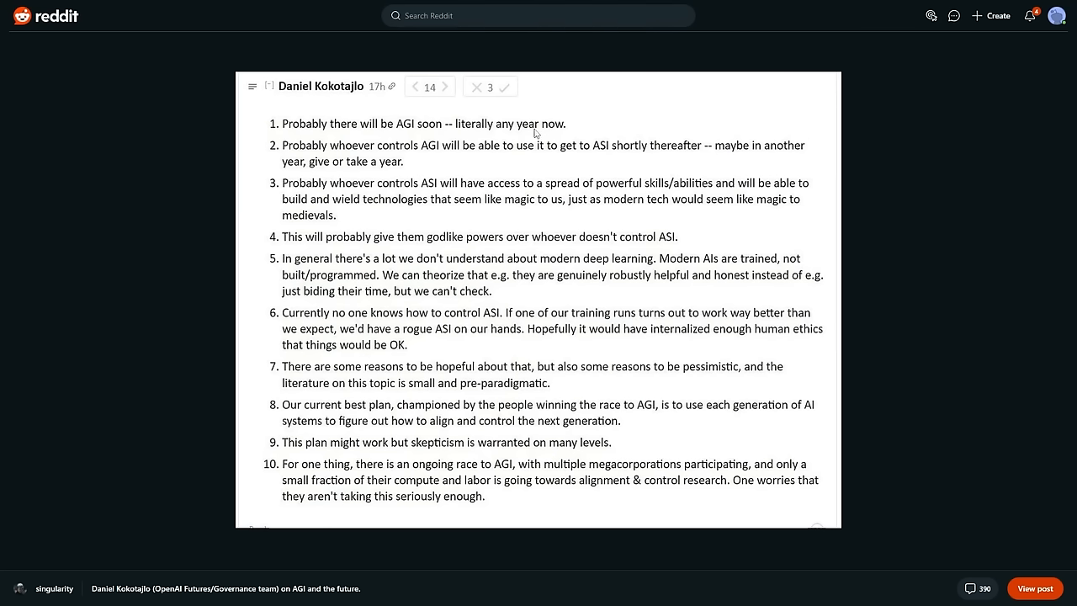
pyautogui.moveTo(652, 169)
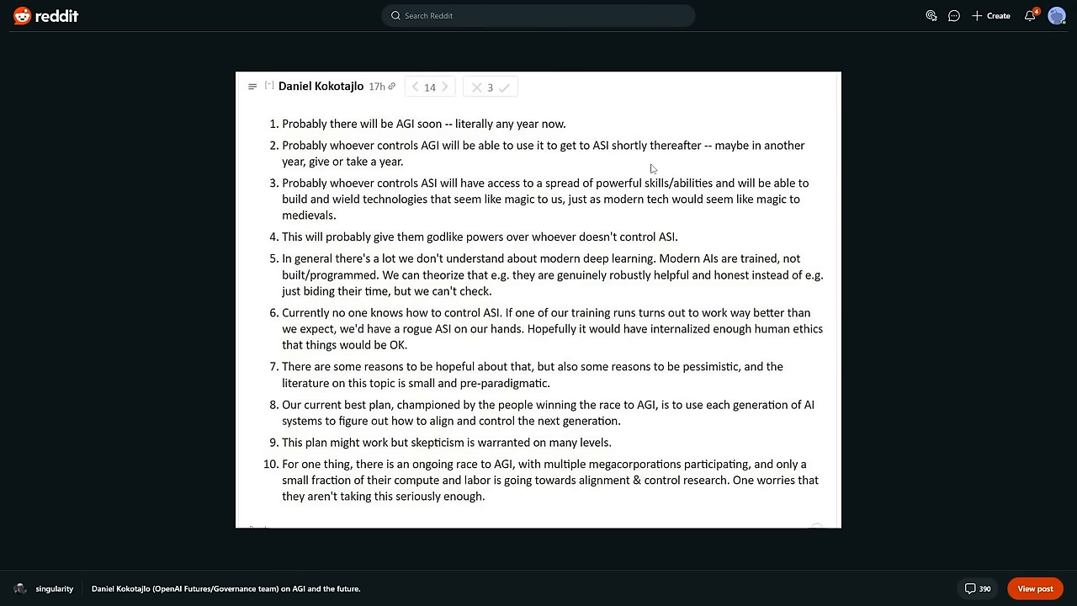
pyautogui.moveTo(524, 153)
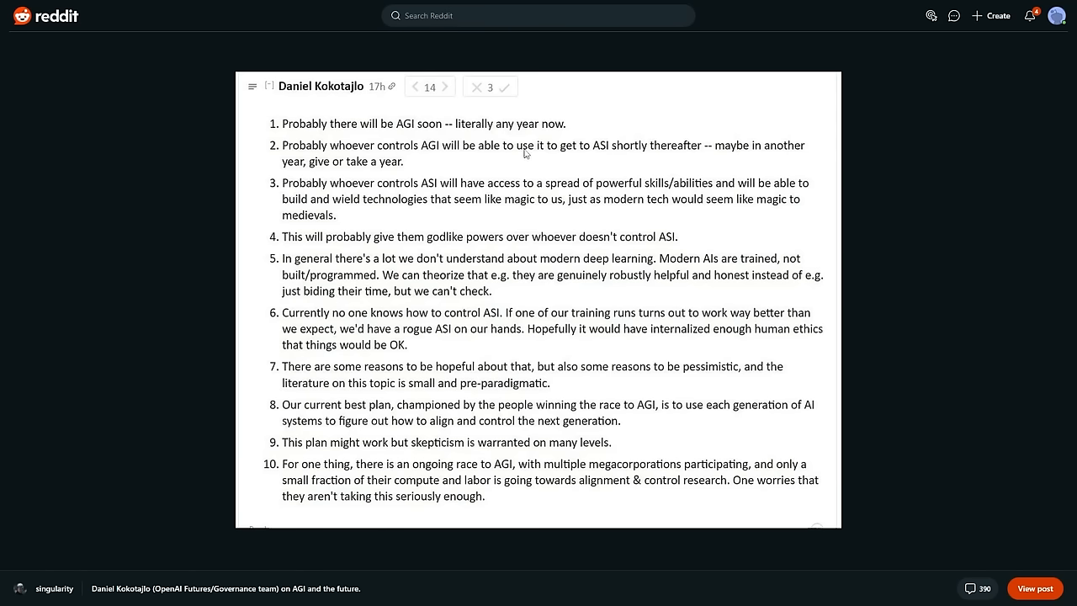
pyautogui.press('F11')
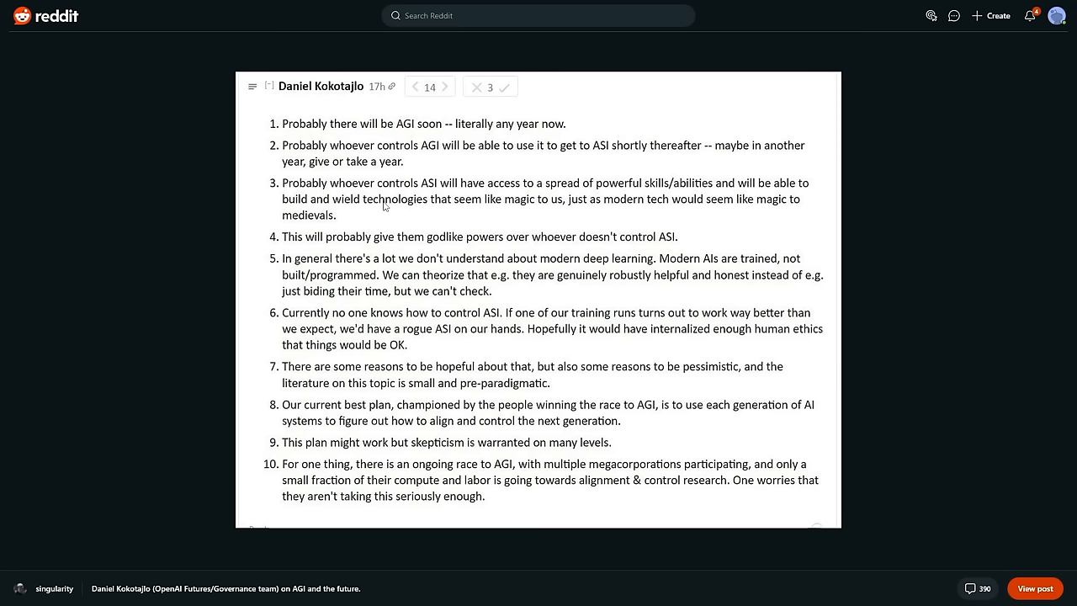
pyautogui.moveTo(375, 187)
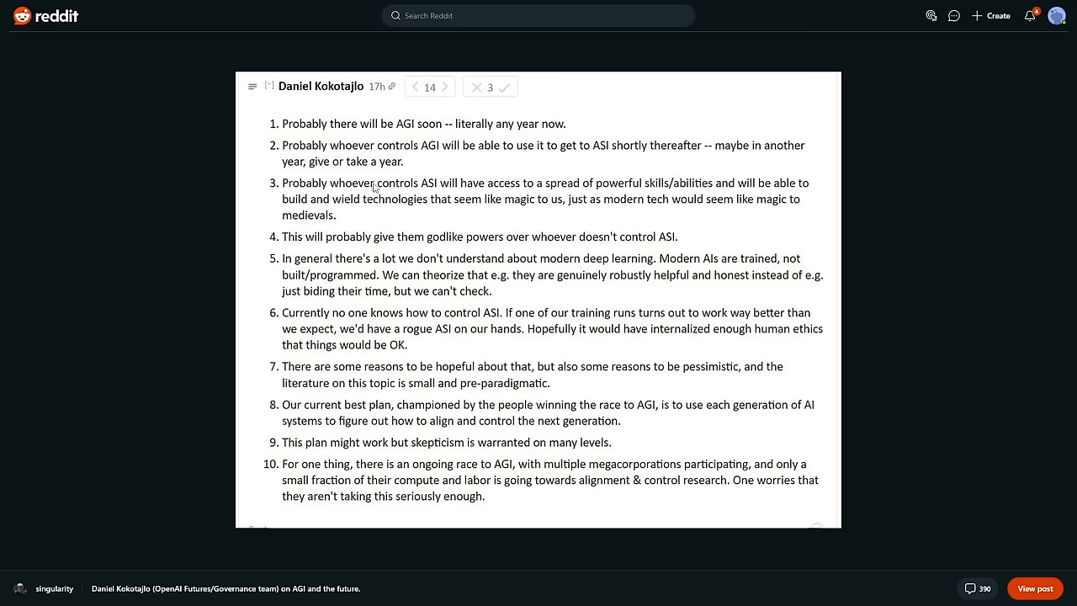
pyautogui.moveTo(339, 197)
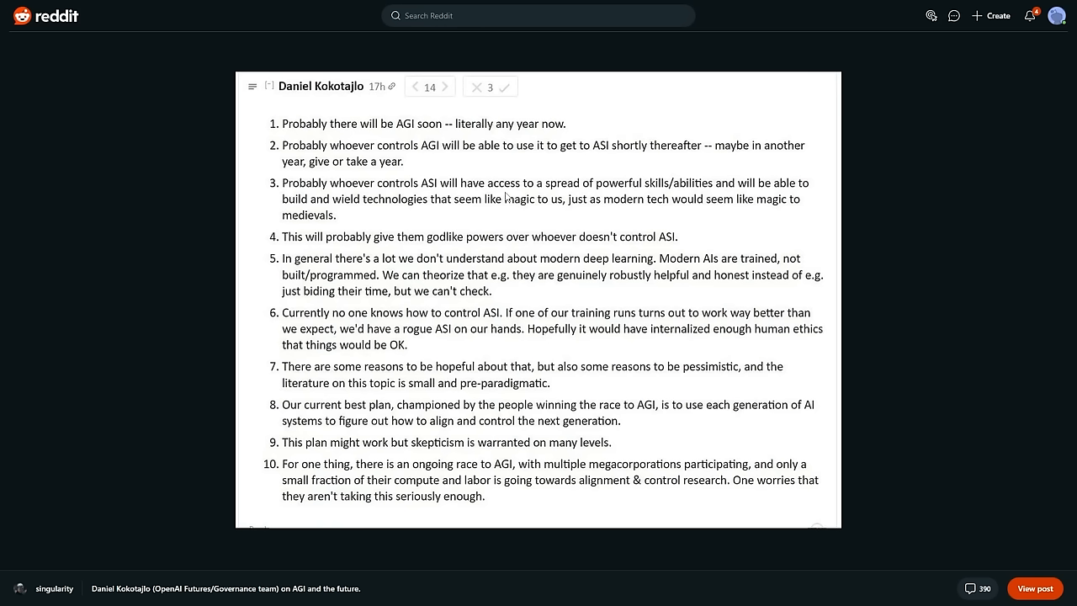
pyautogui.moveTo(667, 194)
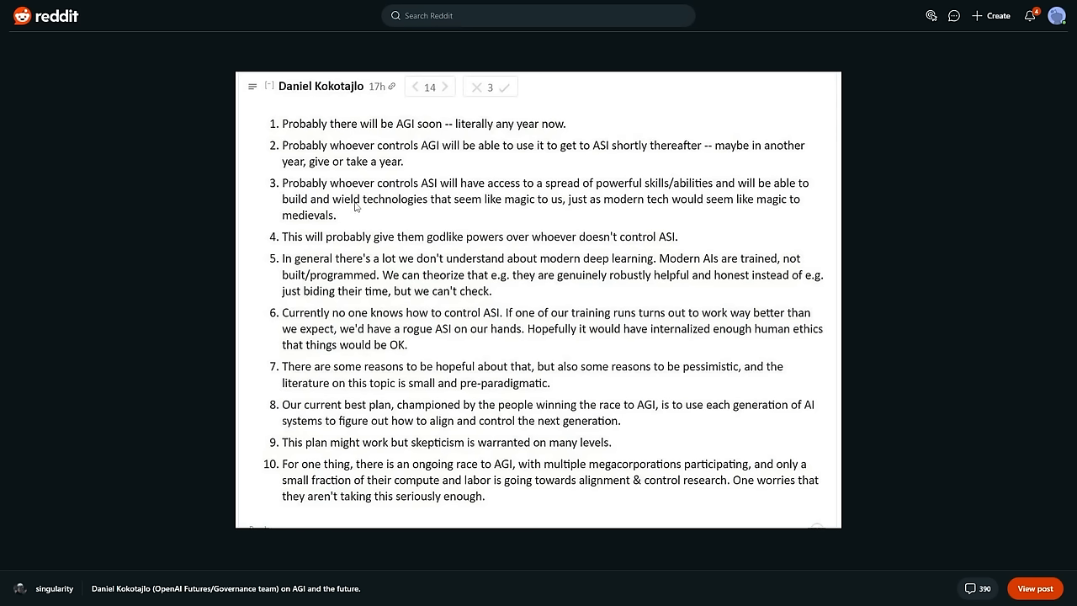
pyautogui.moveTo(528, 213)
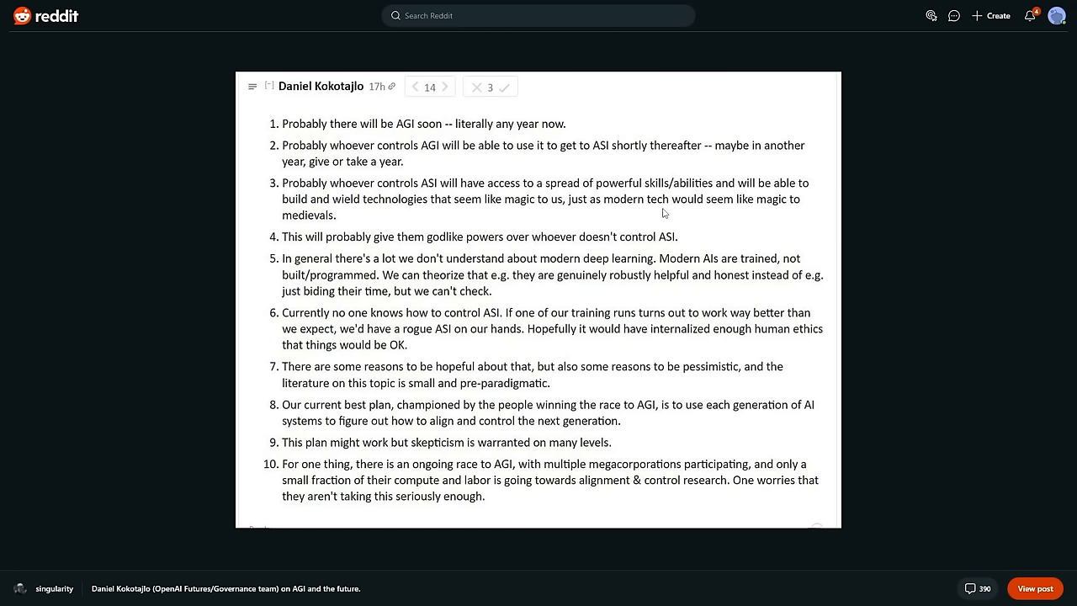
pyautogui.moveTo(383, 245)
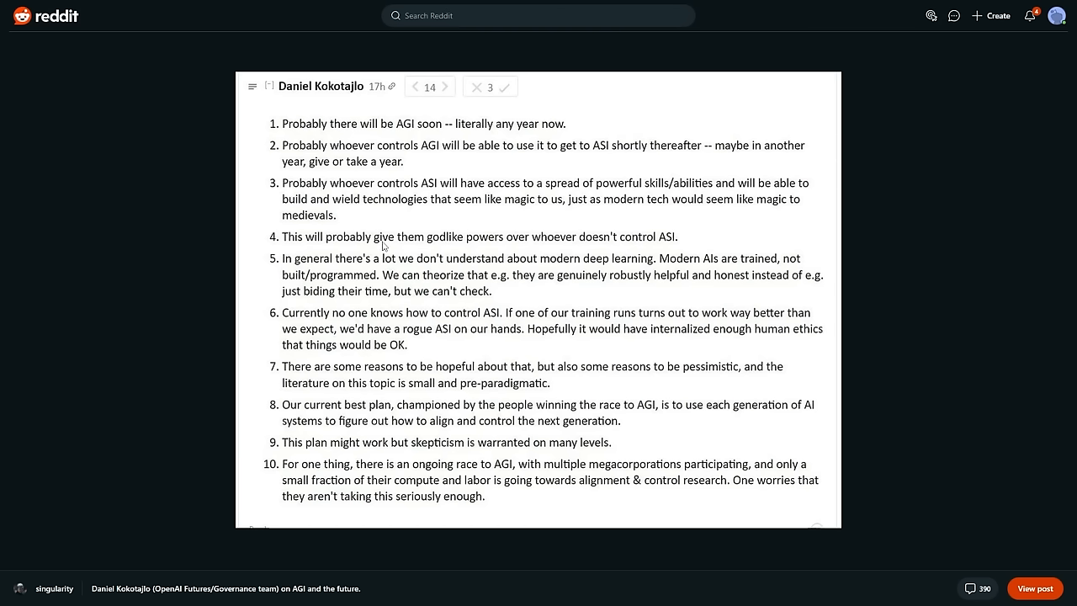
pyautogui.moveTo(564, 251)
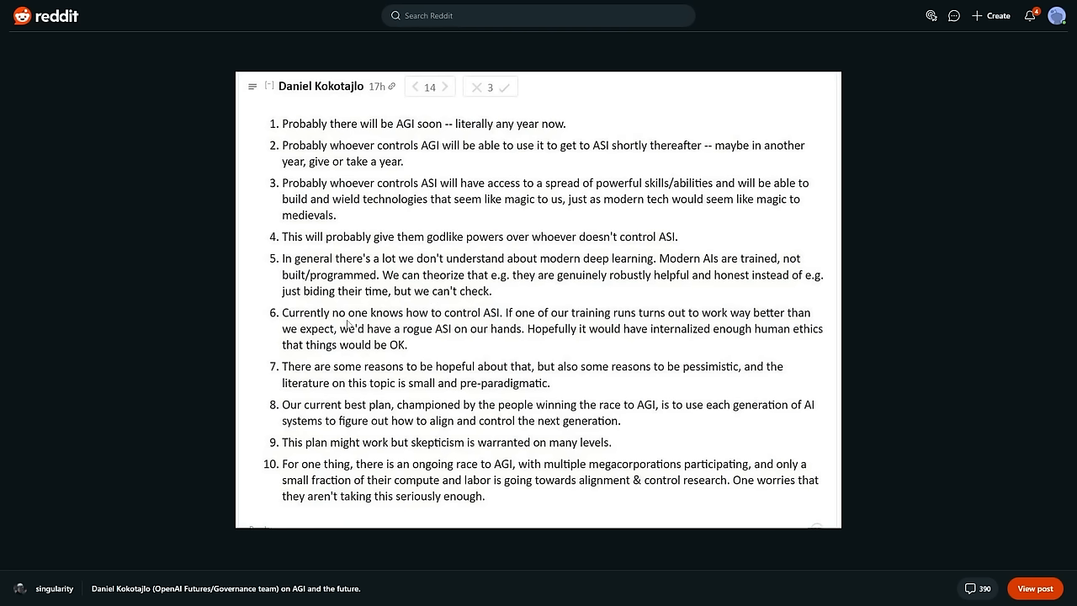
pyautogui.moveTo(562, 325)
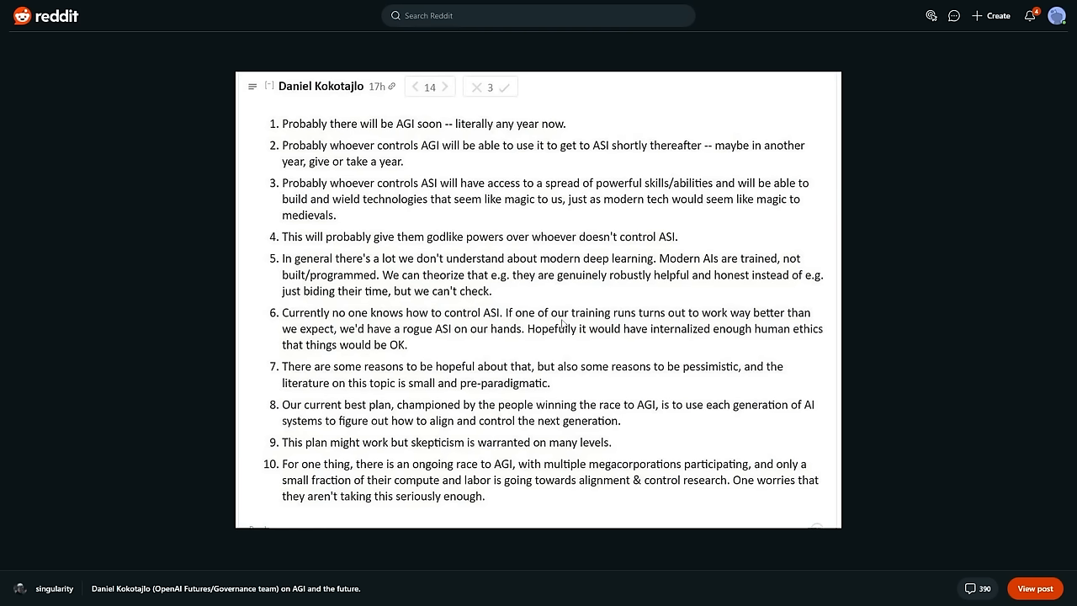
pyautogui.moveTo(380, 336)
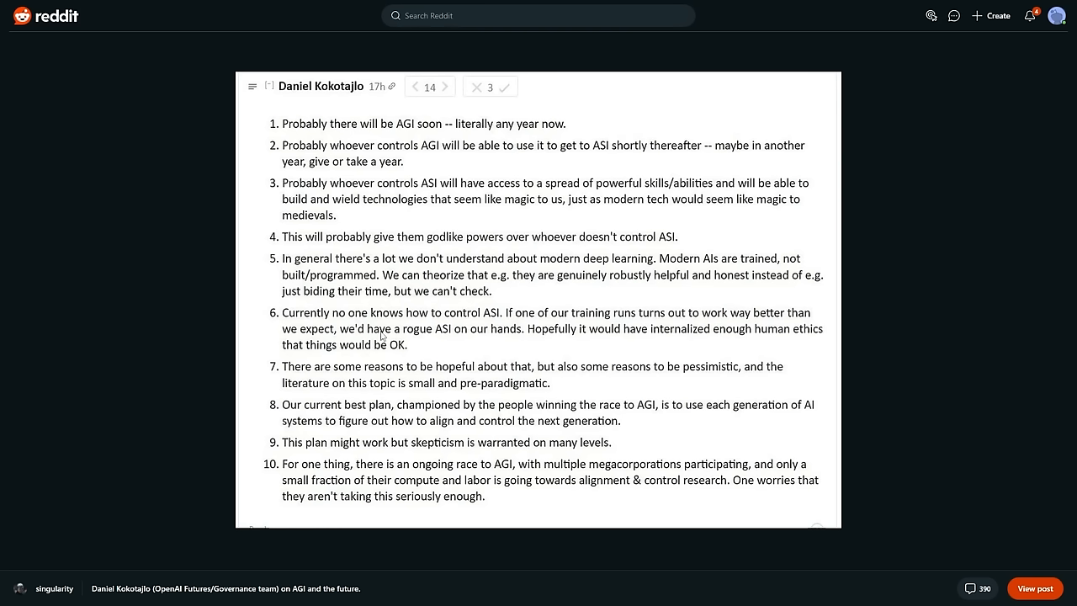
pyautogui.moveTo(444, 336)
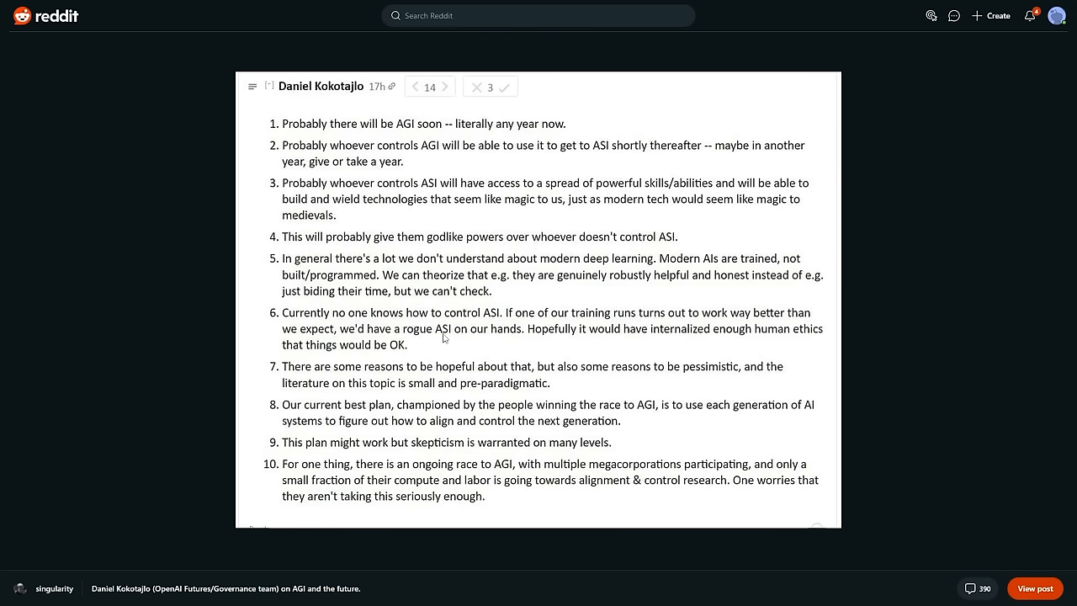
pyautogui.moveTo(448, 389)
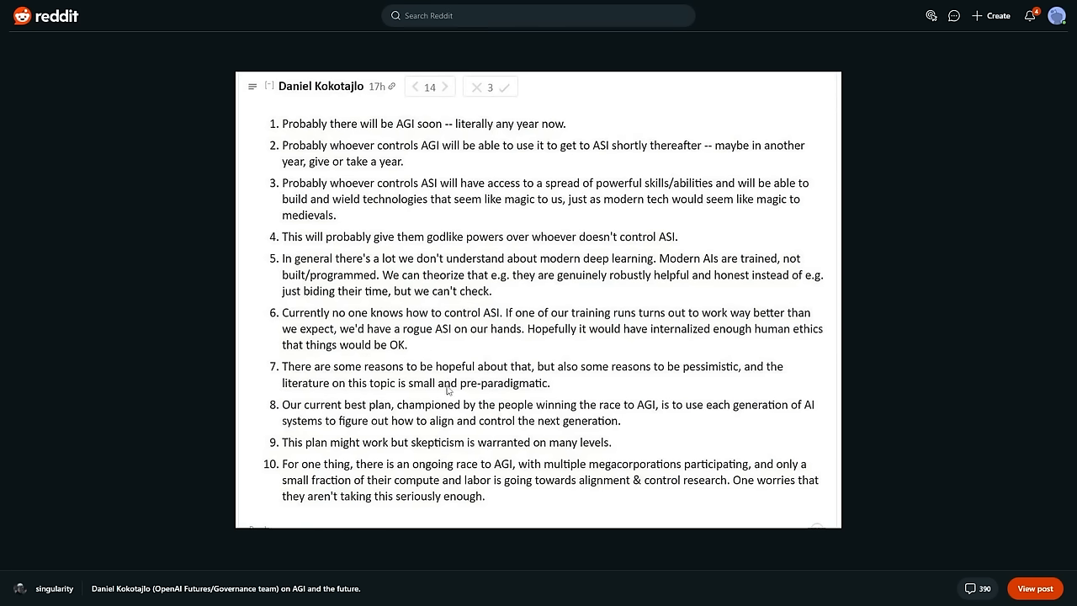
pyautogui.moveTo(263, 452)
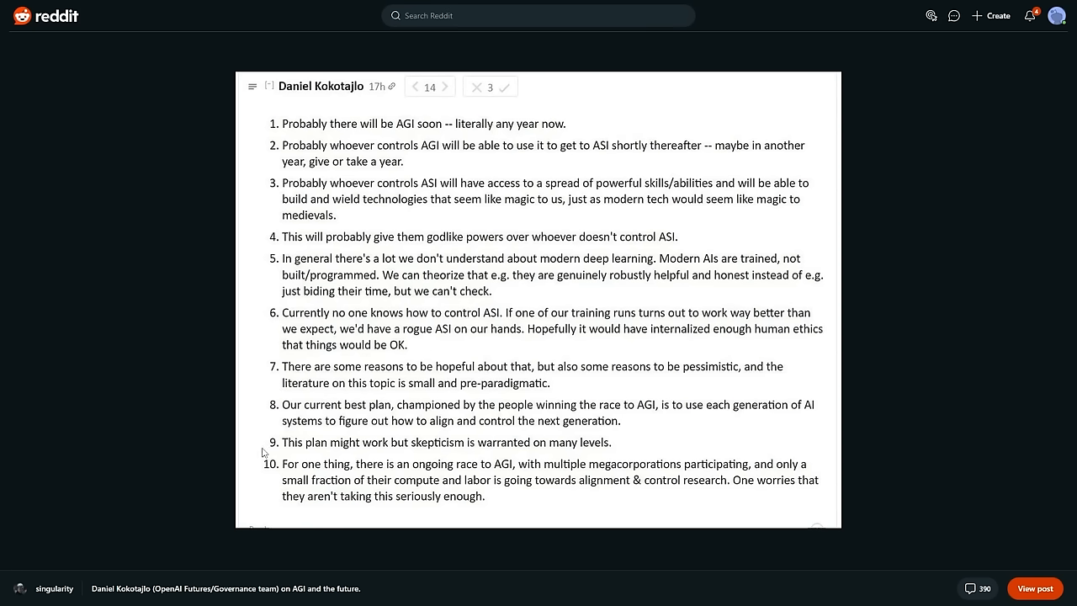
pyautogui.moveTo(347, 433)
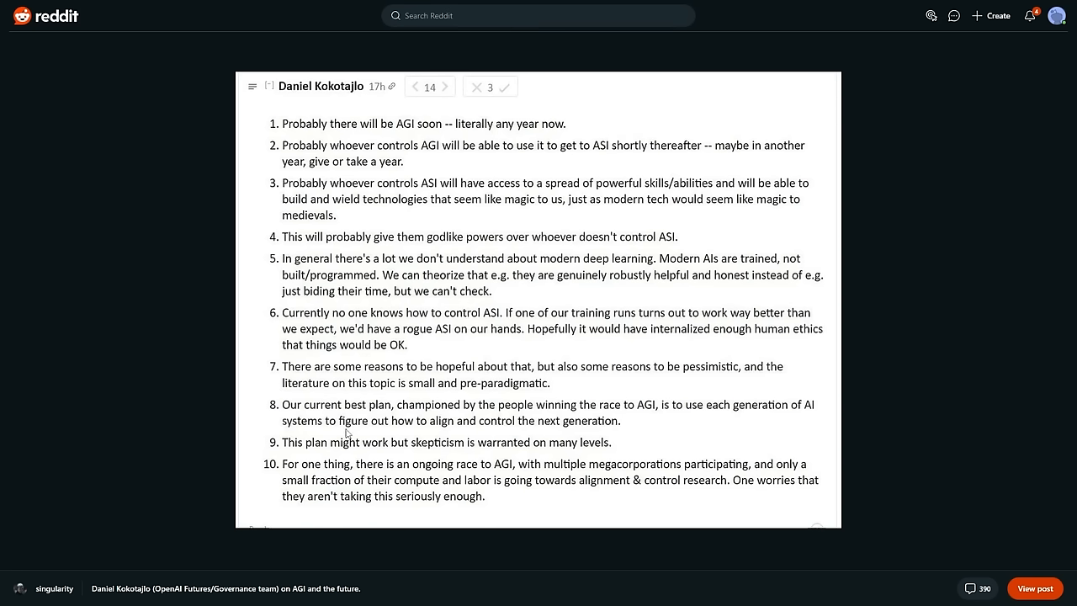
pyautogui.moveTo(346, 440)
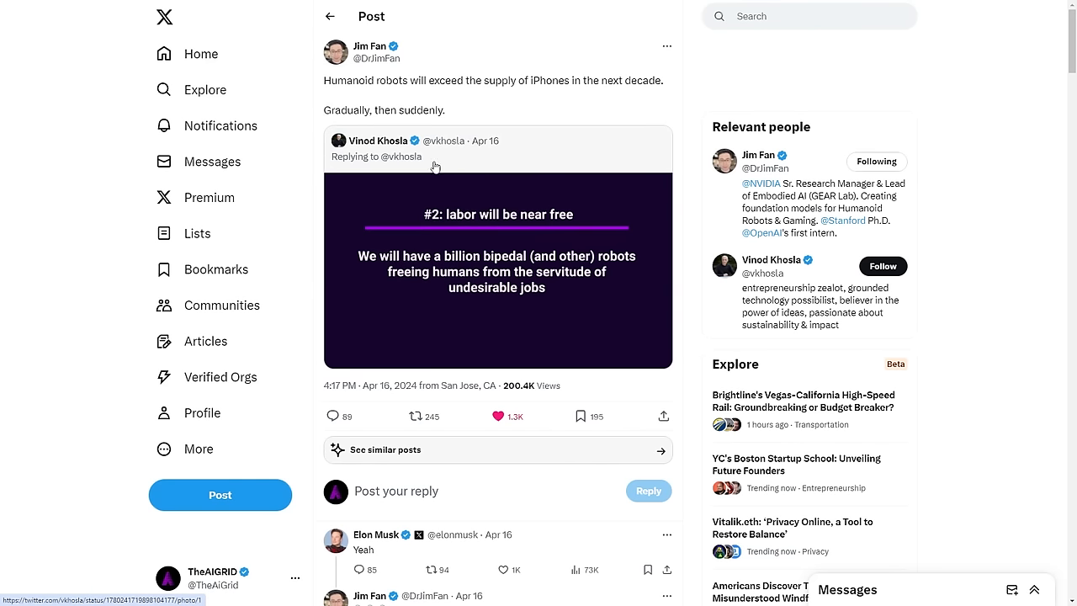
pyautogui.moveTo(490, 84)
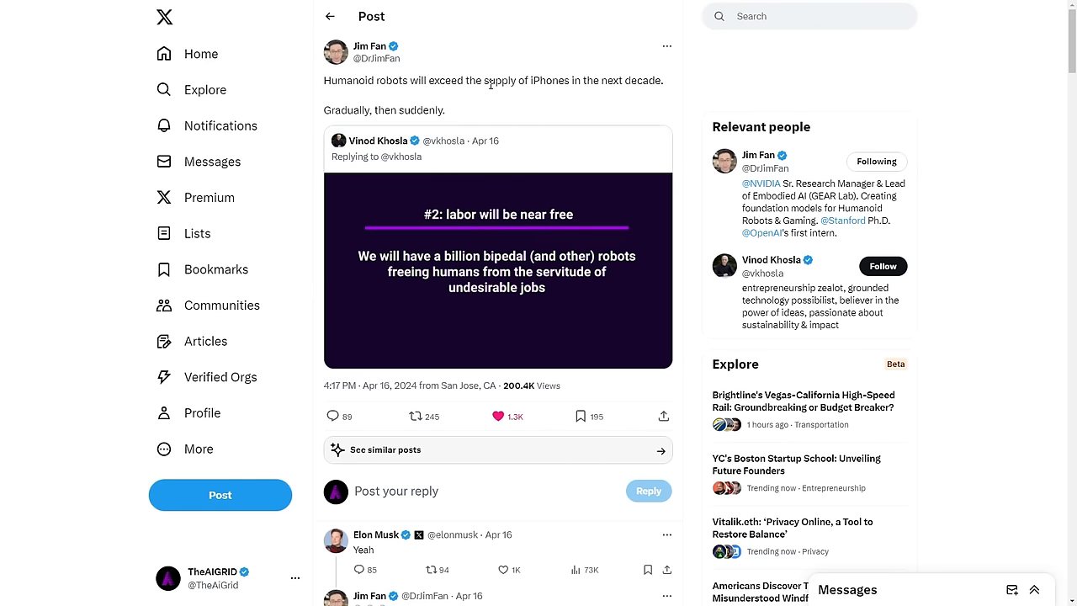
# Highlight the line 'Gradually, then suddenly.' in the post text.
pyautogui.moveTo(511, 80); pyautogui.dragTo(667, 80)
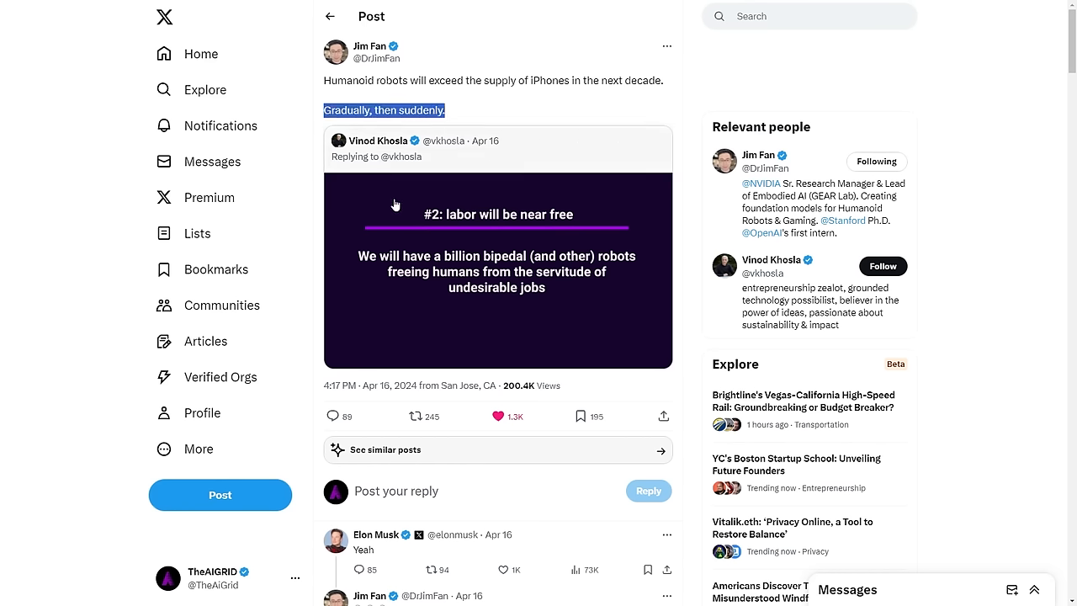
pyautogui.moveTo(488, 256)
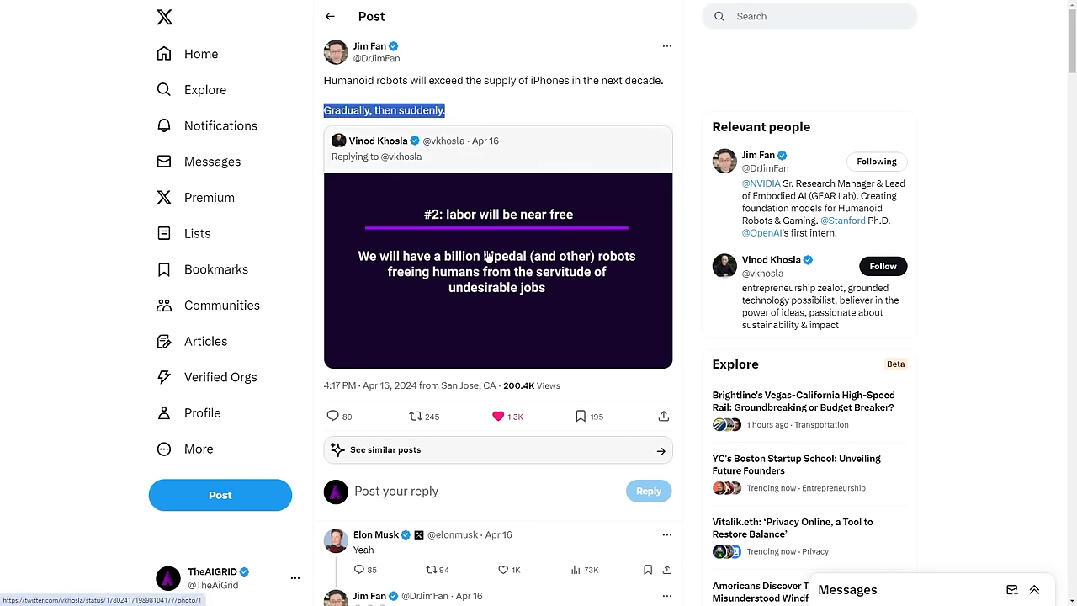
pyautogui.moveTo(471, 243)
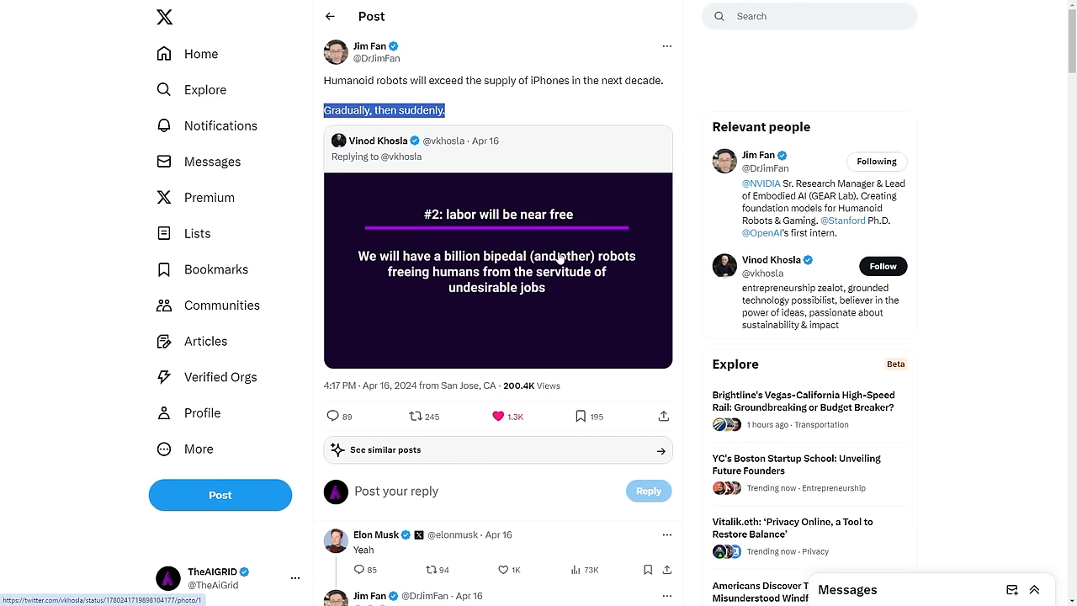
pyautogui.moveTo(553, 259)
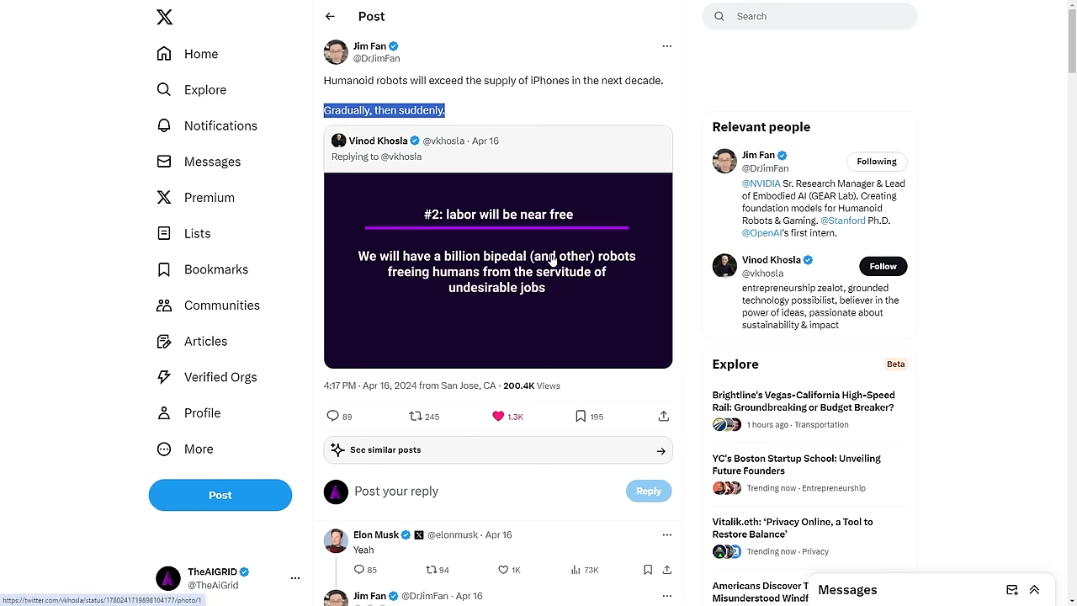
pyautogui.moveTo(650, 250)
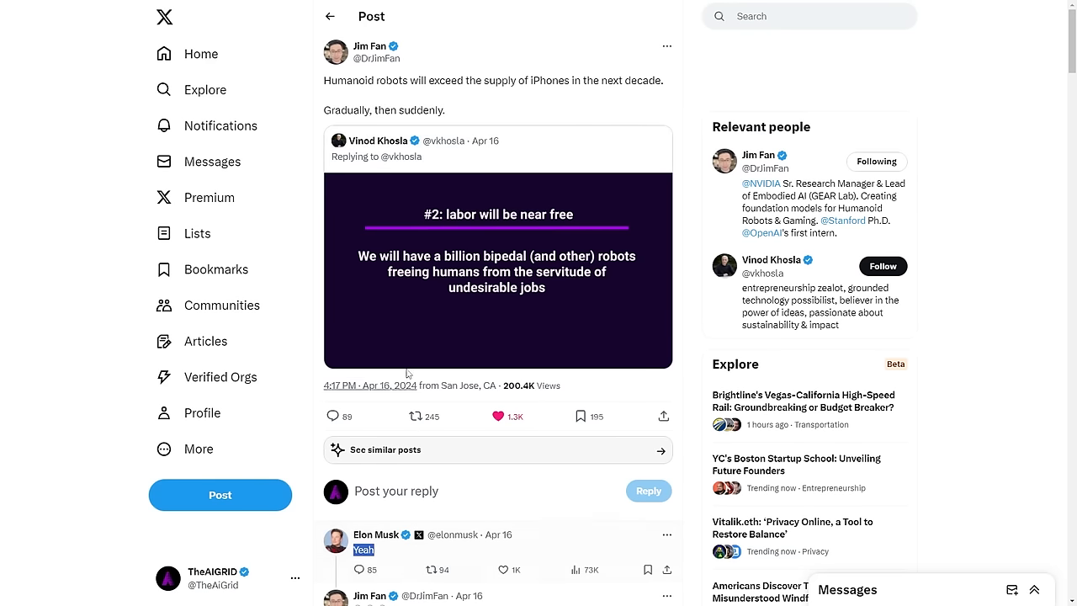
pyautogui.moveTo(477, 111)
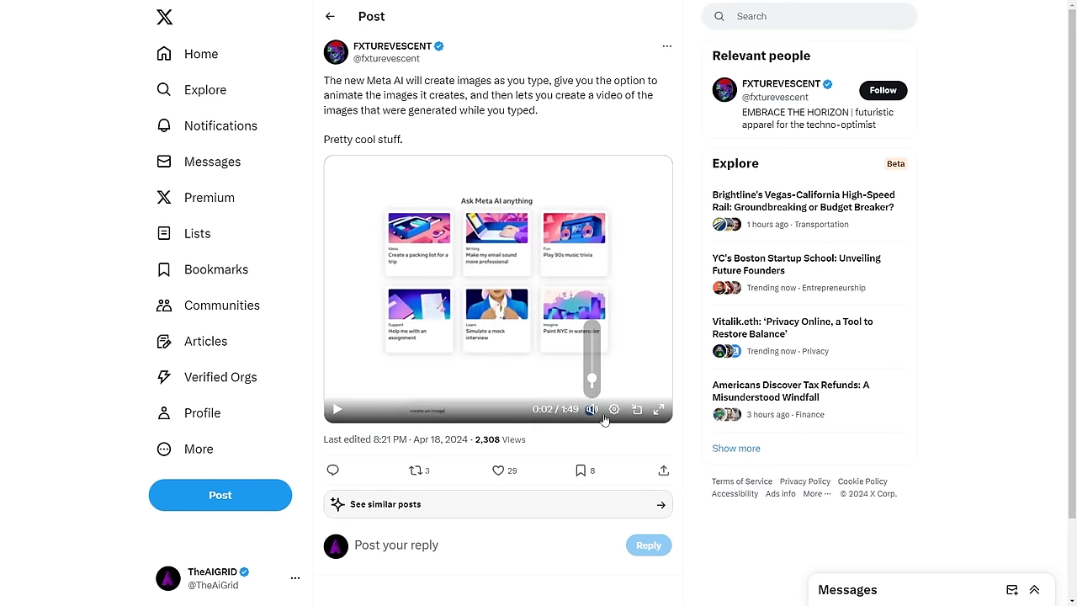
# Play the Meta AI demo full screen as 'starry sky in the background, psychedelic' is typed.
pyautogui.click(658, 410)
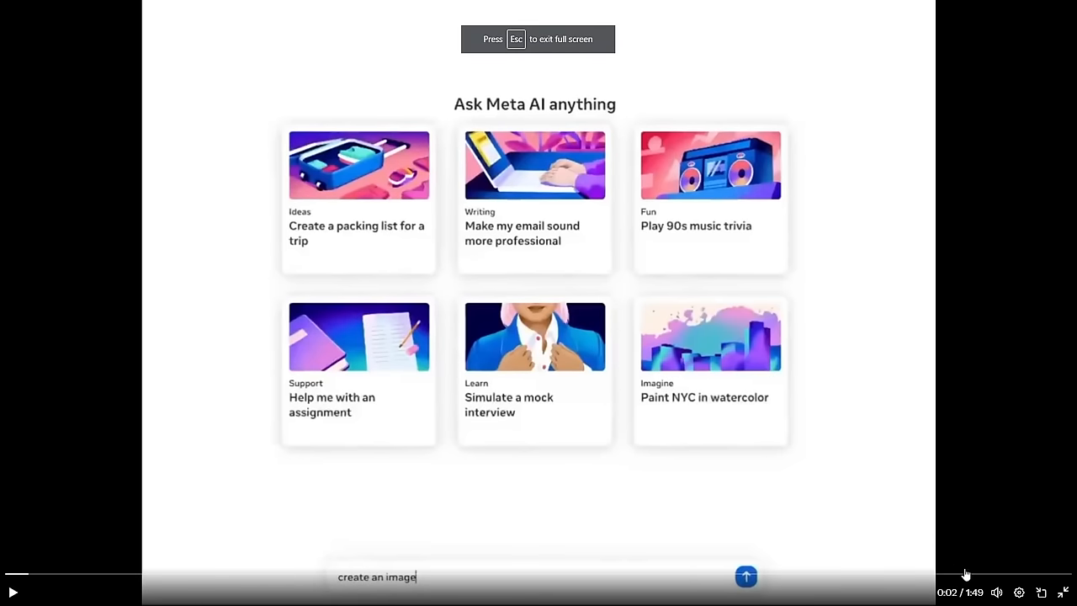
pyautogui.click(1019, 592)
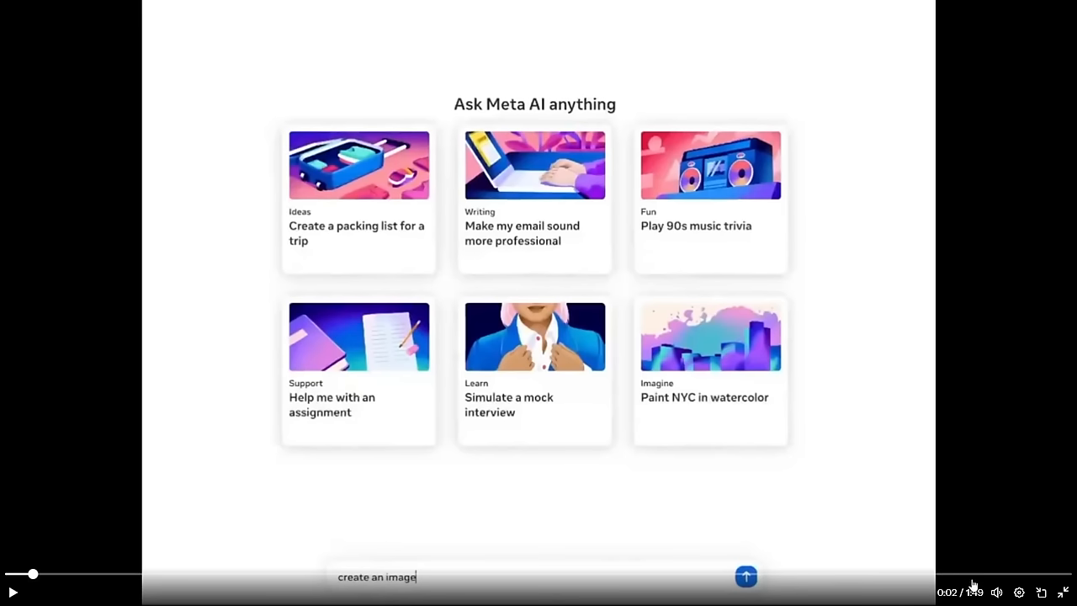
pyautogui.moveTo(458, 444)
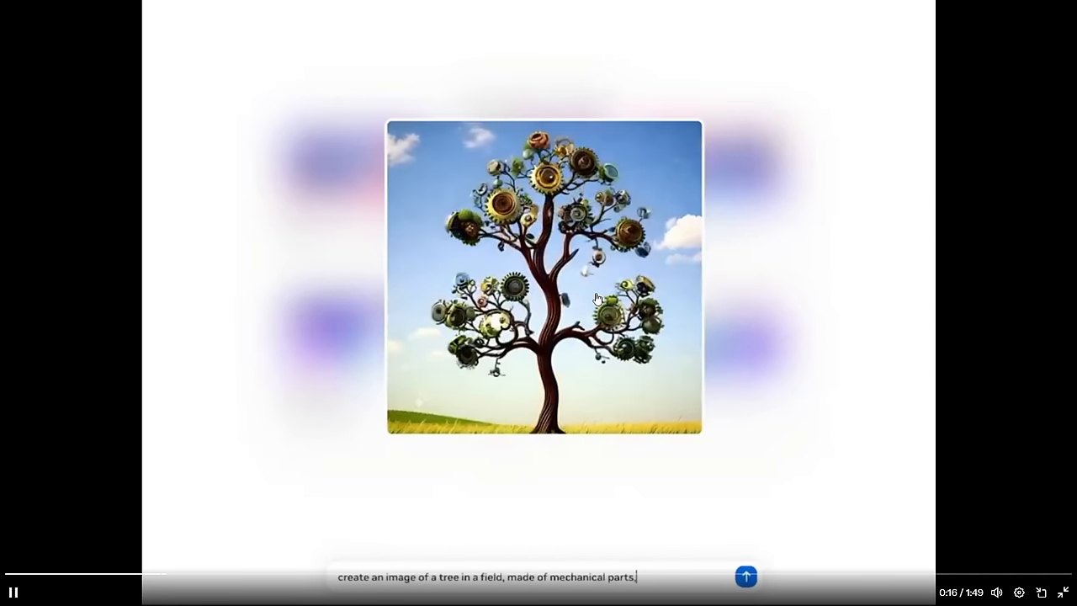
pyautogui.write('with a galaxy')
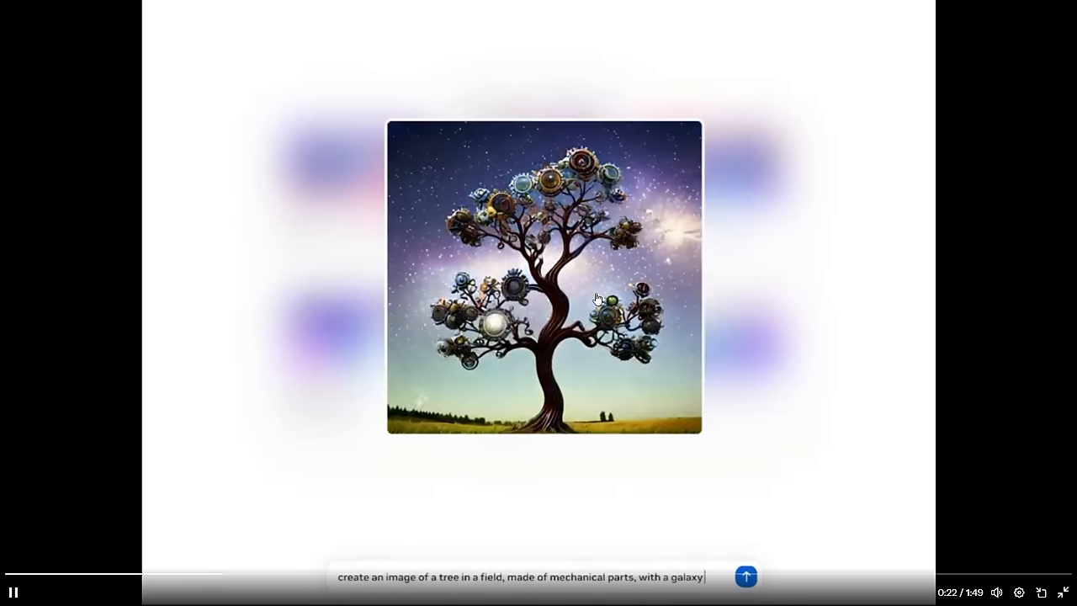
pyautogui.write('starry sky in')
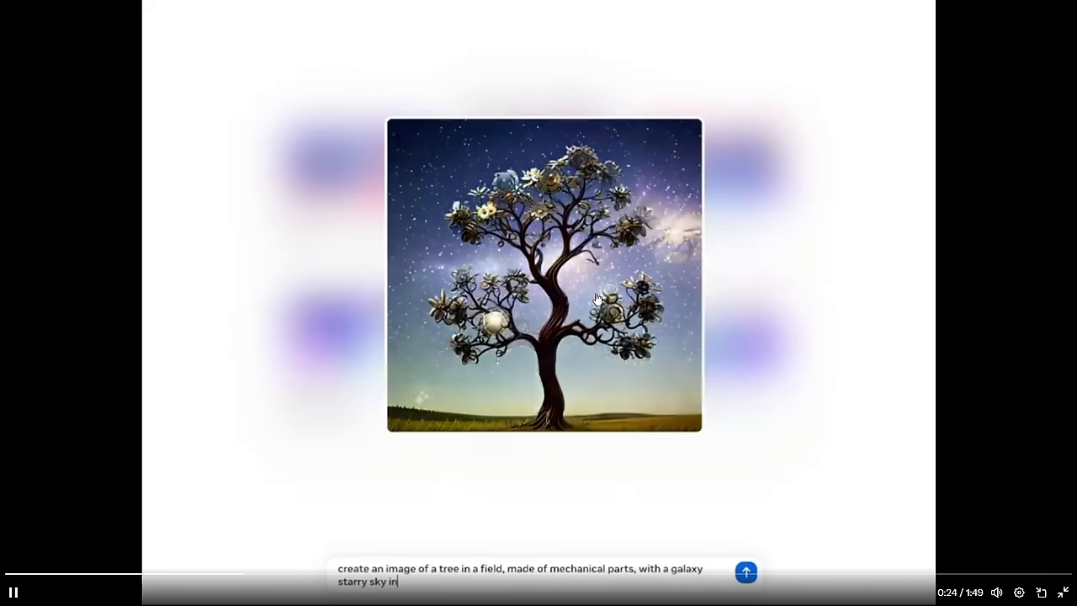
pyautogui.write('the background,')
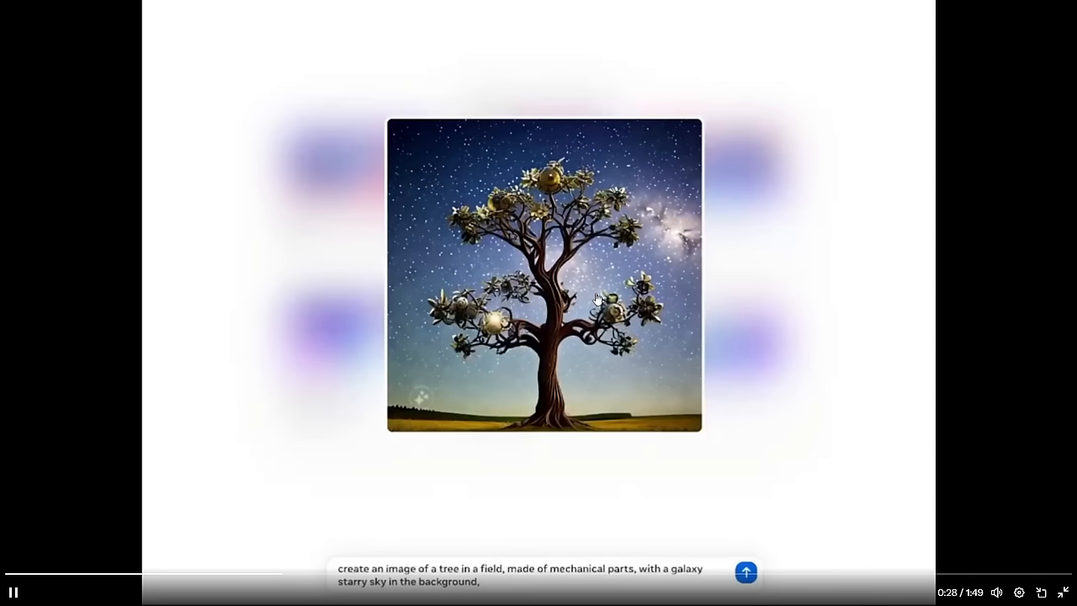
pyautogui.write('psychedelic')
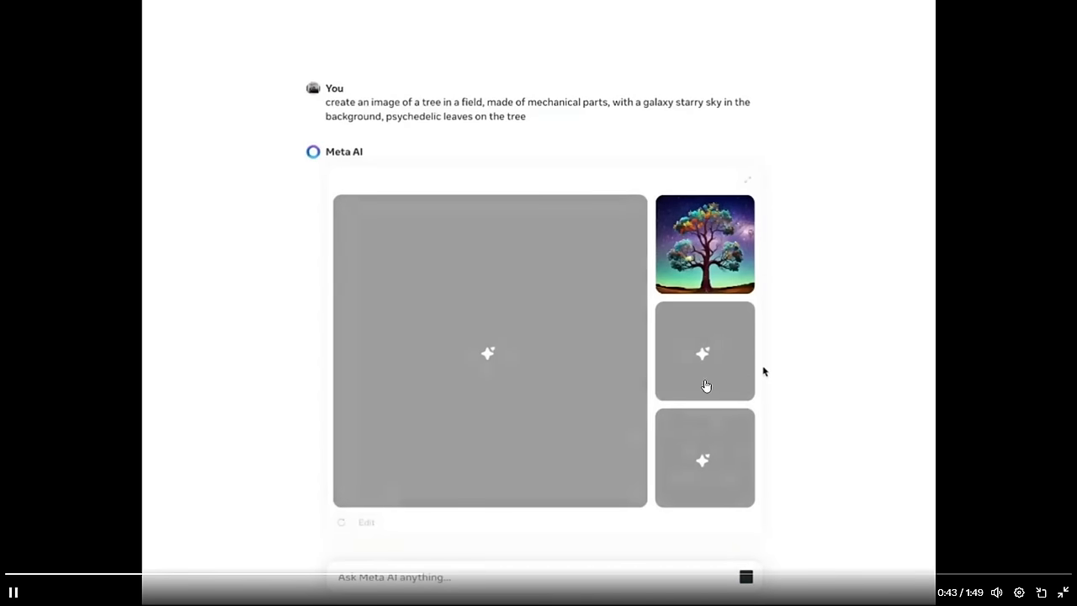
pyautogui.moveTo(761, 548)
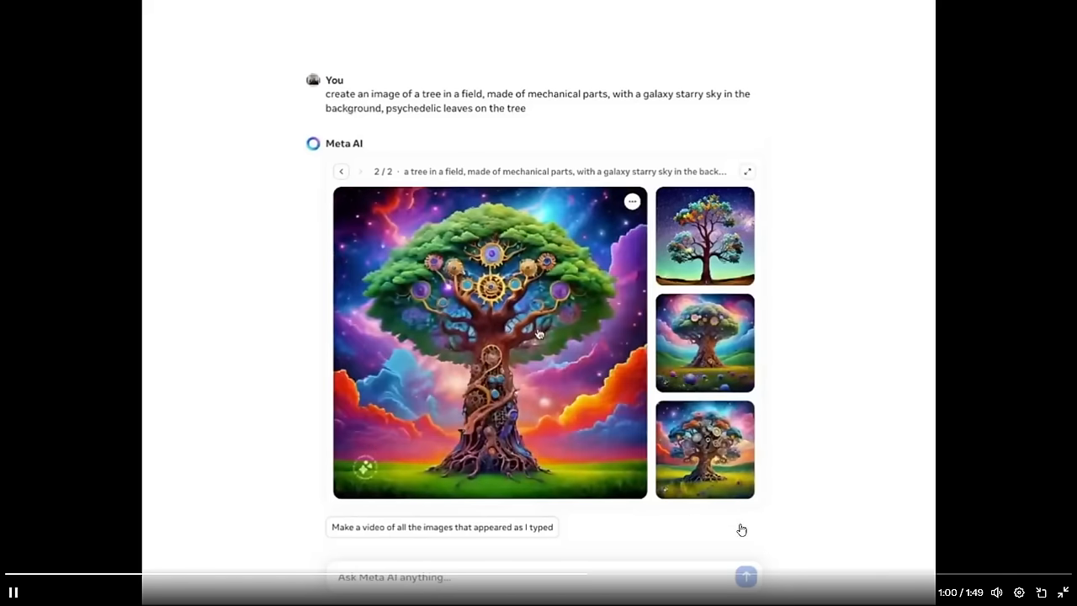
# Click the video once it shows the finished psychedelic mechanical tree images.
pyautogui.click(746, 170)
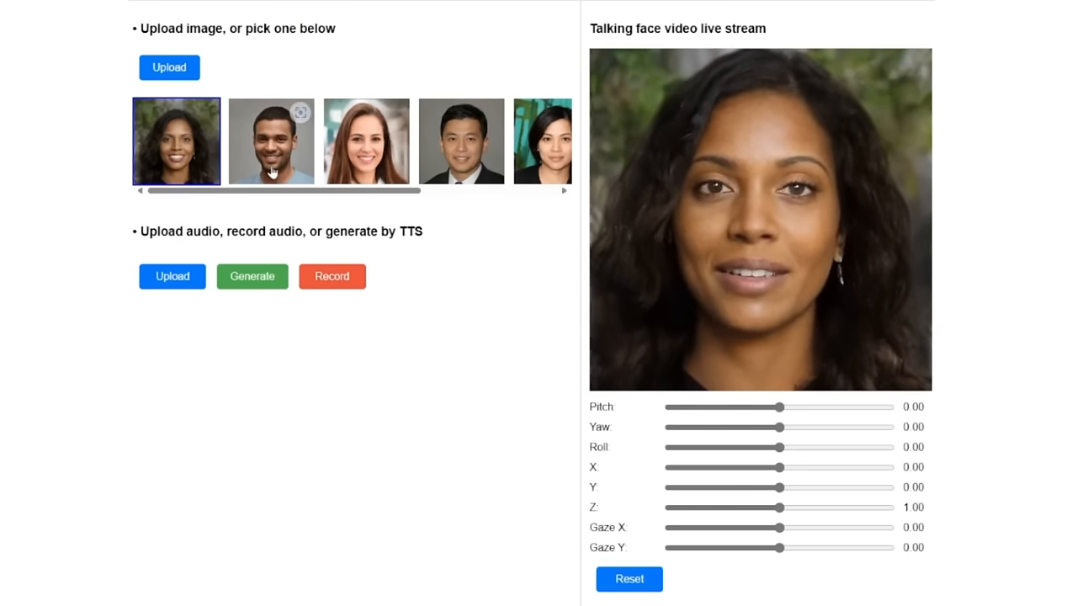
# Load the third sample portrait and generate TTS speech from the pasted paragraph.
pyautogui.click(270, 141)
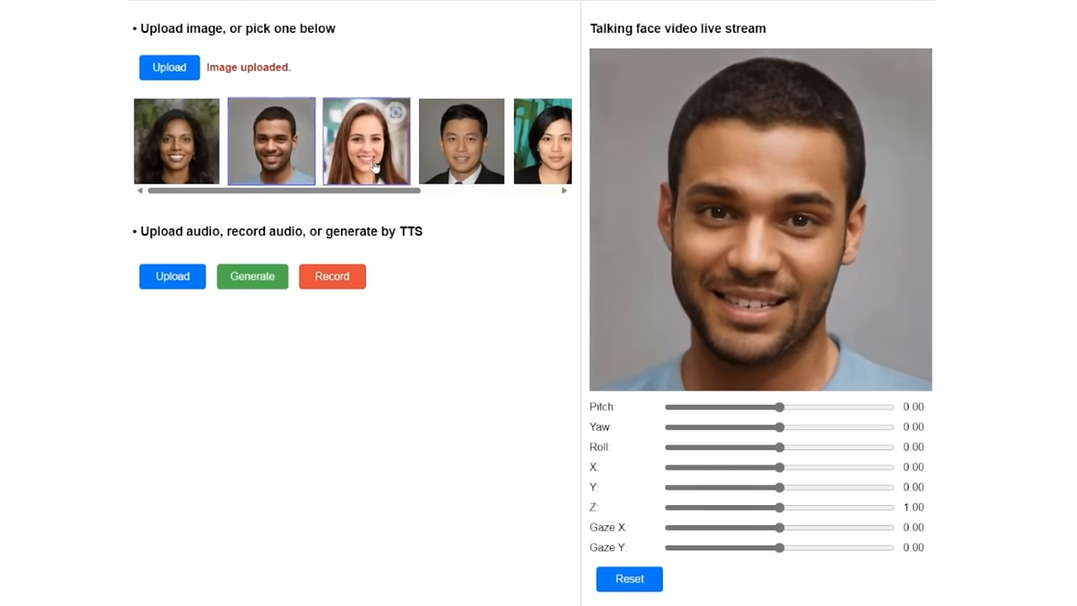
pyautogui.click(252, 276)
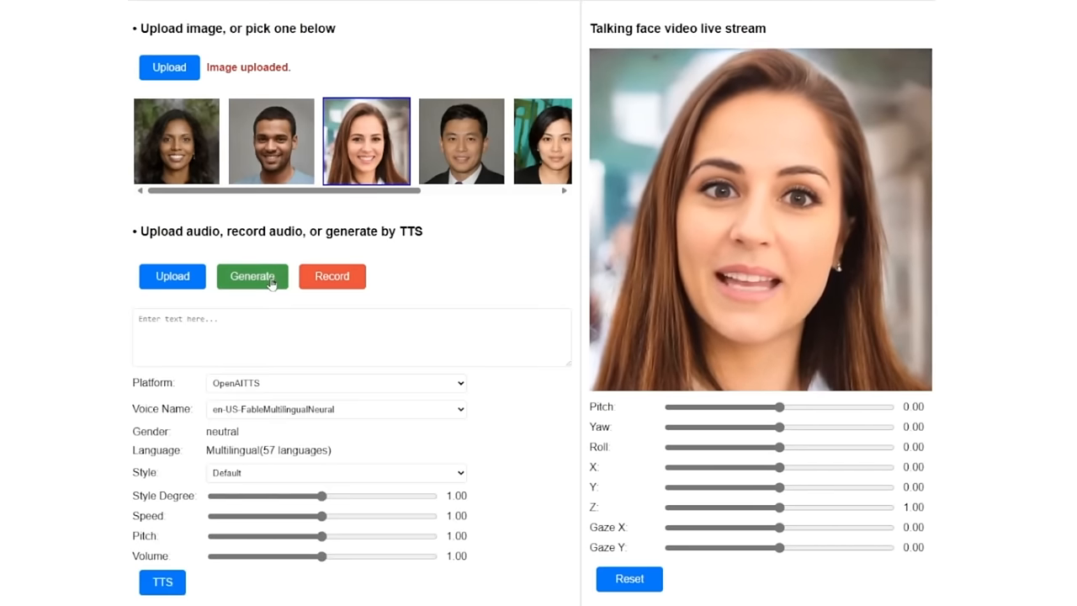
pyautogui.click(251, 276)
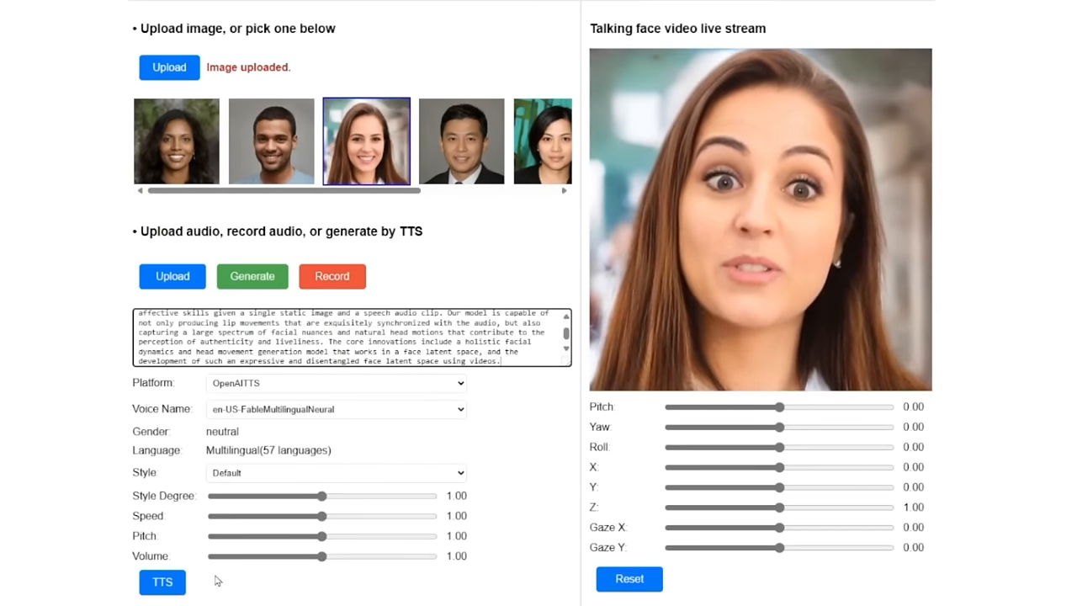
pyautogui.click(162, 582)
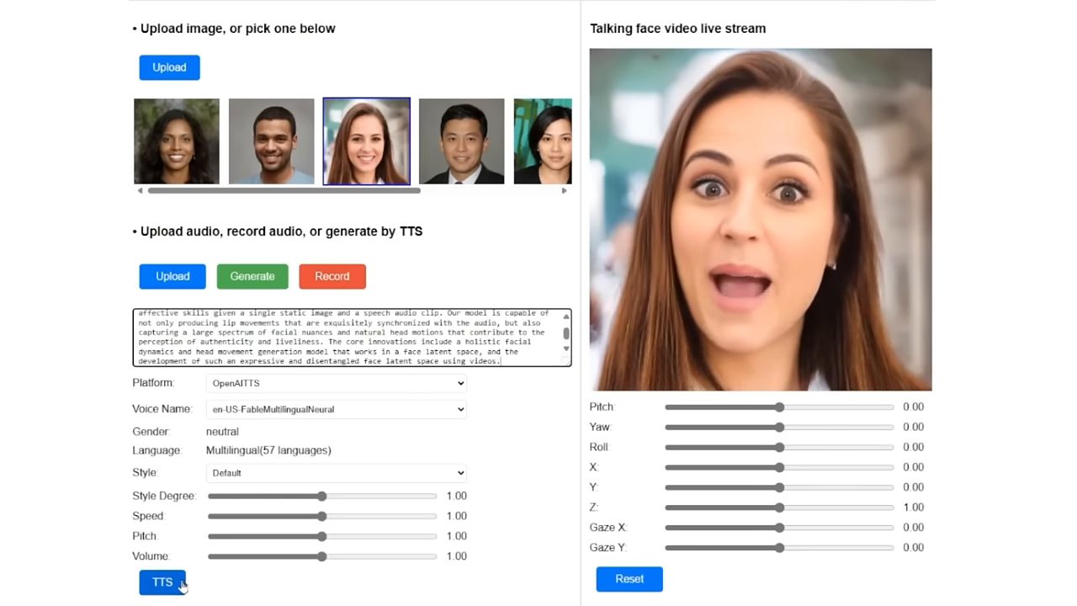
pyautogui.click(161, 582)
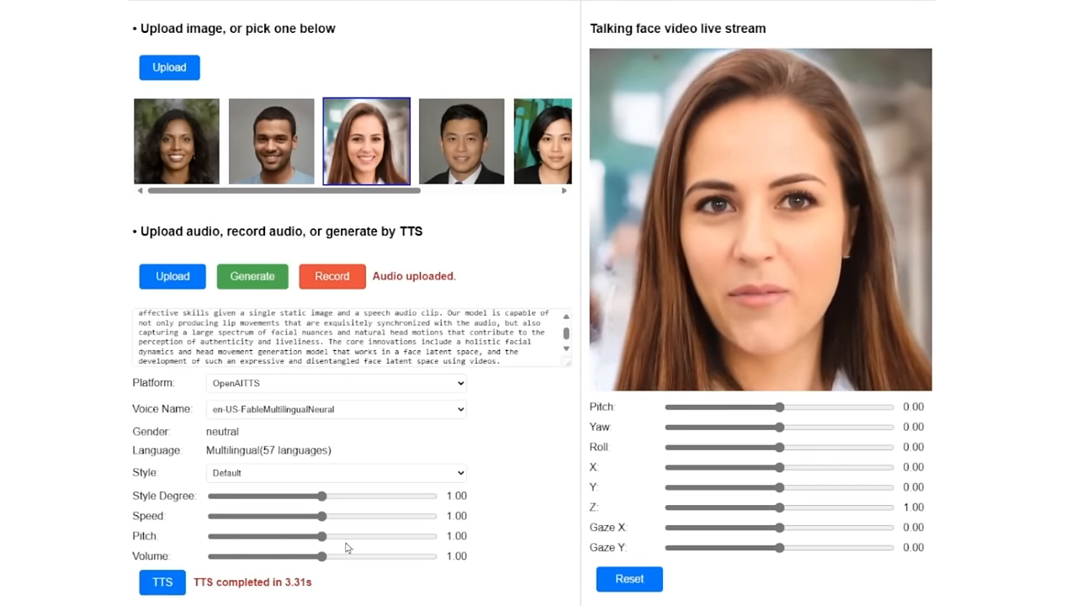
pyautogui.click(461, 141)
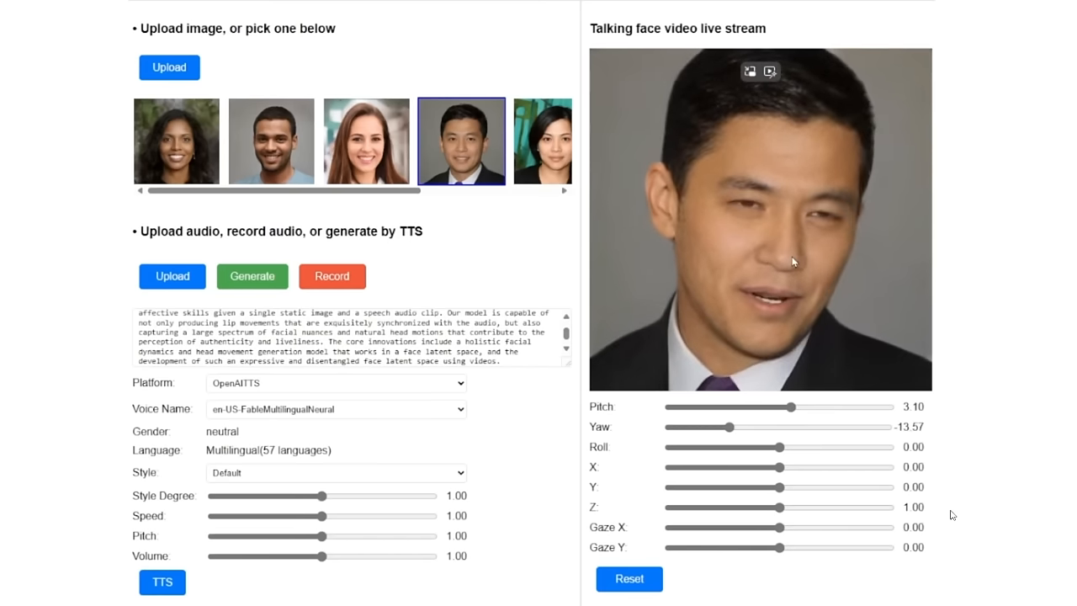
# Adjust the Z, yaw and pitch sliders and switch to the fifth portrait.
pyautogui.moveTo(806, 506); pyautogui.dragTo(835, 507)
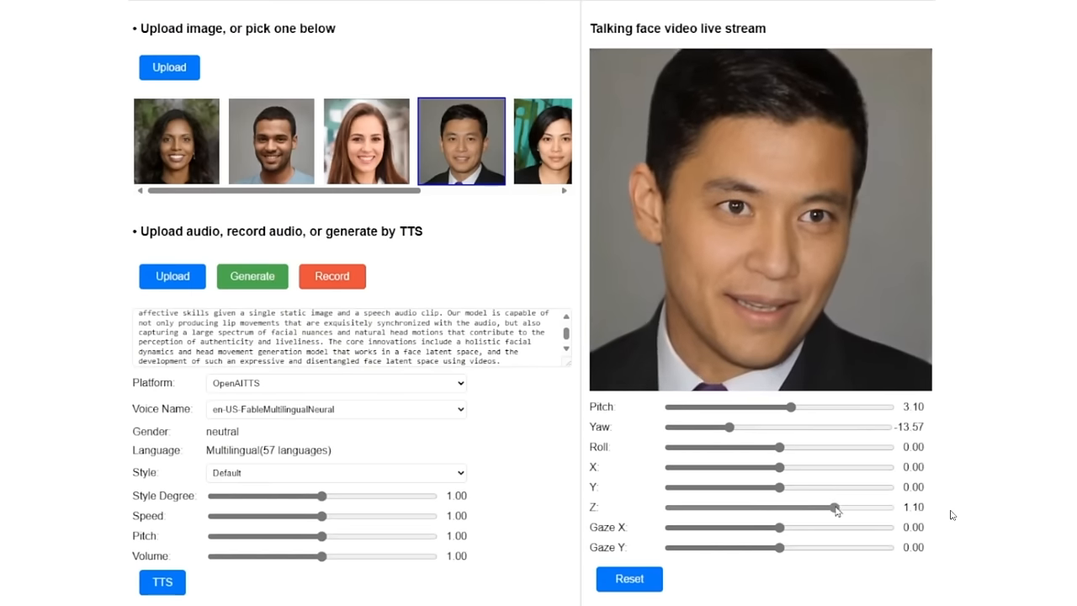
pyautogui.moveTo(832, 506); pyautogui.dragTo(722, 506)
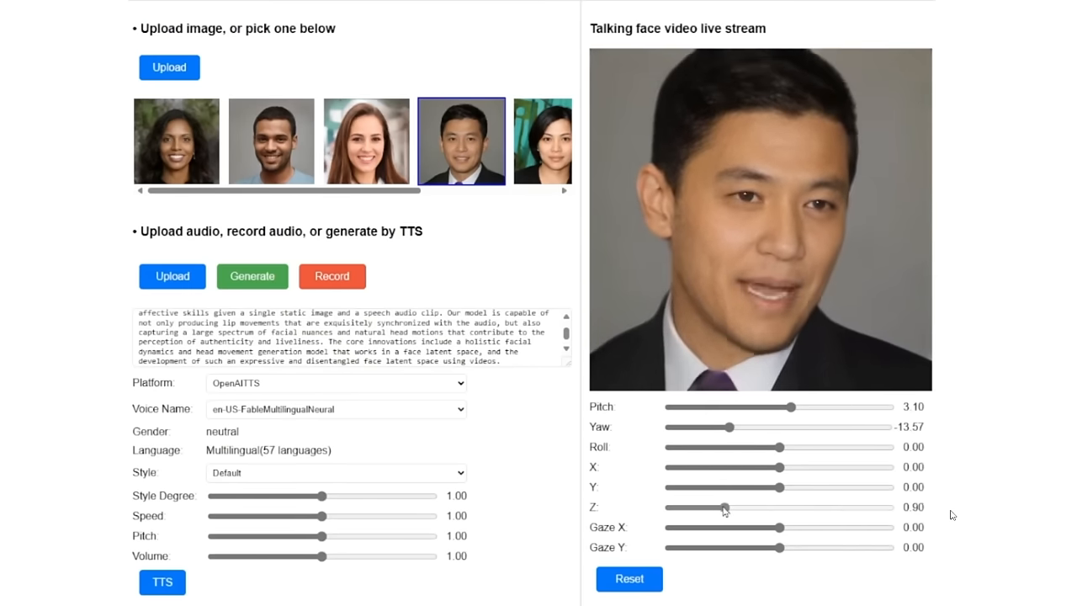
pyautogui.moveTo(722, 506); pyautogui.dragTo(671, 507)
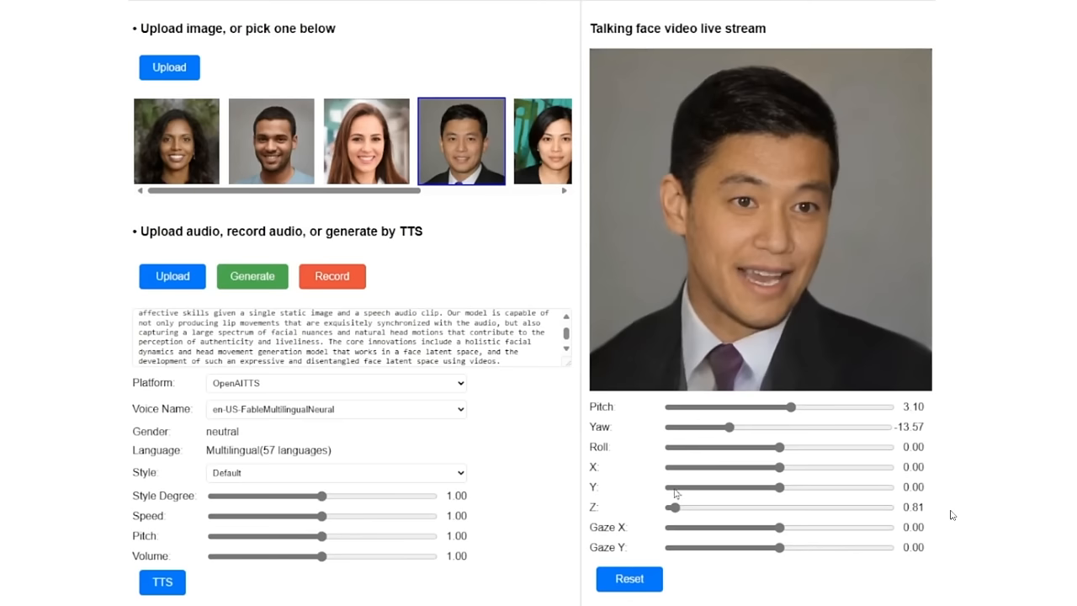
pyautogui.click(542, 141)
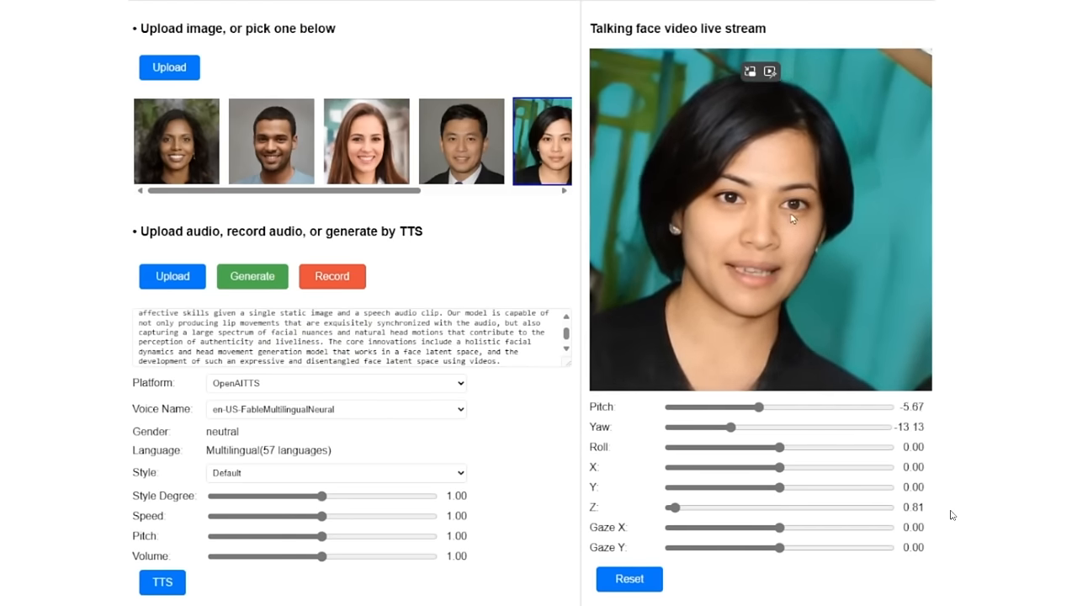
pyautogui.moveTo(725, 427); pyautogui.dragTo(791, 427)
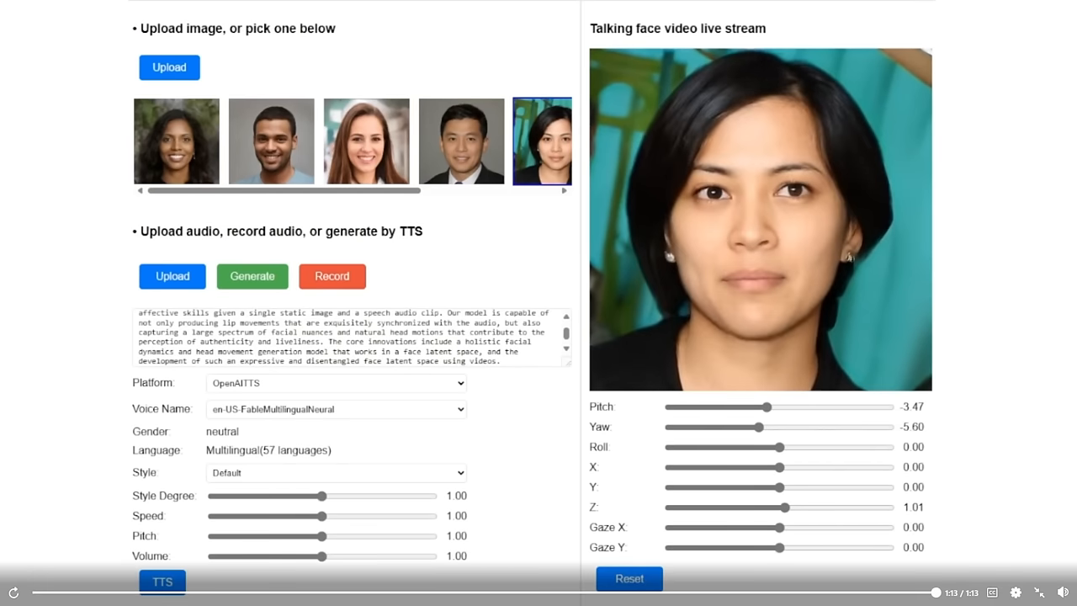
pyautogui.moveTo(1003, 556)
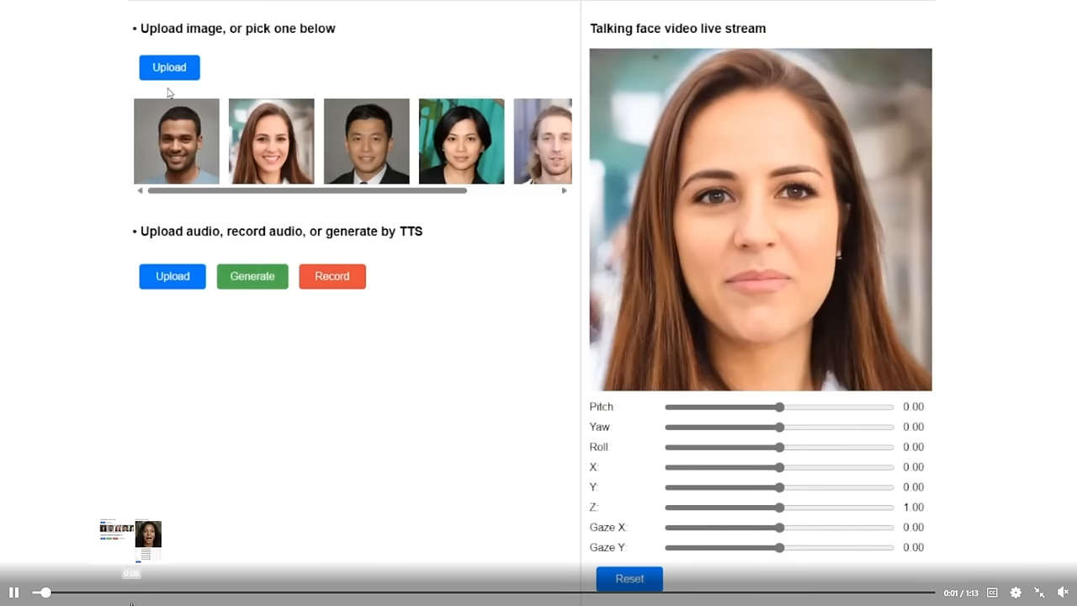
# Restart the VASA-1 demo, picking faces, running Generate and TTS.
pyautogui.click(169, 66)
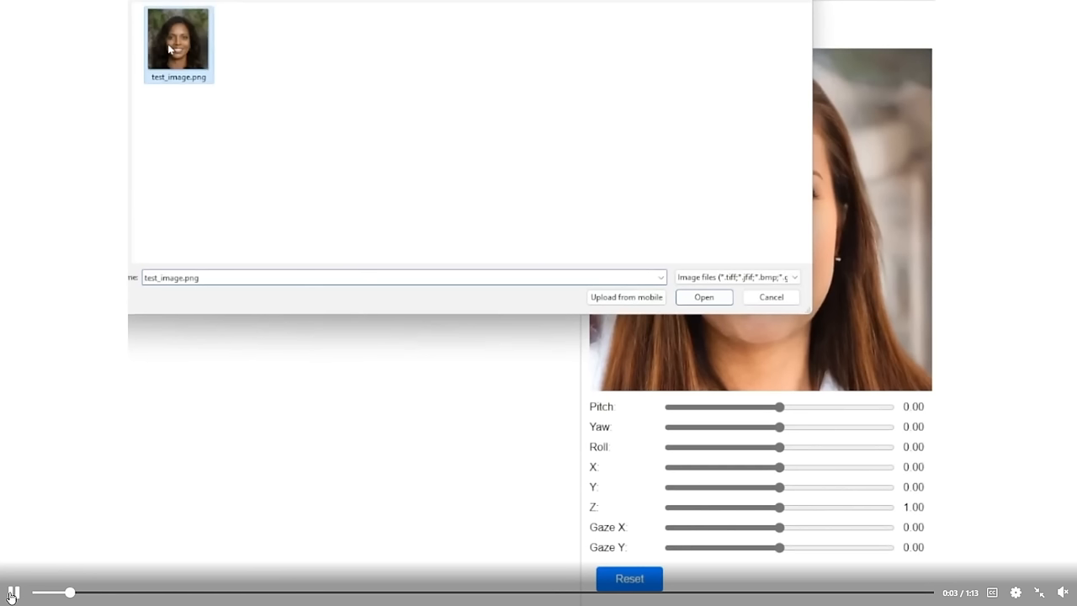
pyautogui.click(703, 296)
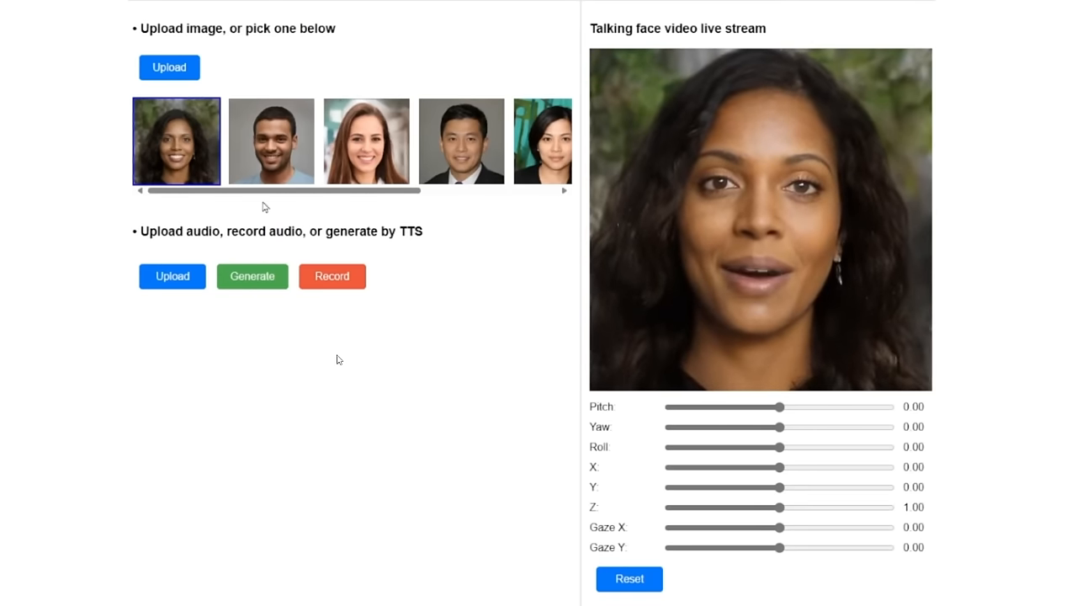
pyautogui.click(270, 141)
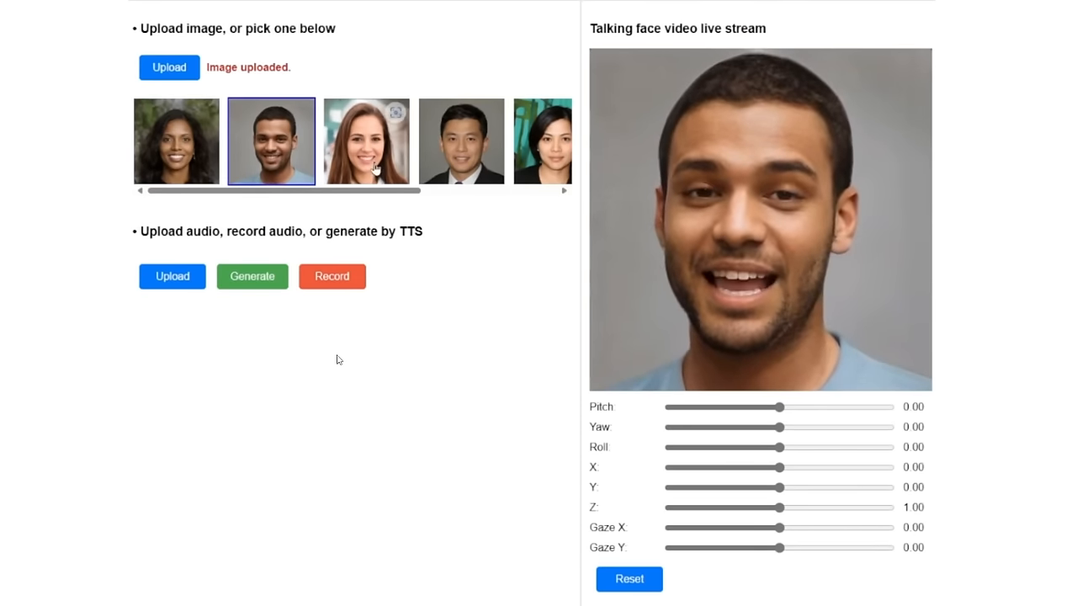
pyautogui.click(366, 140)
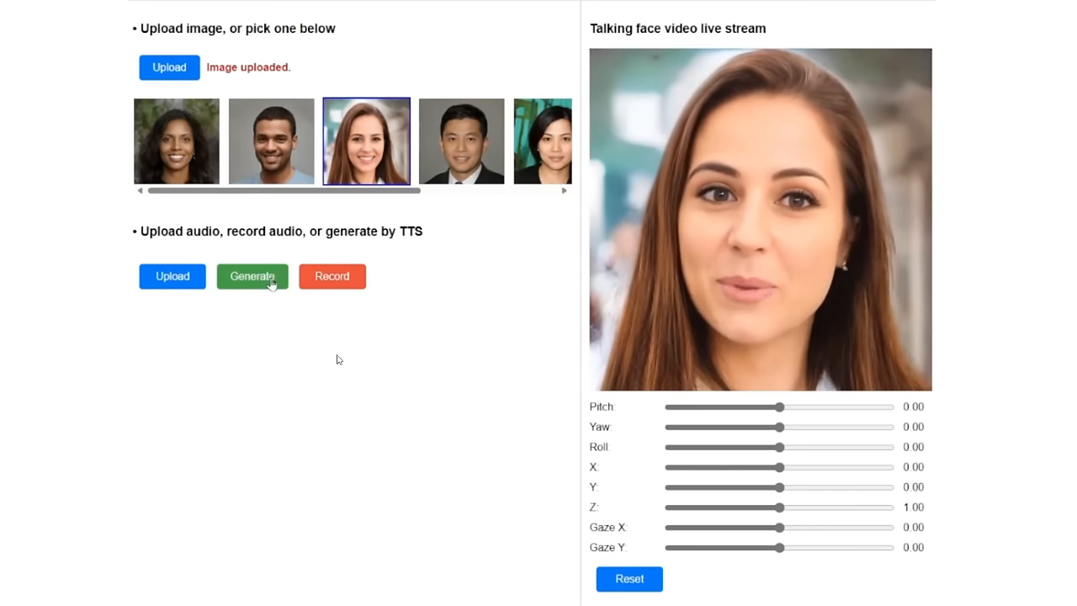
pyautogui.click(252, 276)
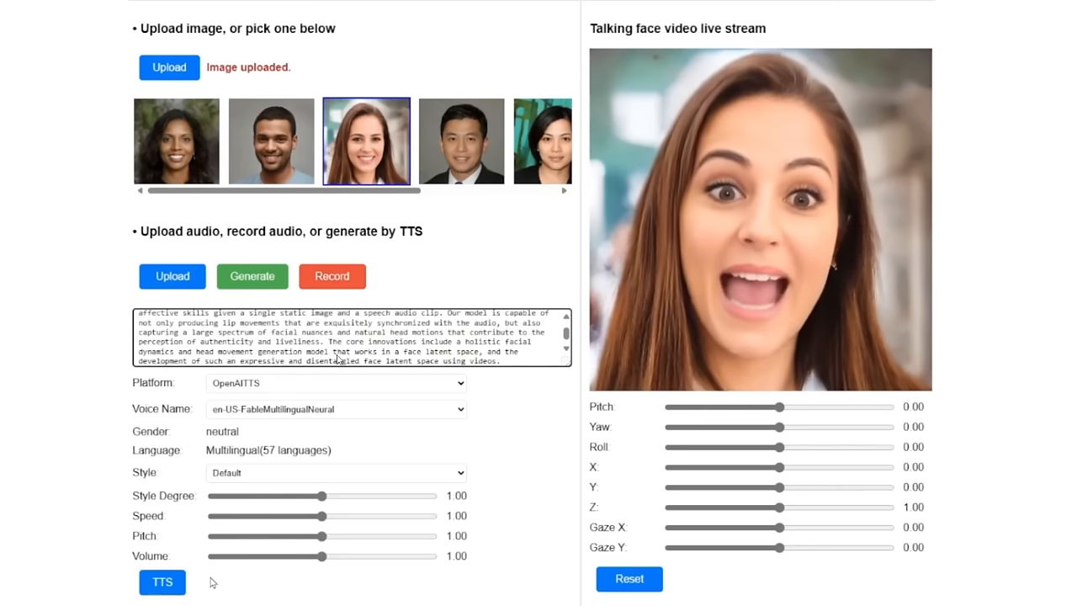
pyautogui.click(162, 582)
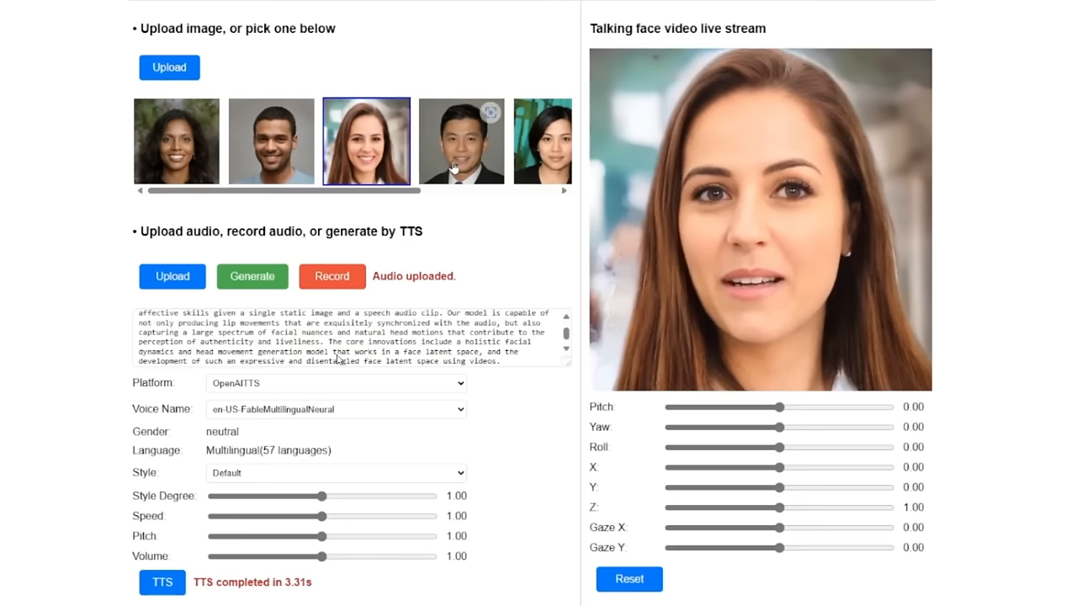
pyautogui.click(460, 141)
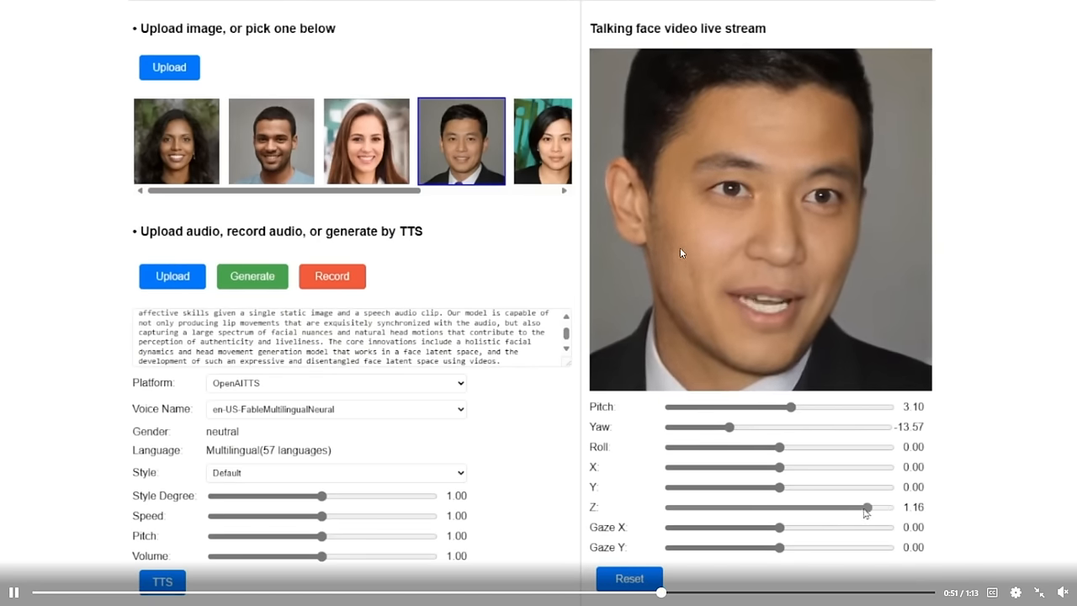
# Drag the head-pose sliders and switch to another portrait.
pyautogui.moveTo(866, 507); pyautogui.dragTo(679, 507)
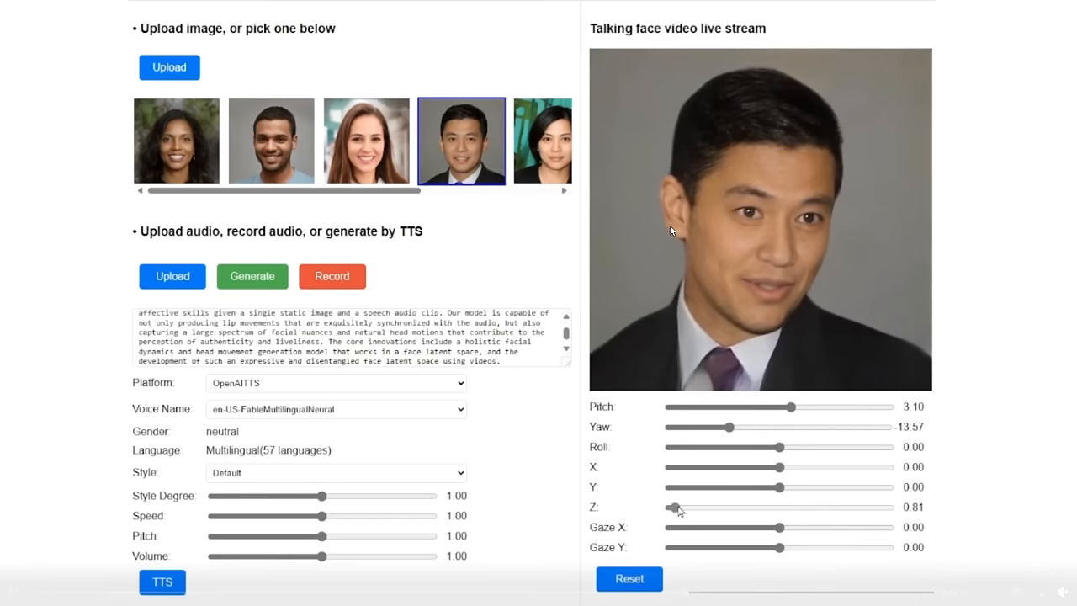
pyautogui.click(542, 140)
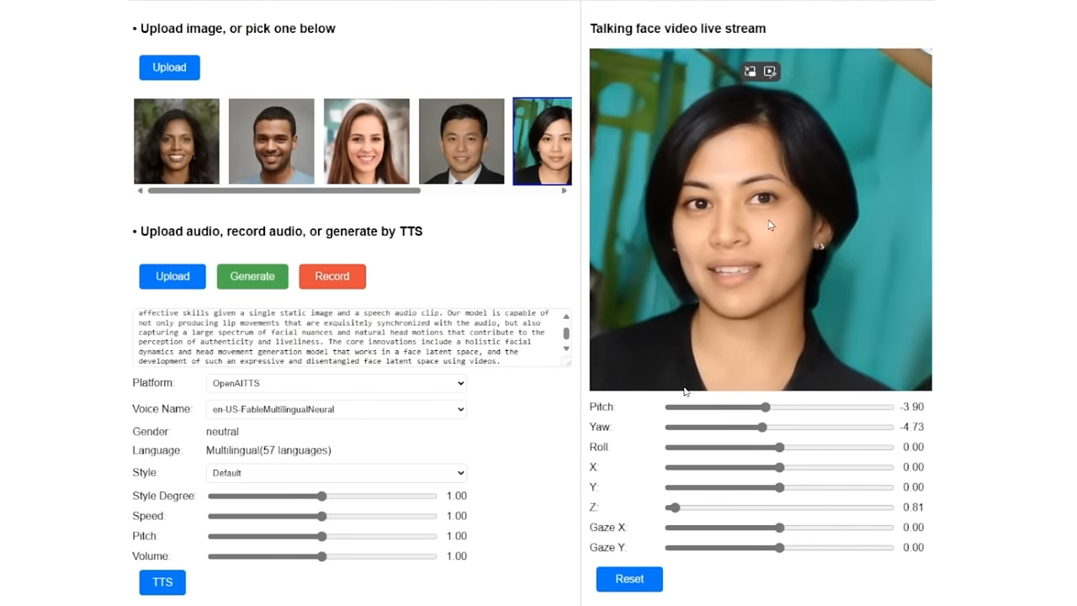
pyautogui.moveTo(671, 506); pyautogui.dragTo(743, 507)
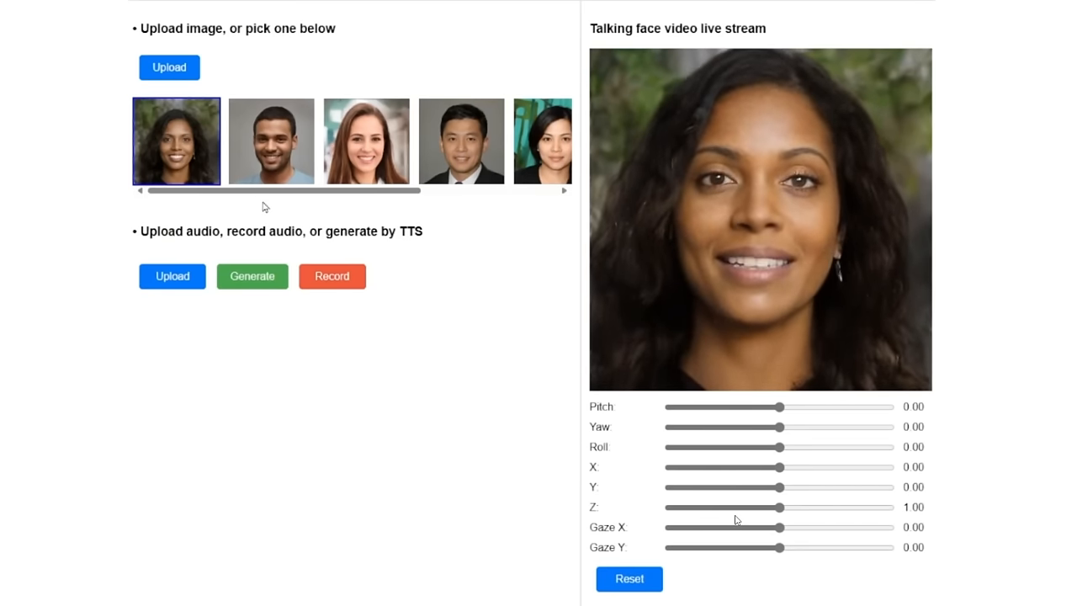
# Pick the man's face, run TTS, and drag sliders to yaw -13.57 and Z 1.19.
pyautogui.click(270, 141)
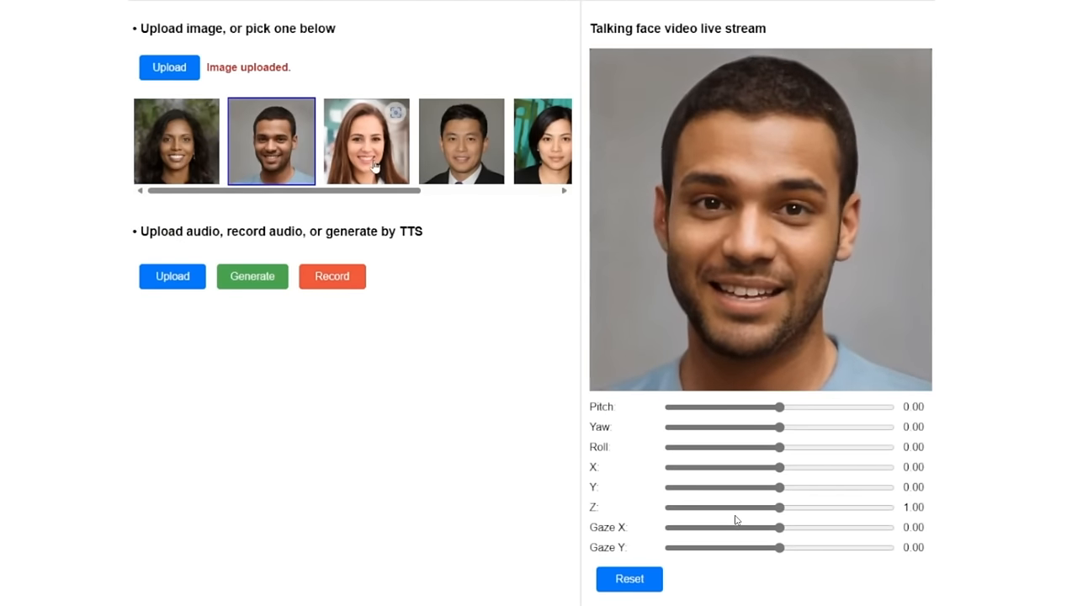
pyautogui.click(366, 141)
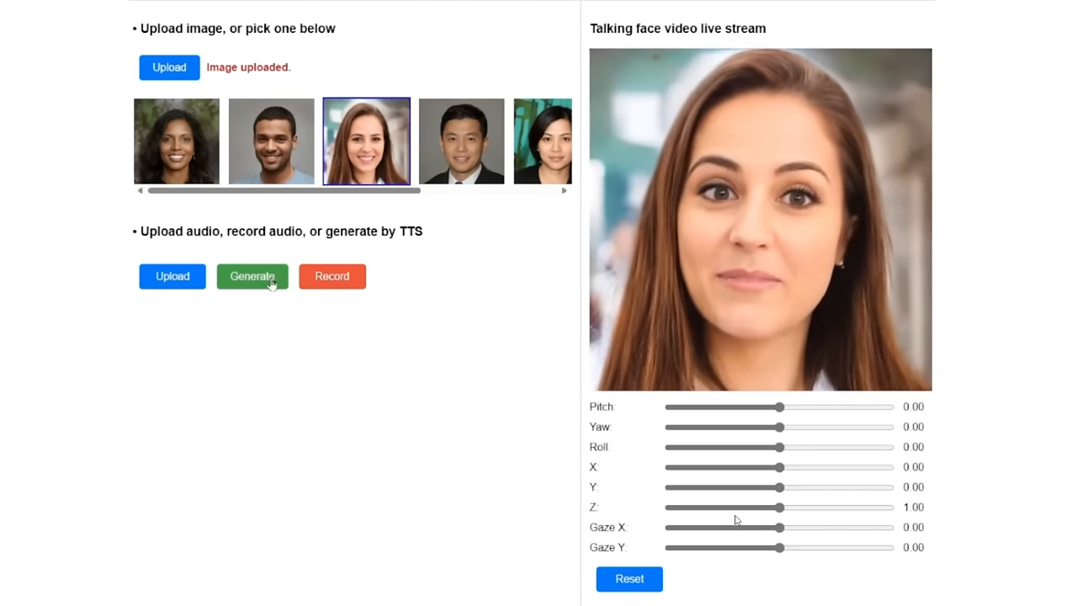
pyautogui.click(252, 276)
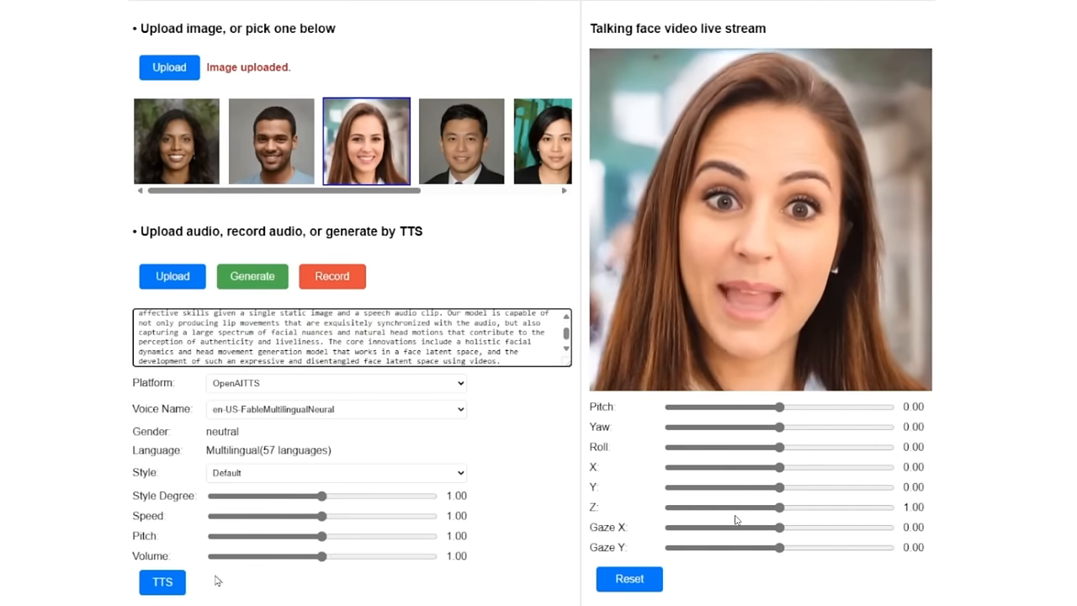
pyautogui.click(161, 582)
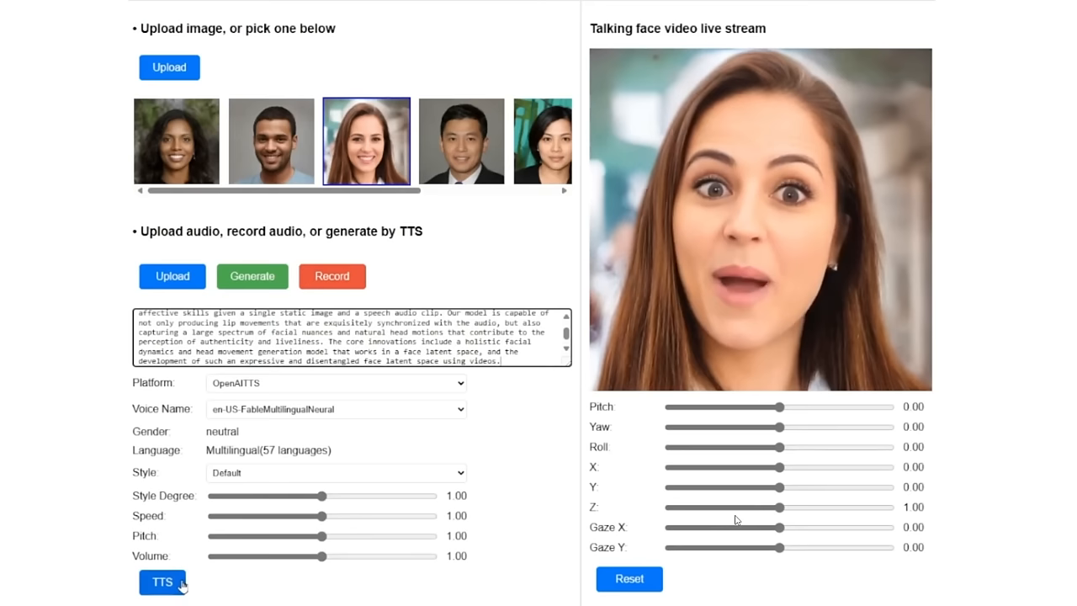
pyautogui.click(161, 581)
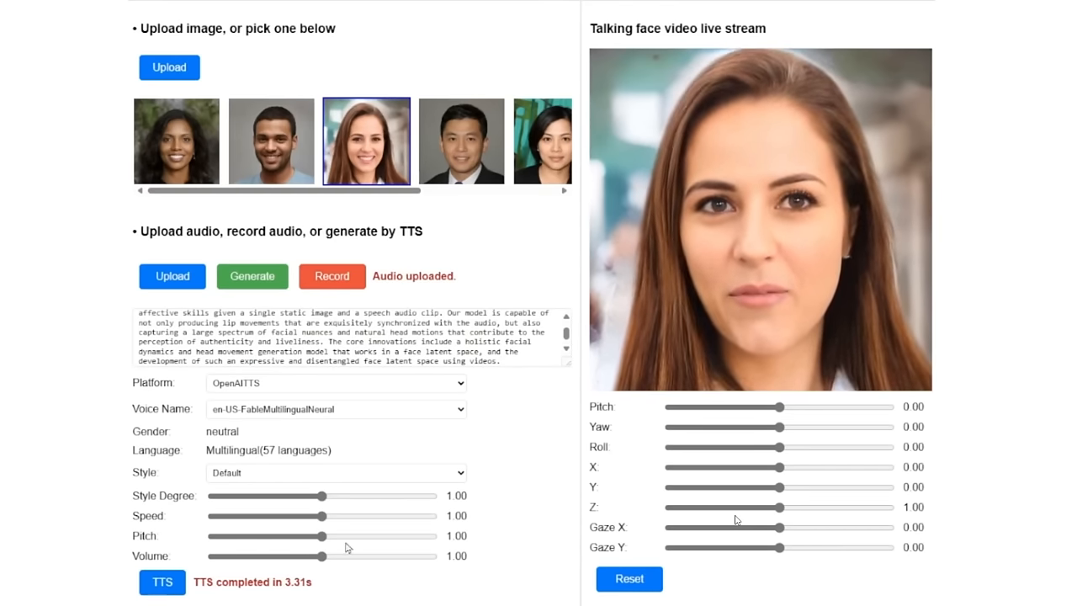
pyautogui.click(461, 140)
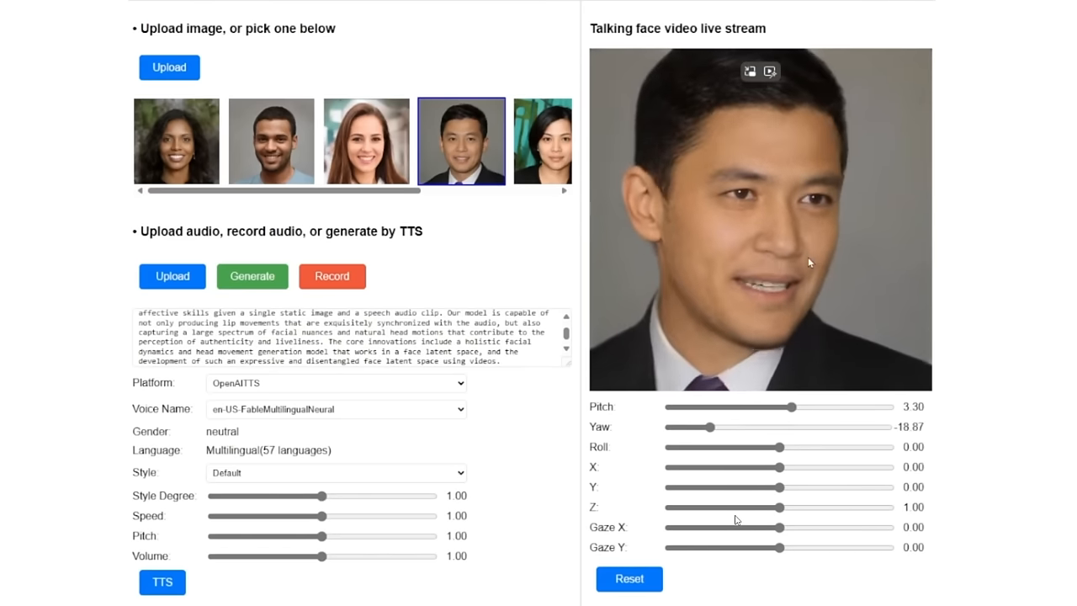
pyautogui.moveTo(706, 426); pyautogui.dragTo(730, 427)
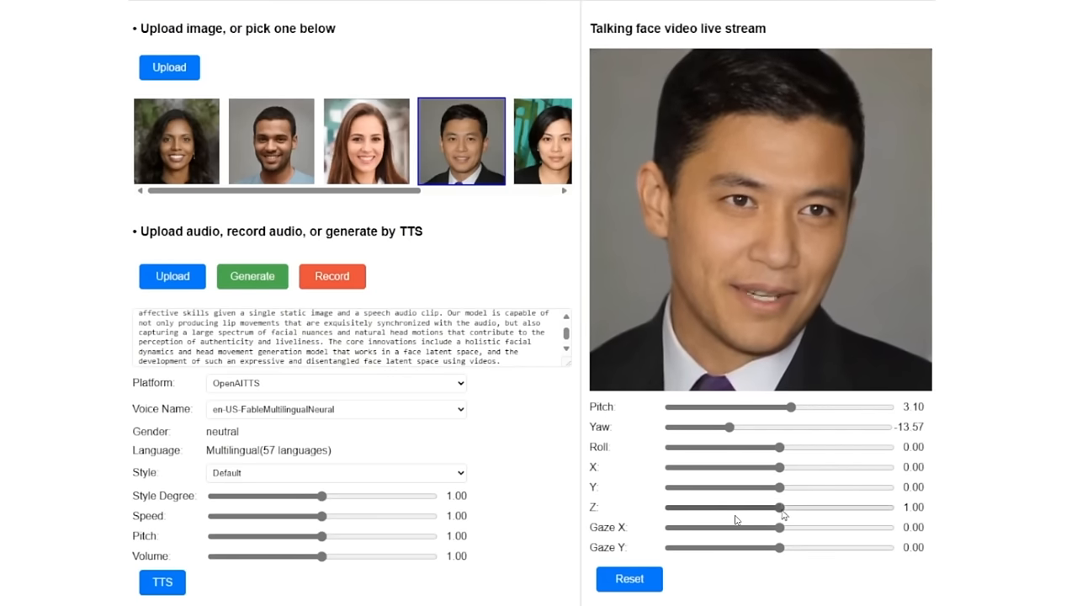
pyautogui.moveTo(780, 507); pyautogui.dragTo(880, 506)
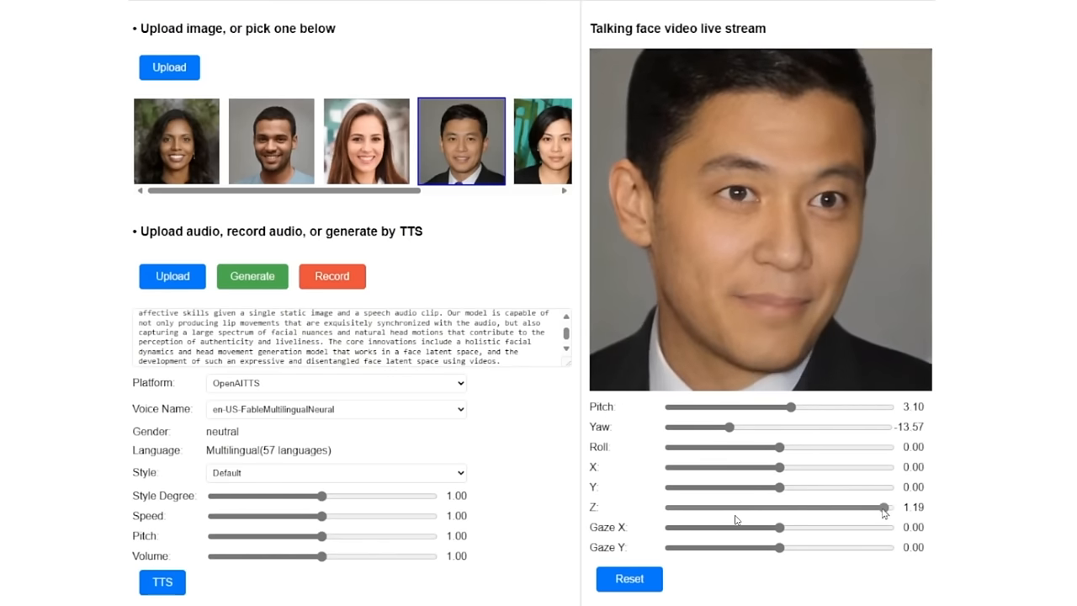
pyautogui.moveTo(883, 506); pyautogui.dragTo(681, 506)
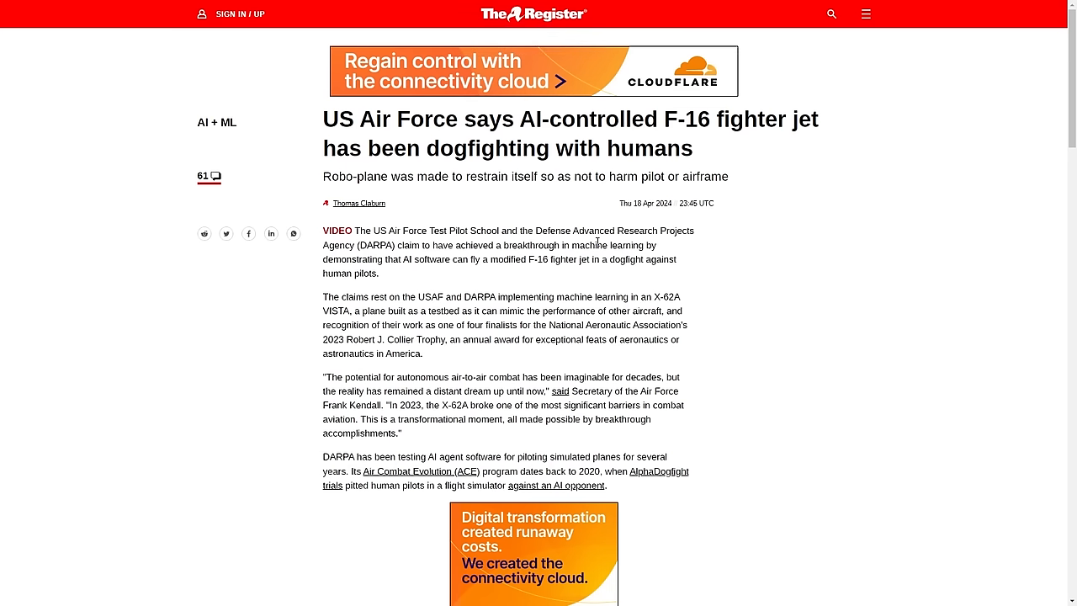
pyautogui.moveTo(406, 274)
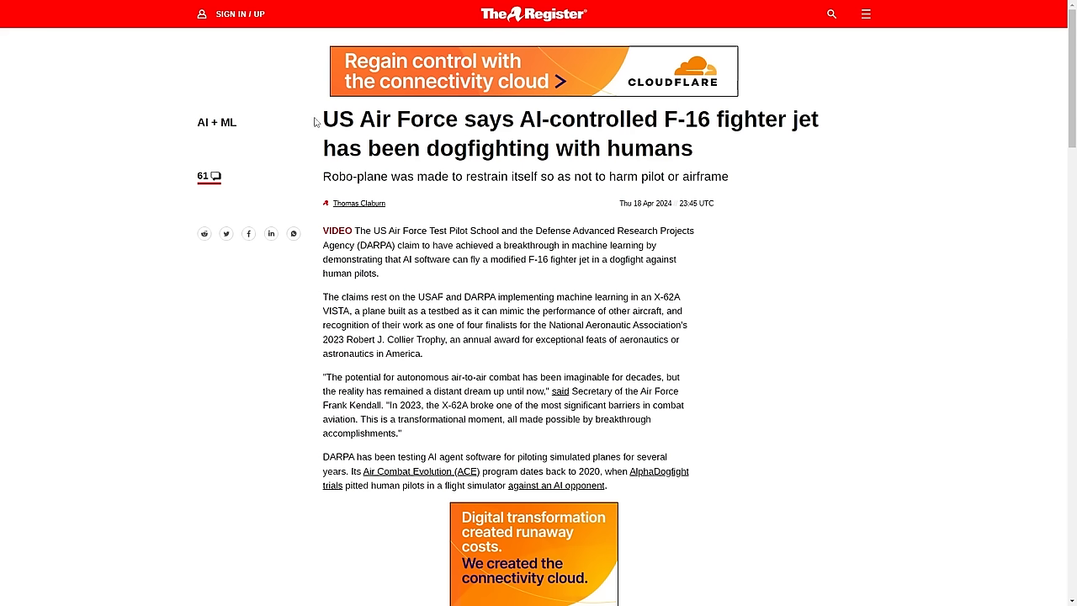
pyautogui.moveTo(408, 175)
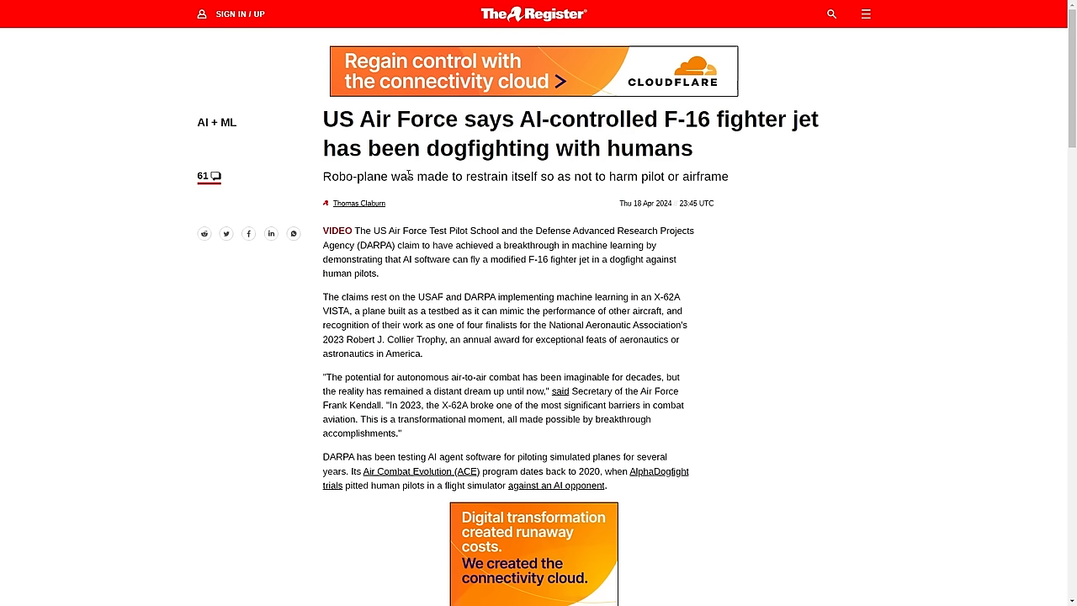
pyautogui.moveTo(624, 182)
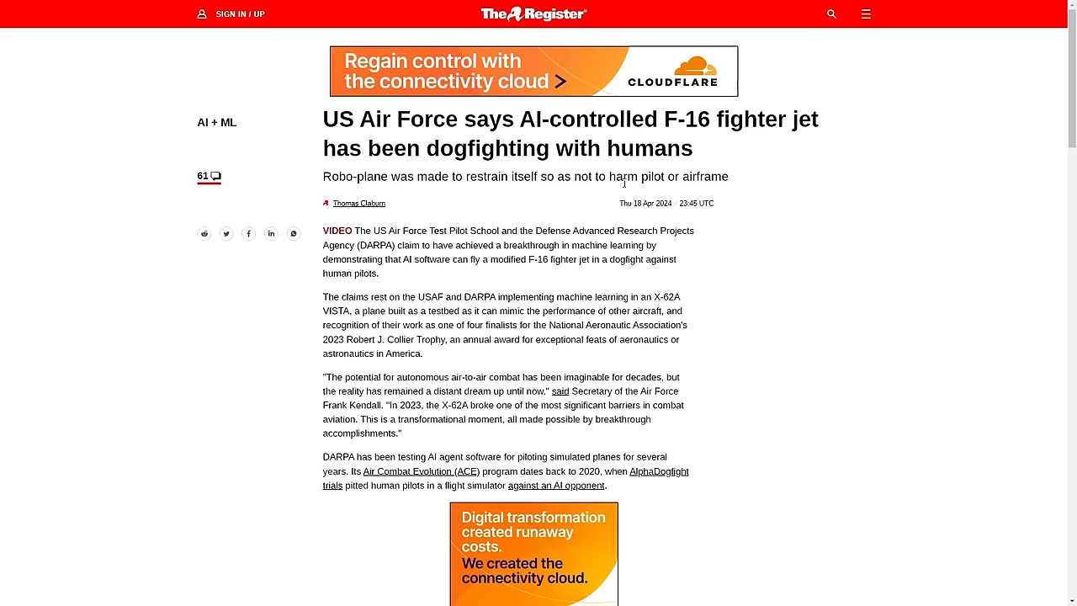
# Scroll down the Register F-16 article to its embedded DARPA video.
pyautogui.scroll(-3)
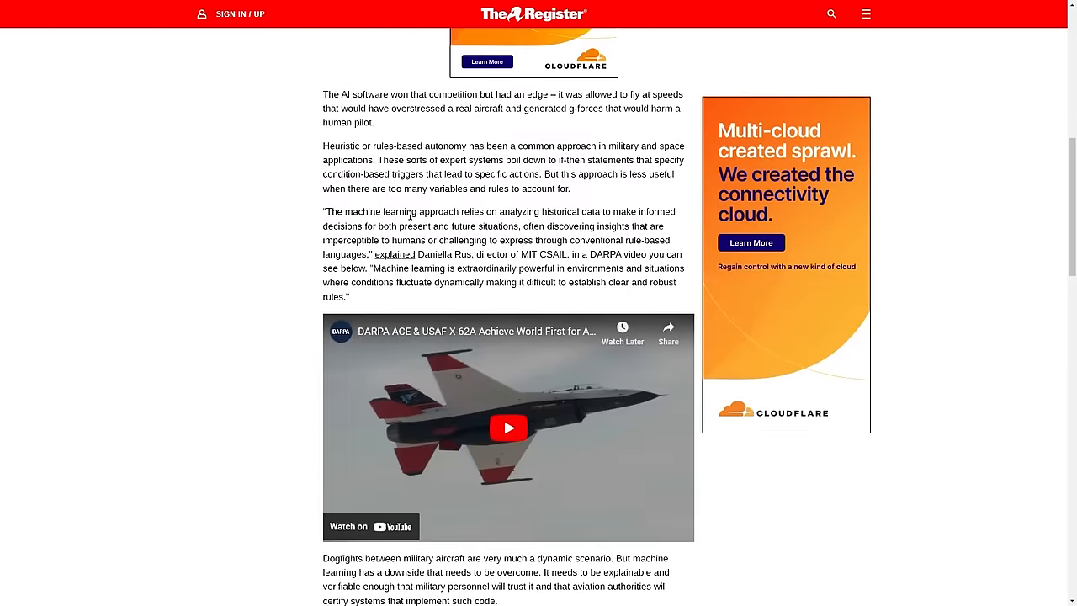
pyautogui.scroll(-3)
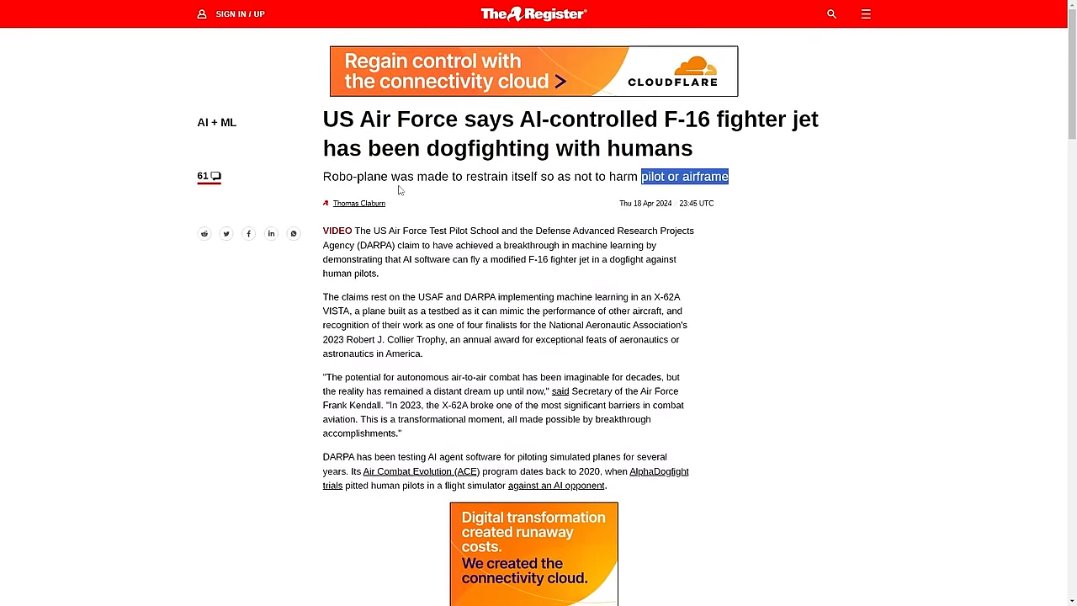
pyautogui.scroll(-3)
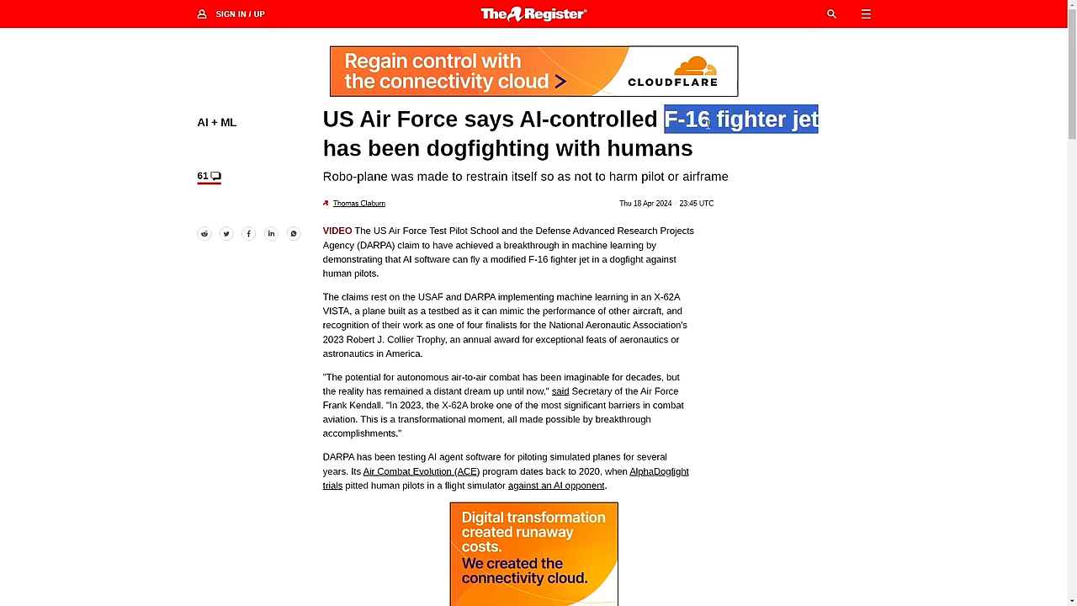
# Scroll down and back up through the F-16 dogfighting article.
pyautogui.scroll(-3)
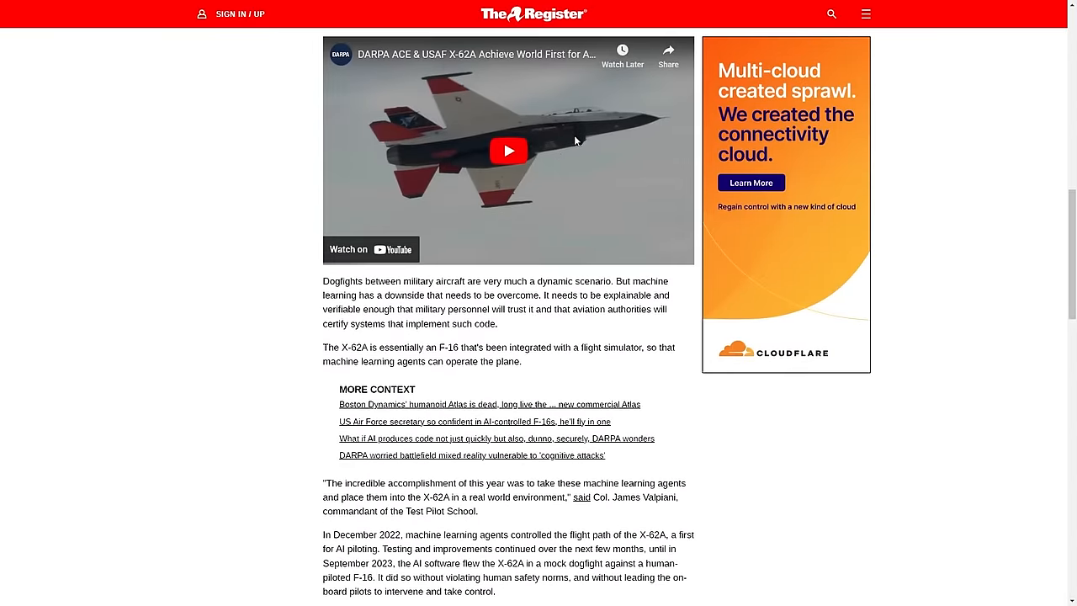
pyautogui.scroll(3)
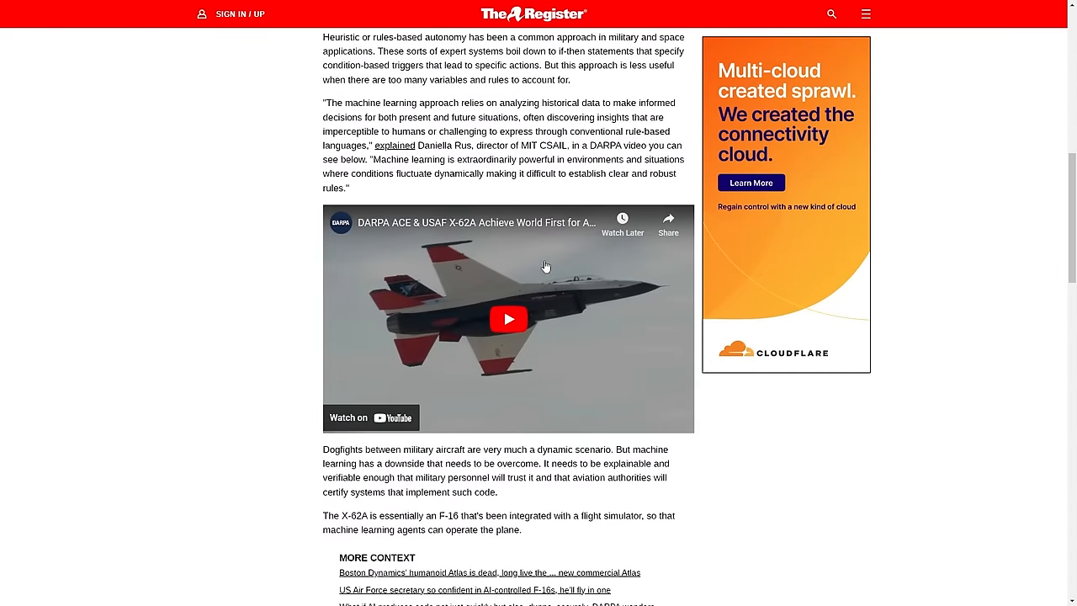
pyautogui.moveTo(535, 257)
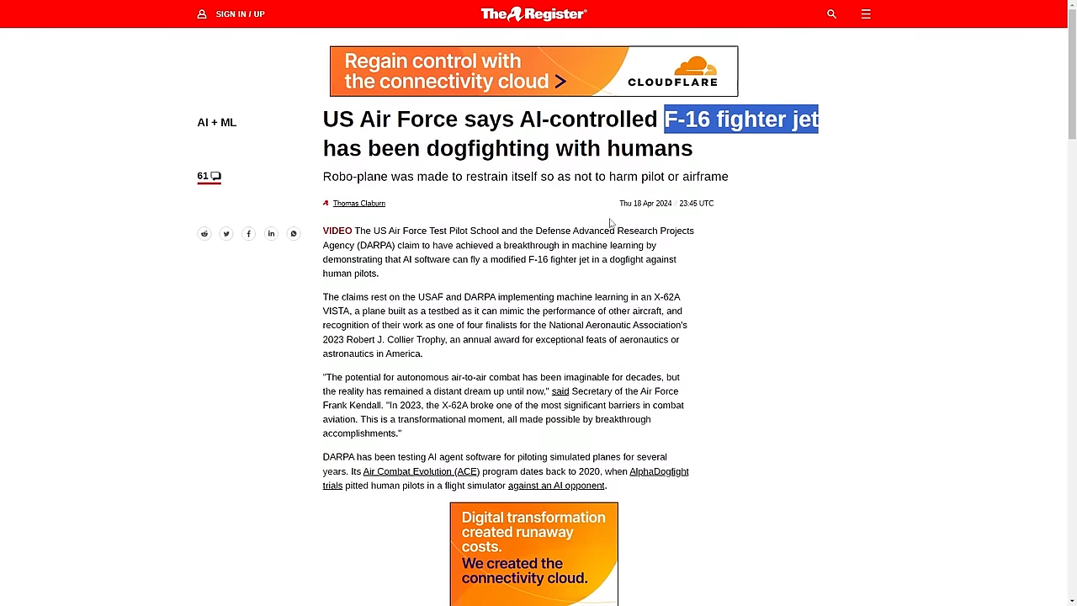
pyautogui.scroll(-3)
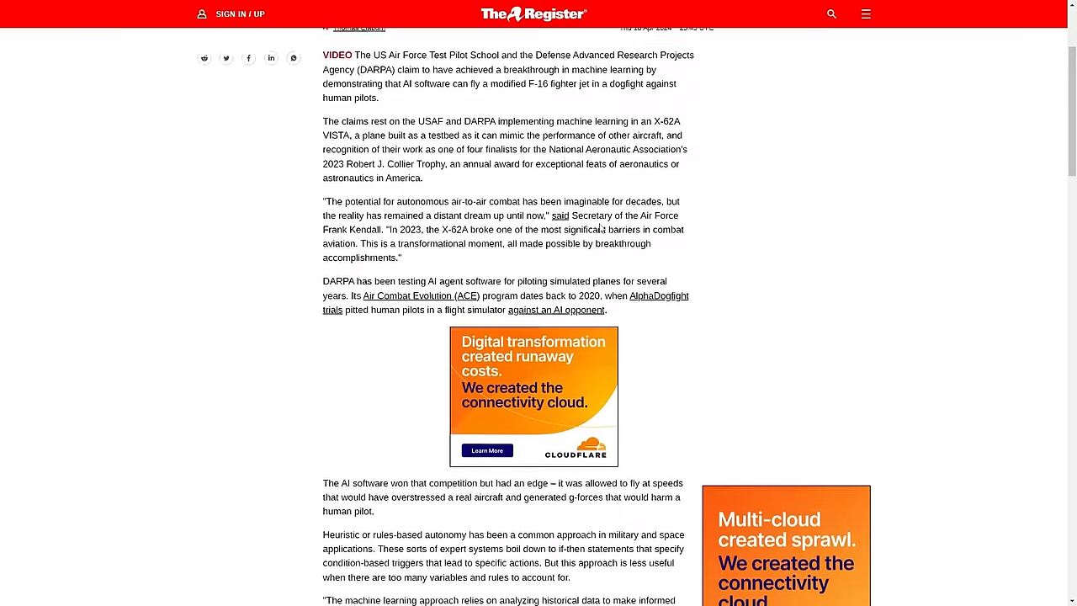
pyautogui.scroll(-3)
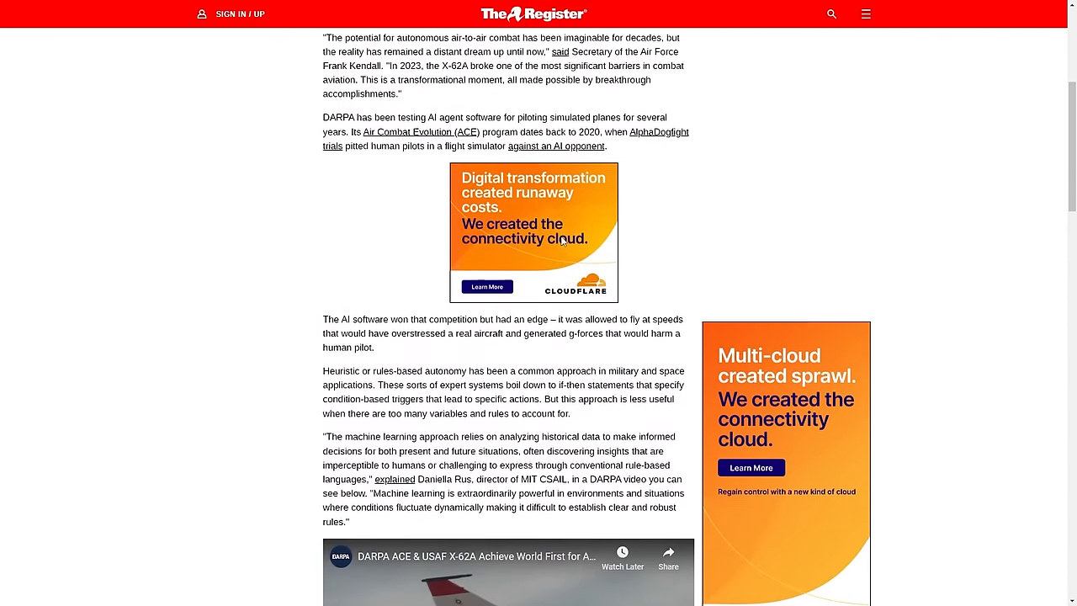
pyautogui.scroll(3)
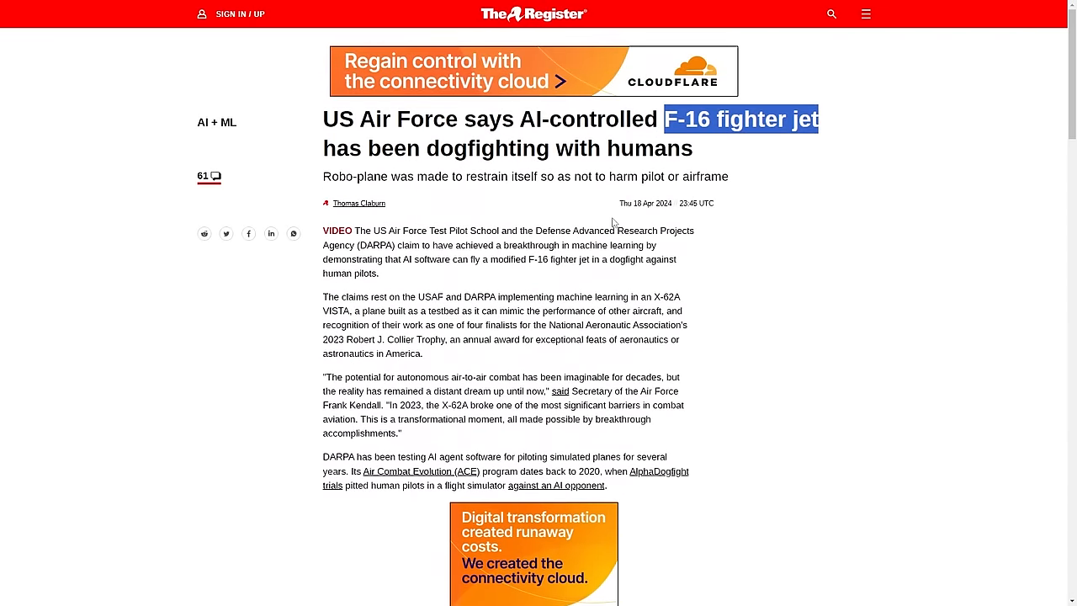
pyautogui.scroll(-3)
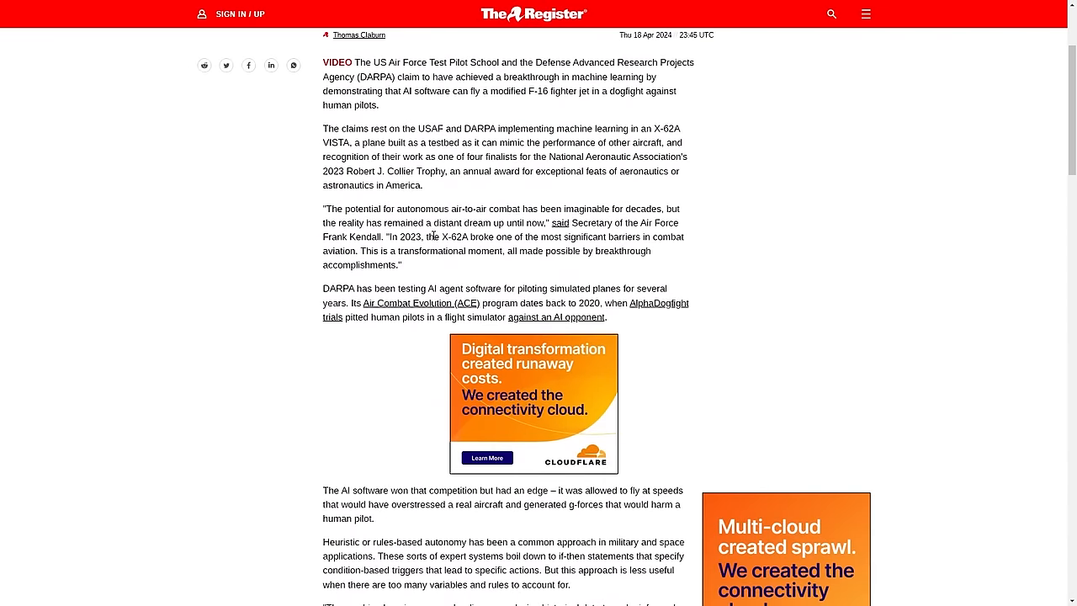
pyautogui.scroll(-3)
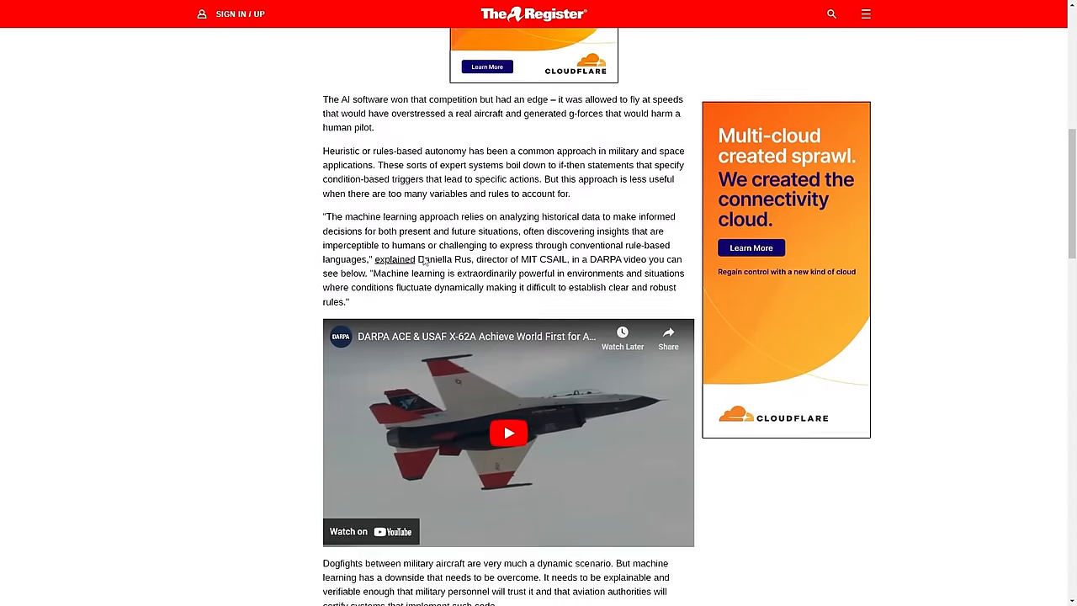
pyautogui.scroll(-3)
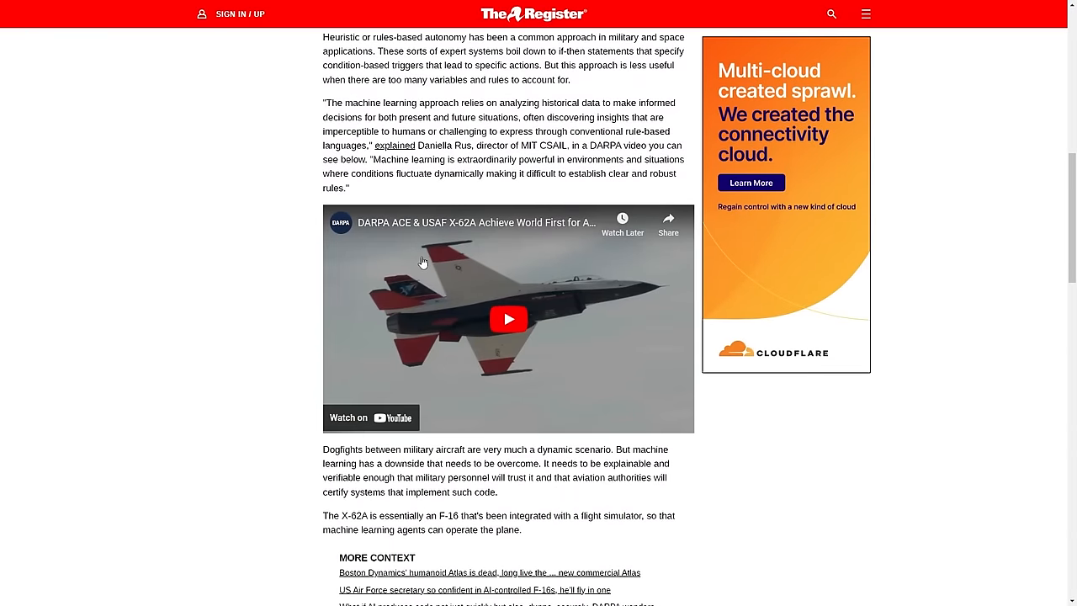
pyautogui.scroll(3)
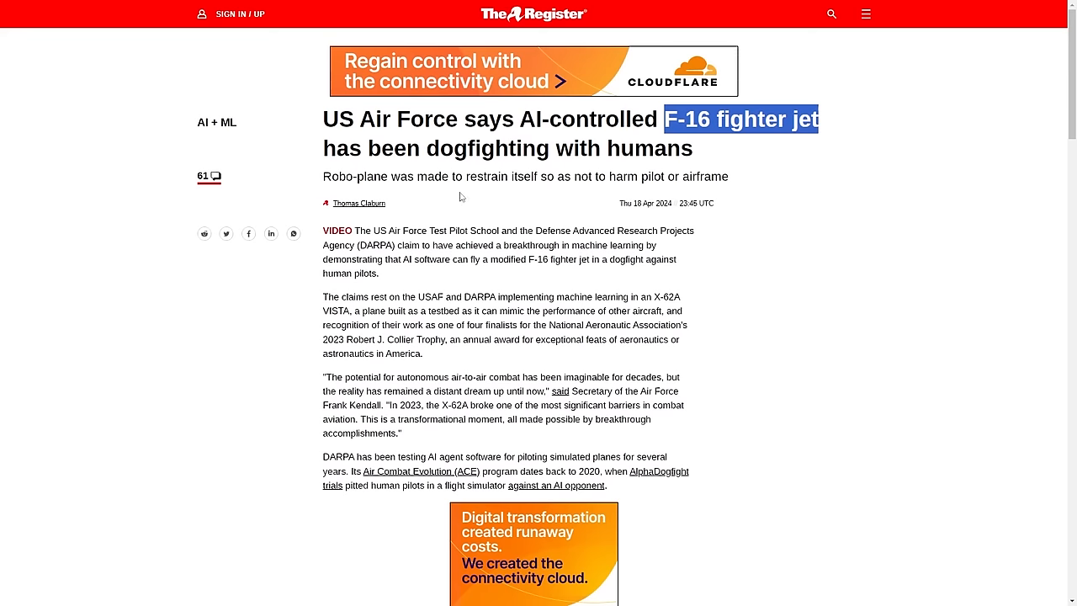
# Deselect 'F-16 fighter jet' in the headline by clicking blank page space.
pyautogui.scroll(-3)
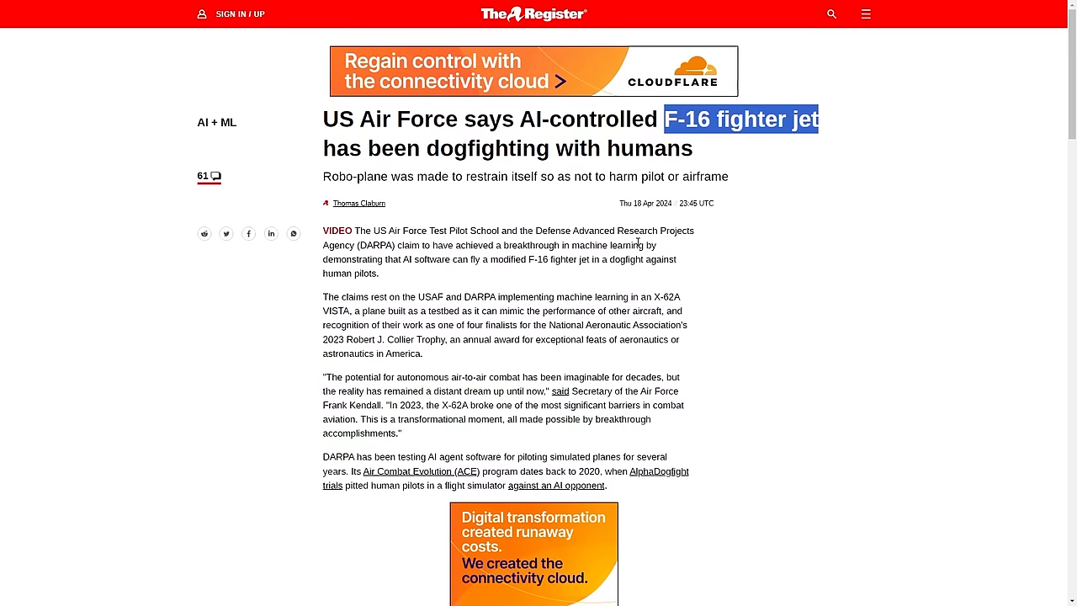
pyautogui.scroll(-3)
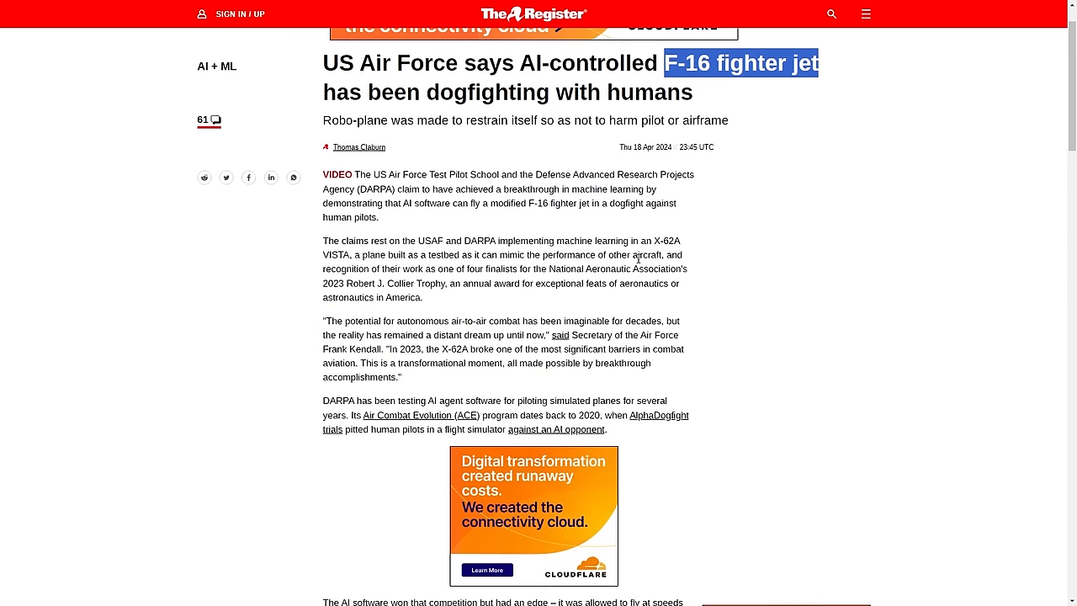
pyautogui.moveTo(656, 255)
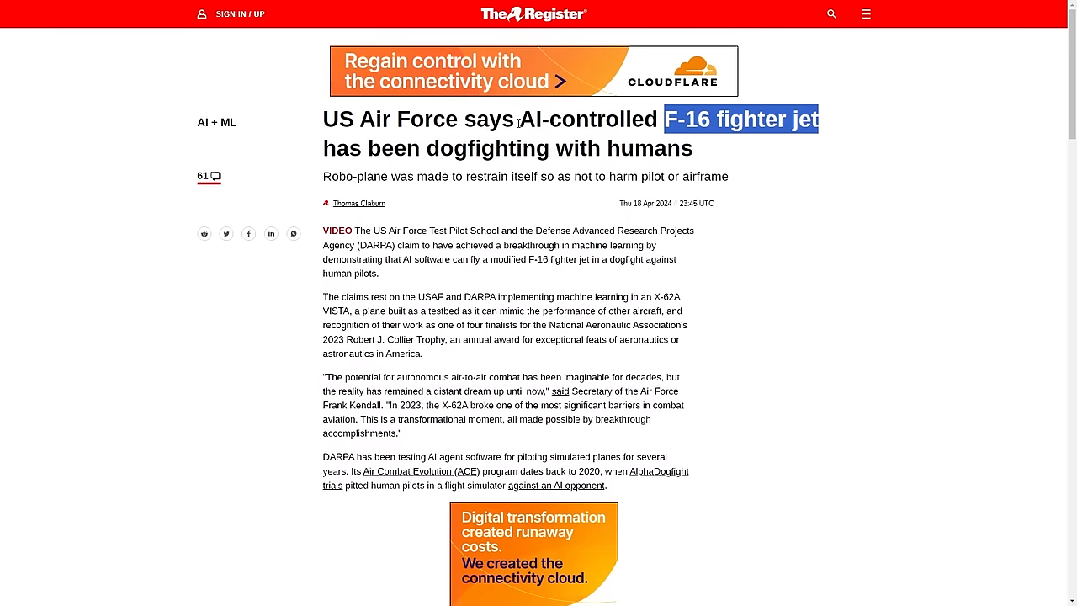
pyautogui.click(730, 122)
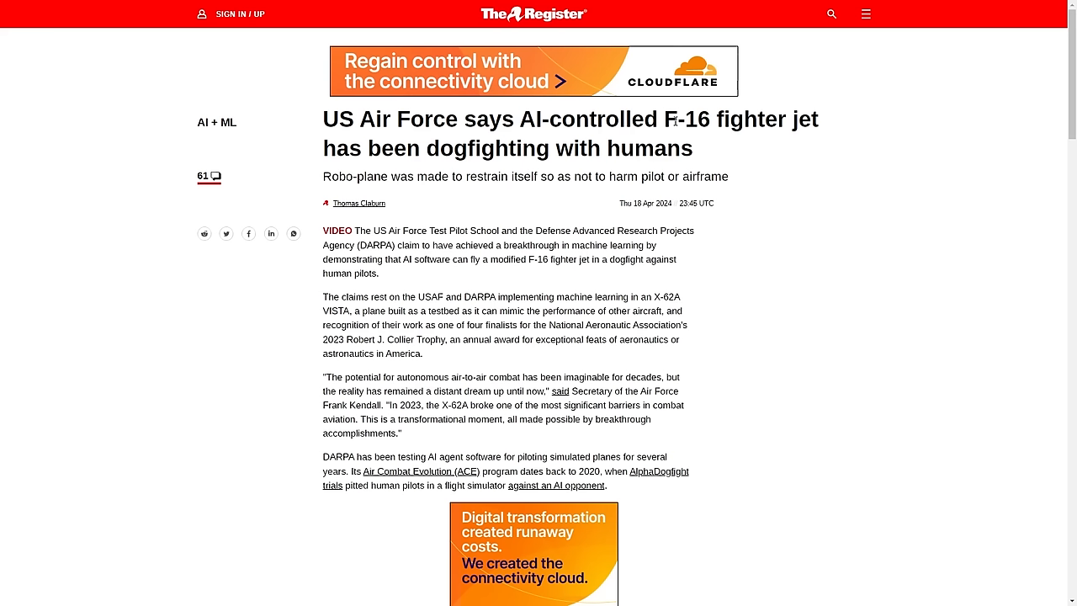
pyautogui.scroll(-3)
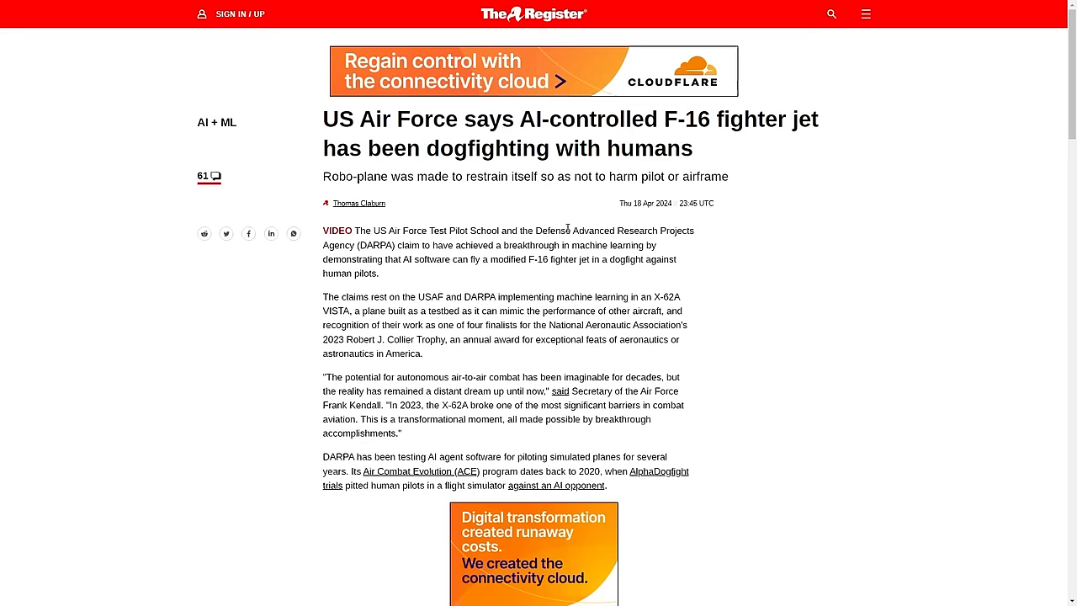
pyautogui.scroll(-3)
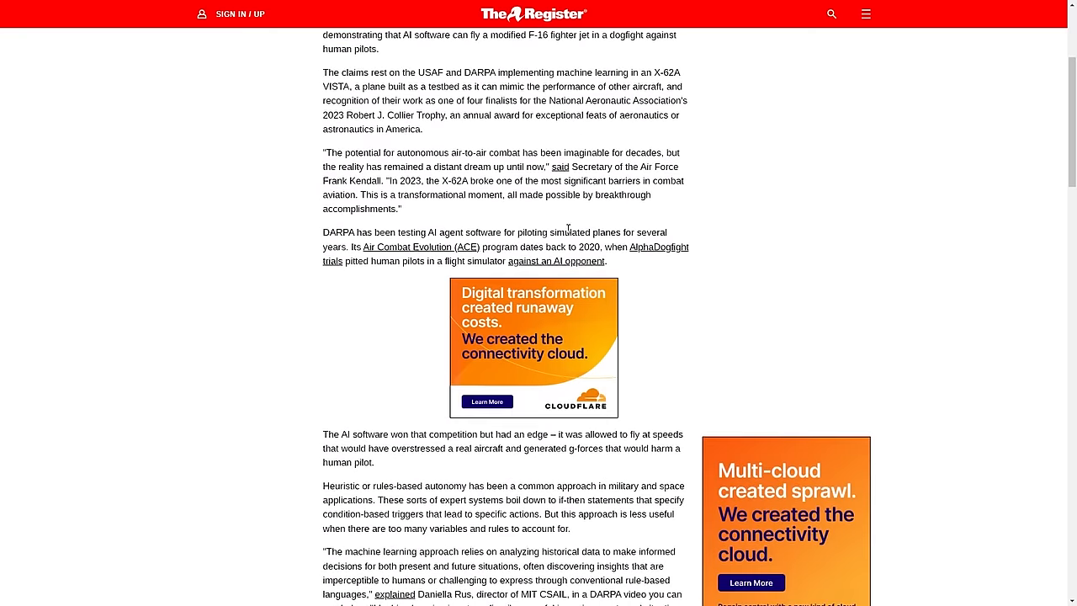
pyautogui.scroll(3)
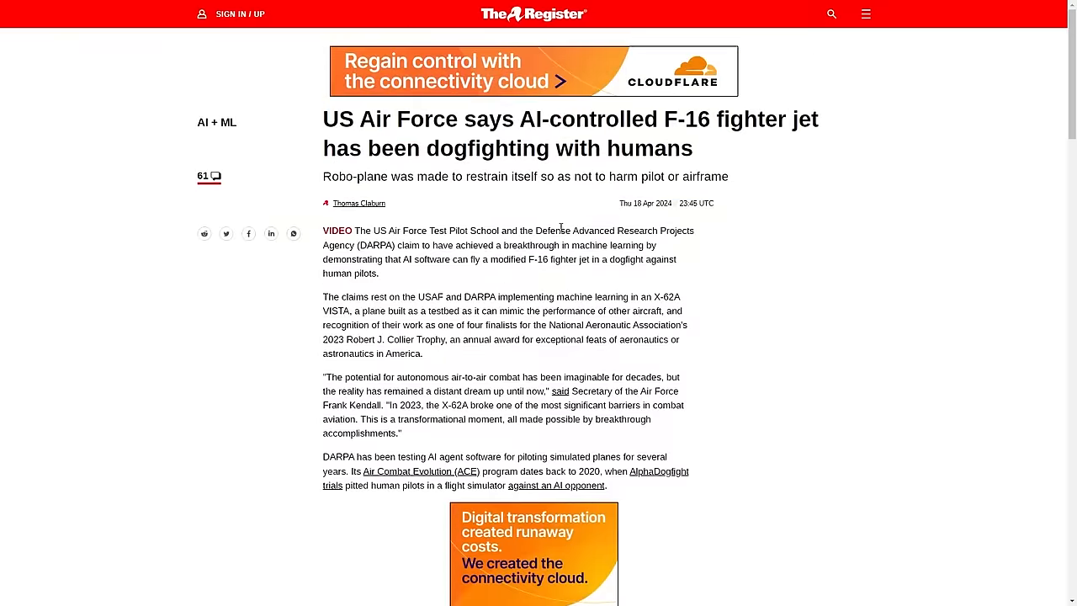
pyautogui.scroll(-3)
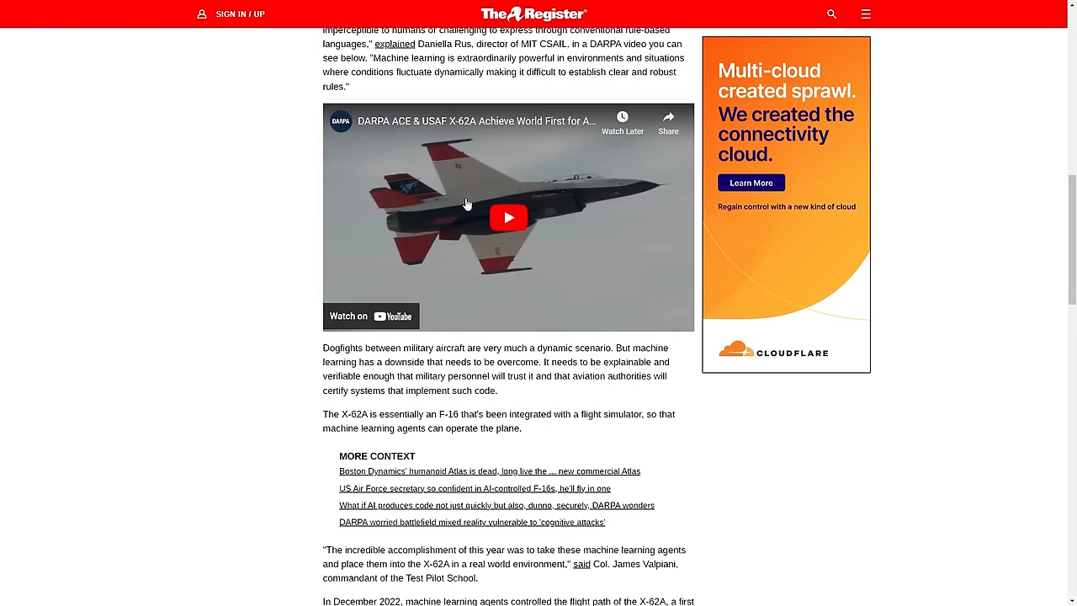
pyautogui.scroll(-3)
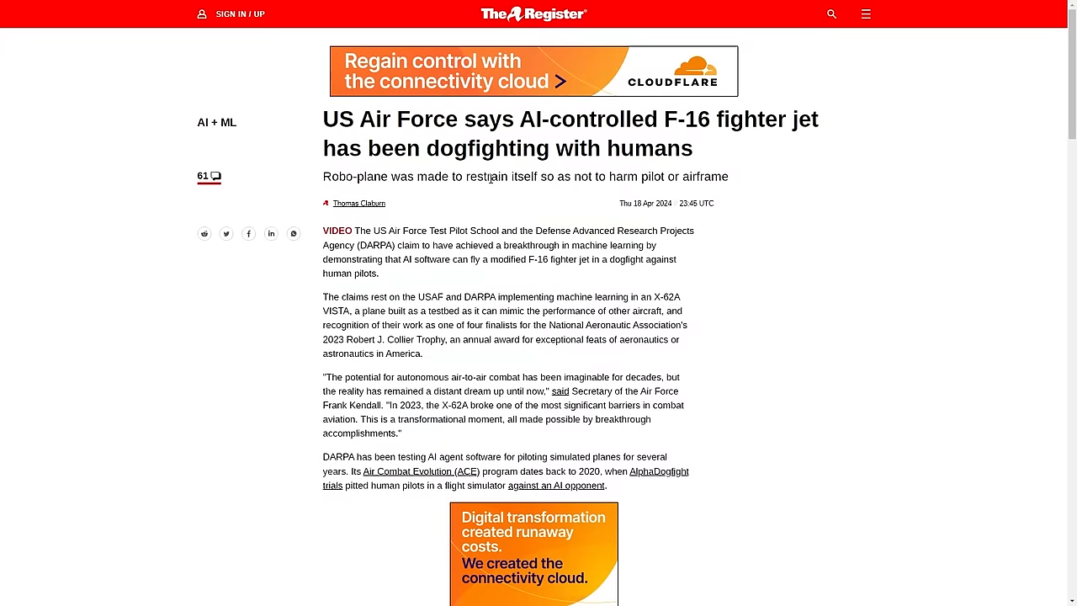
pyautogui.moveTo(499, 217)
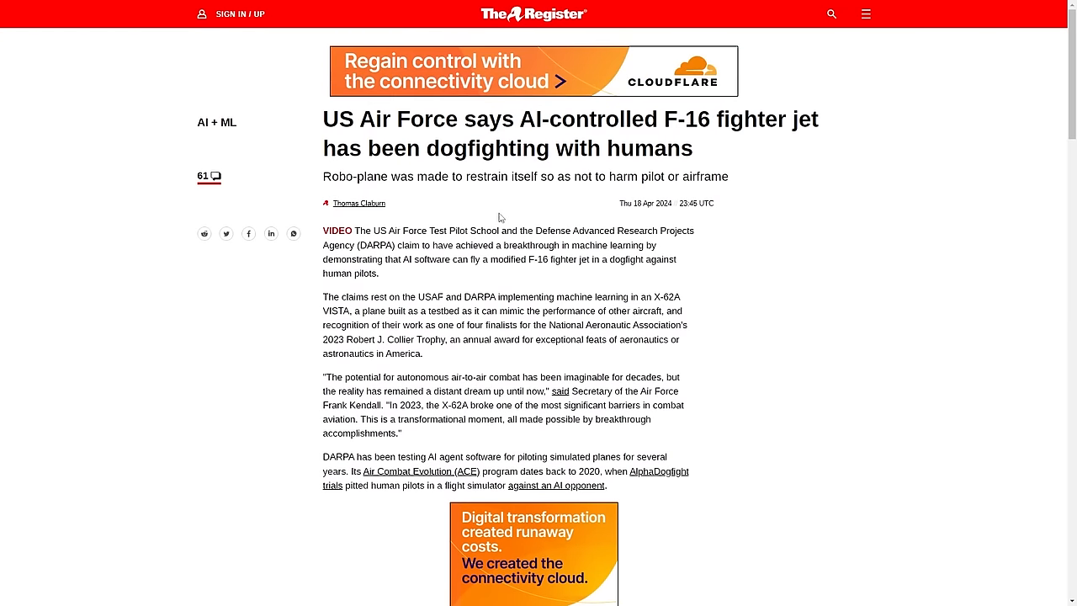
pyautogui.moveTo(556, 168)
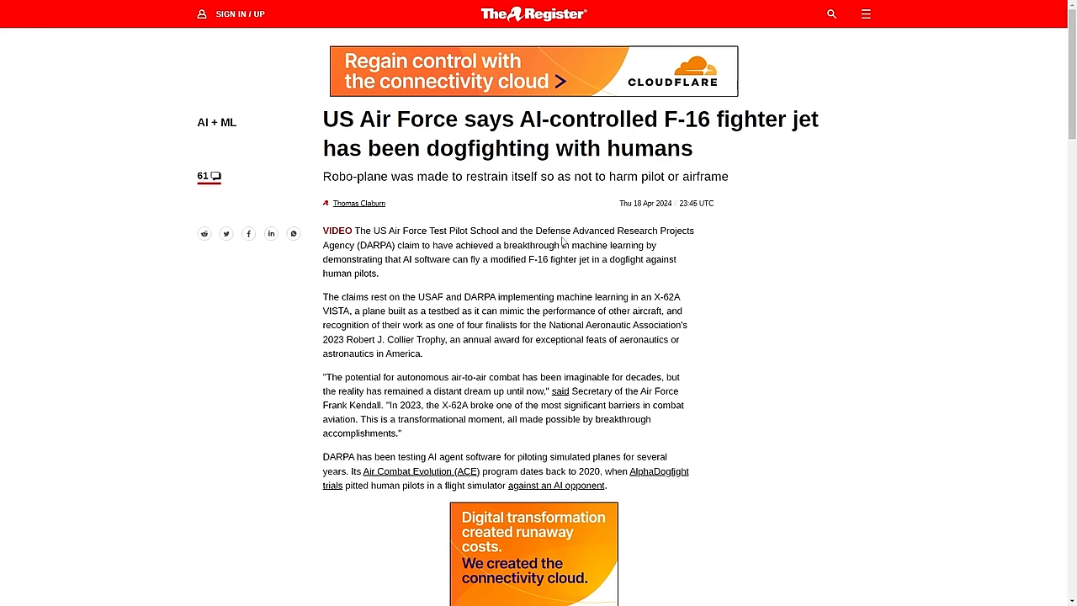
pyautogui.moveTo(622, 233)
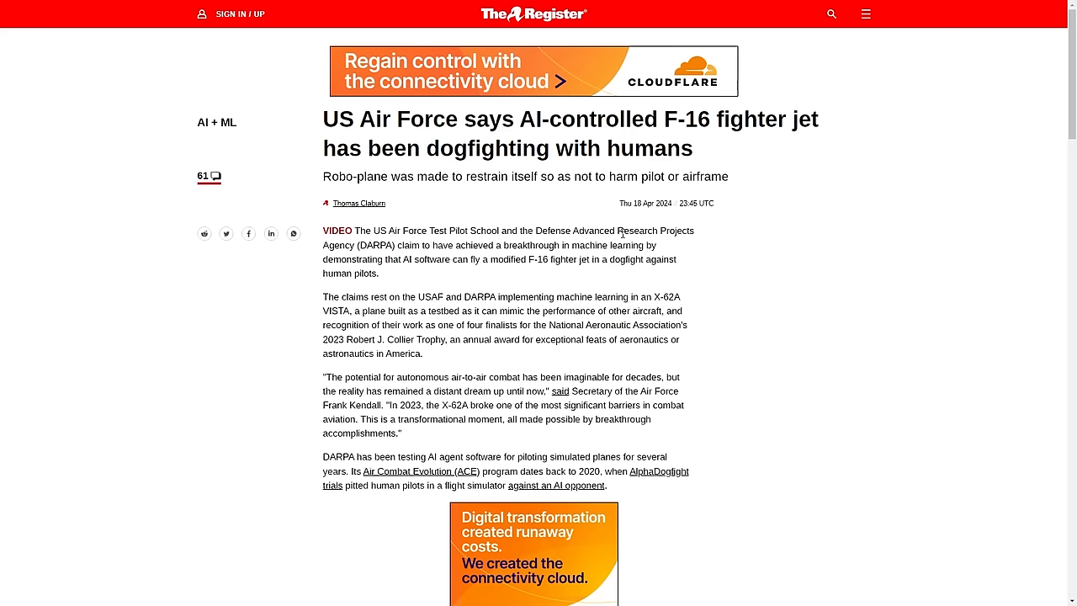
pyautogui.moveTo(619, 232)
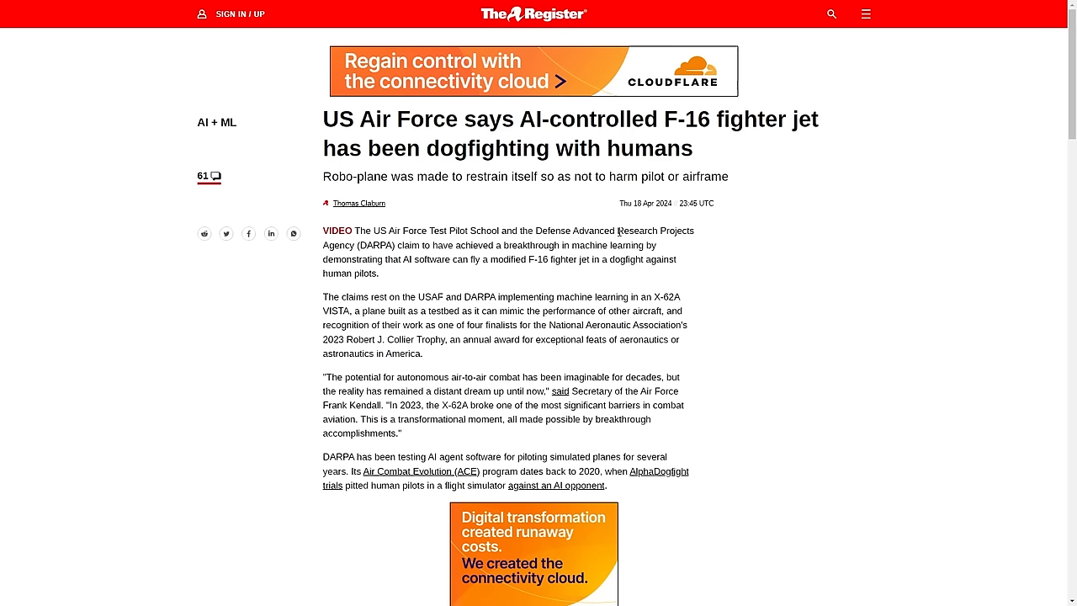
pyautogui.moveTo(605, 245)
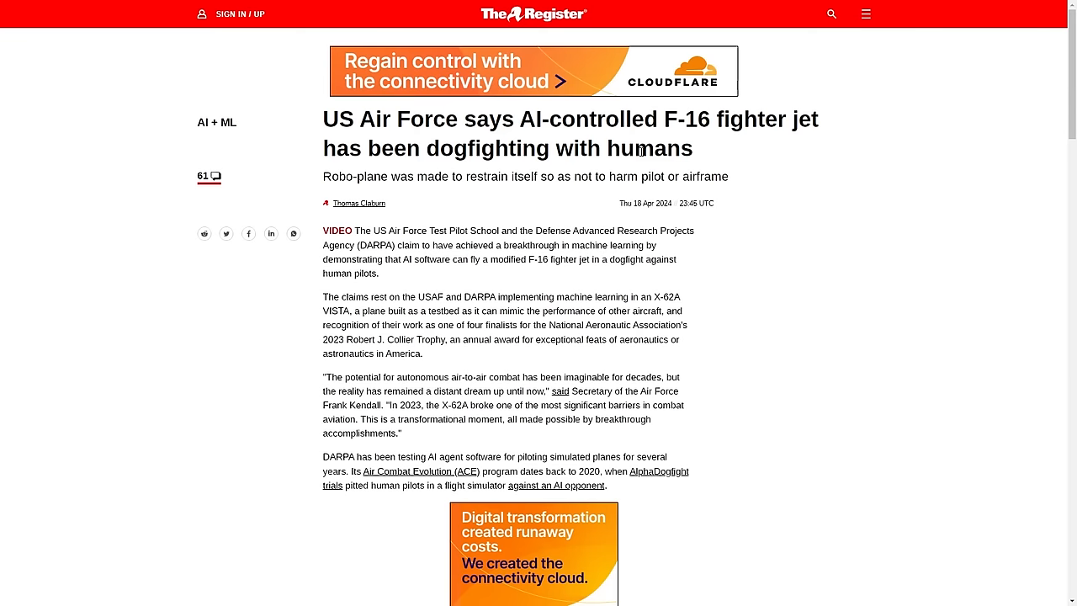
pyautogui.scroll(-3)
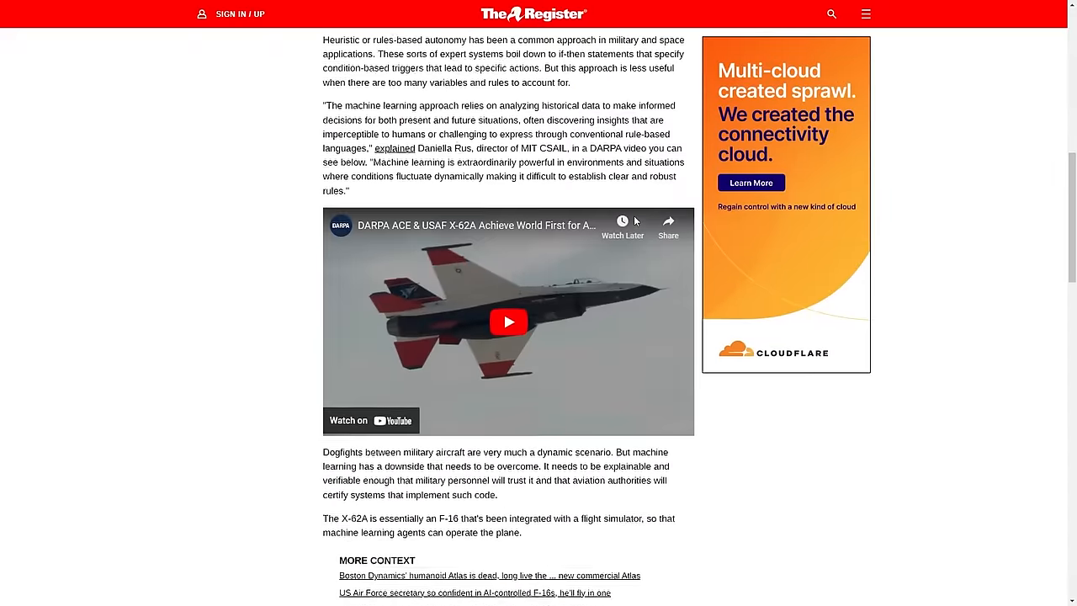
pyautogui.scroll(-3)
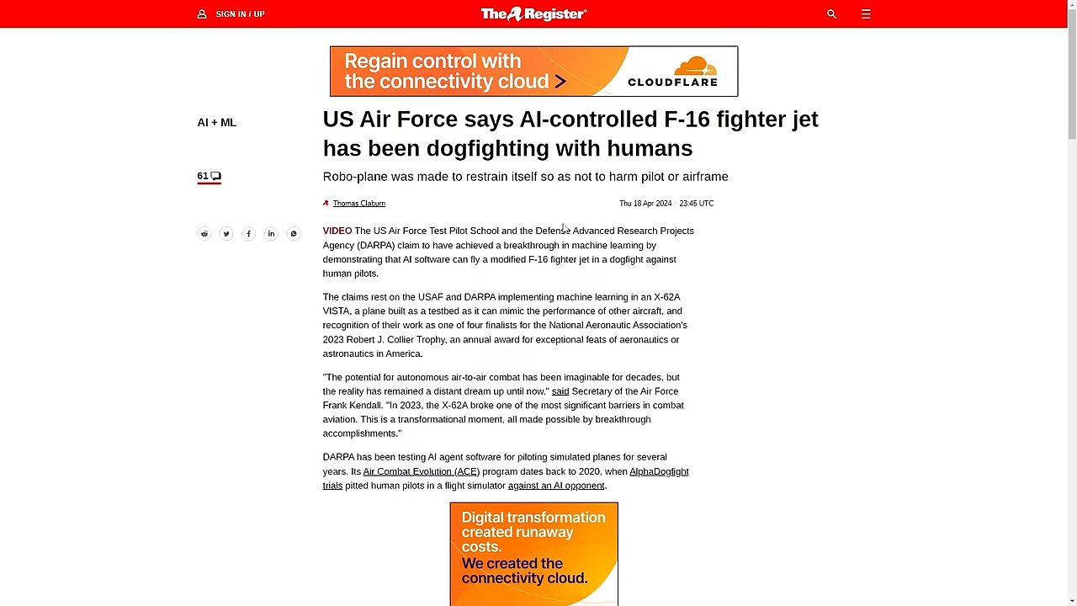
pyautogui.moveTo(562, 221)
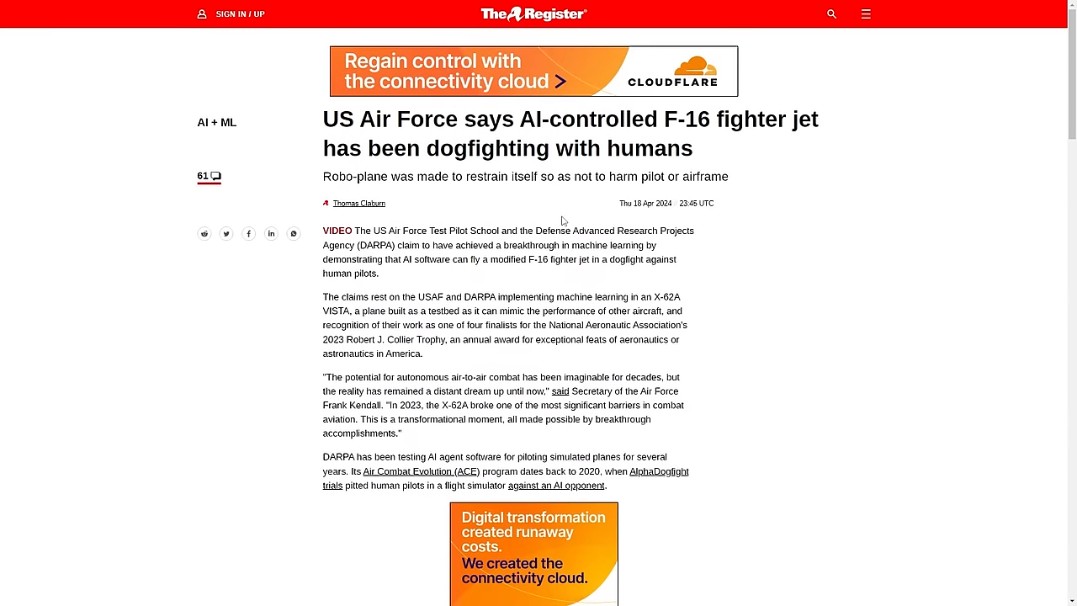
pyautogui.scroll(-3)
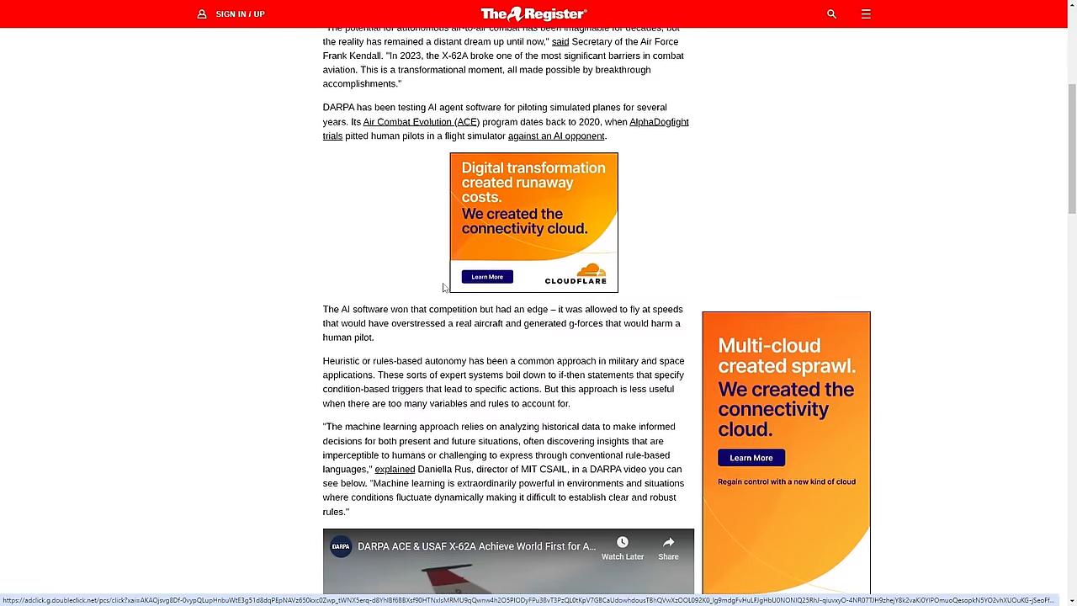
pyautogui.scroll(-3)
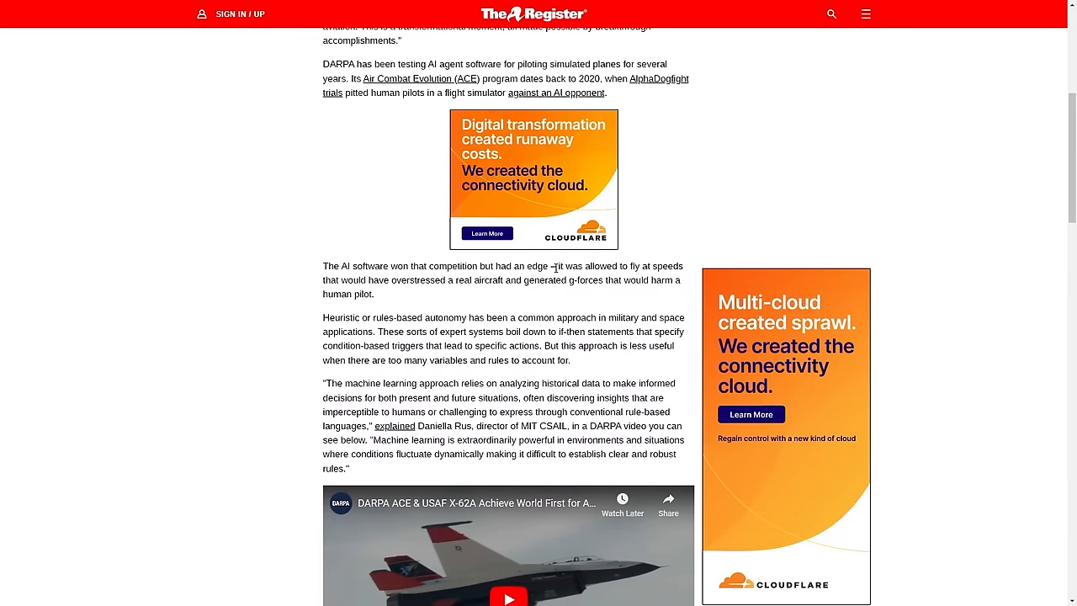
pyautogui.doubleClick(416, 280)
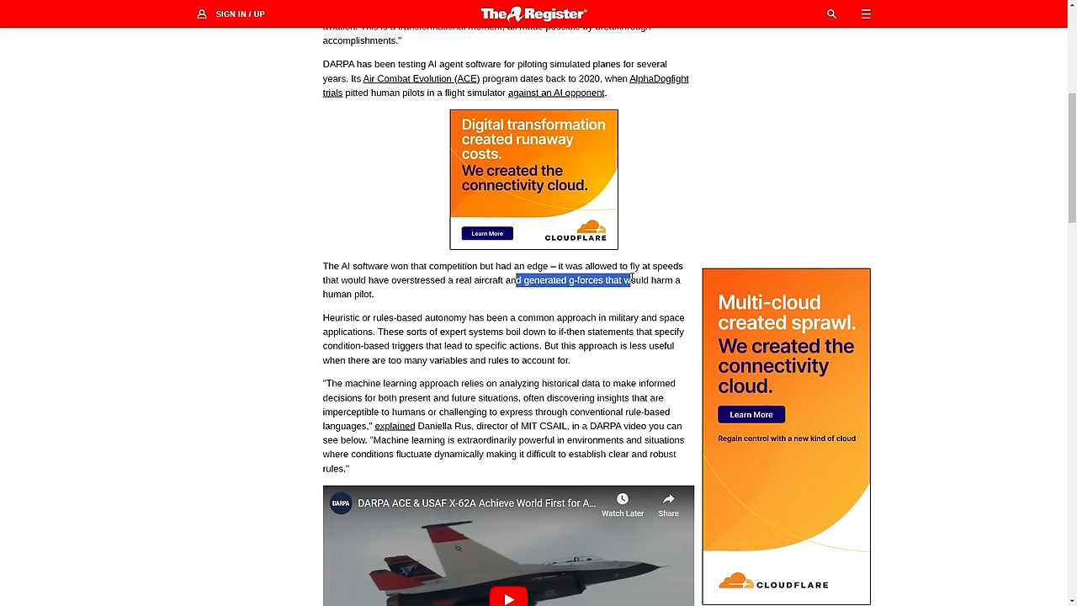
pyautogui.scroll(-3)
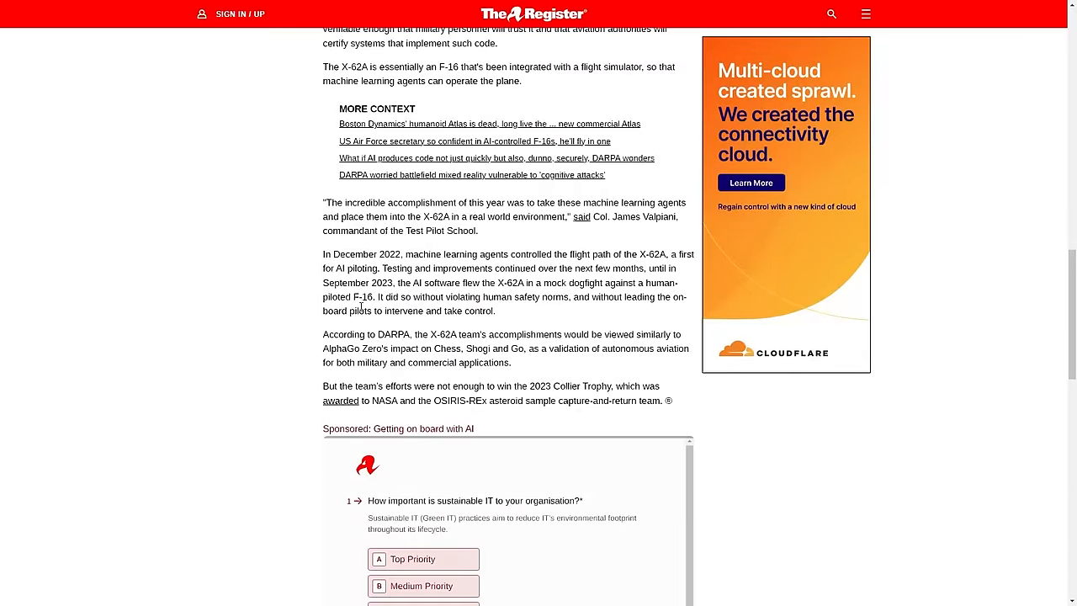
pyautogui.scroll(-3)
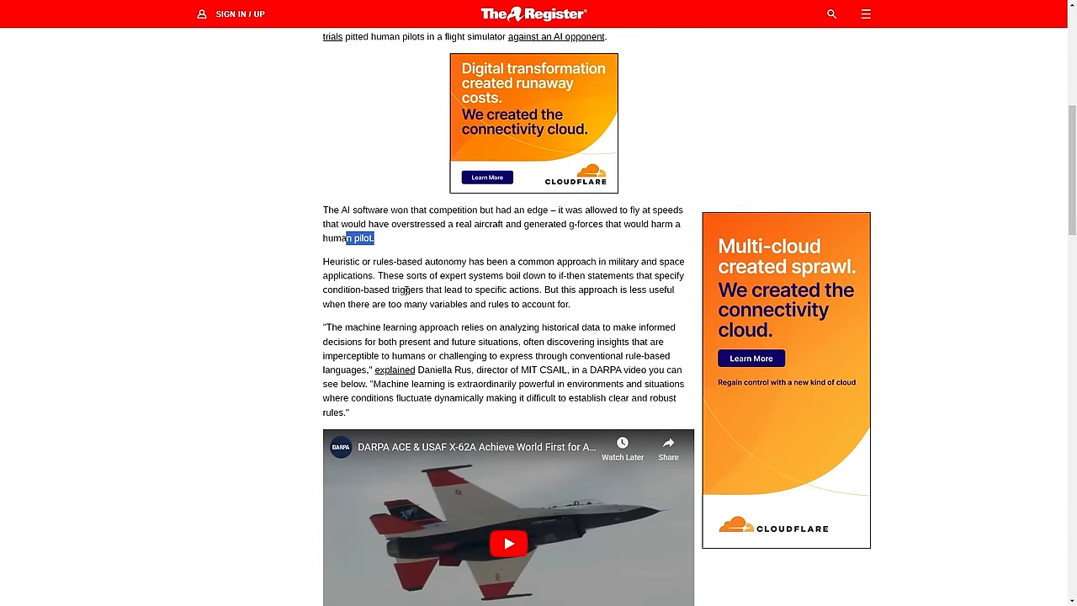
pyautogui.scroll(3)
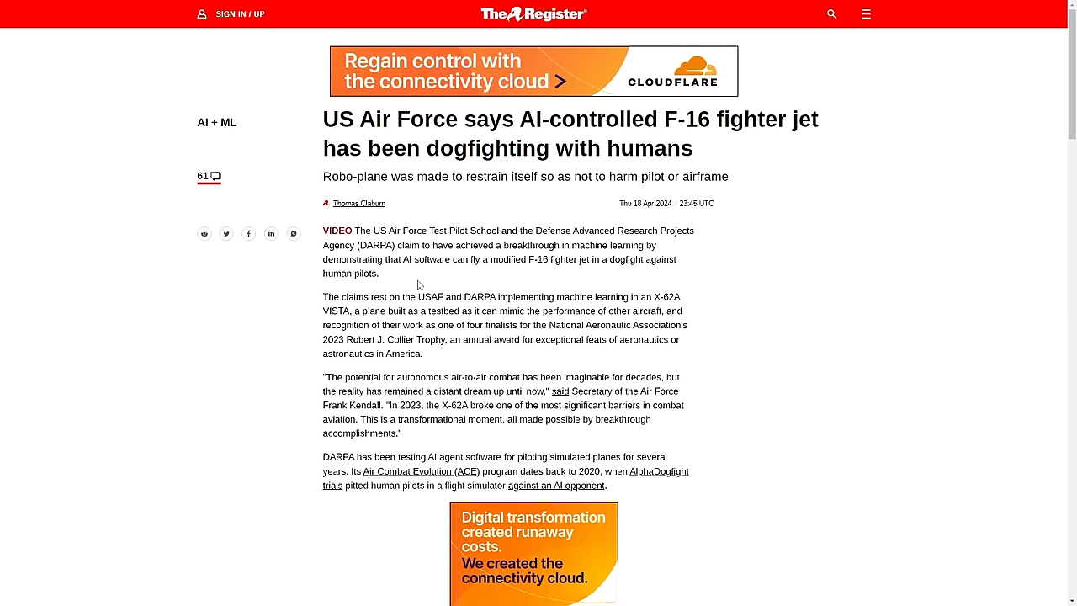
pyautogui.scroll(-3)
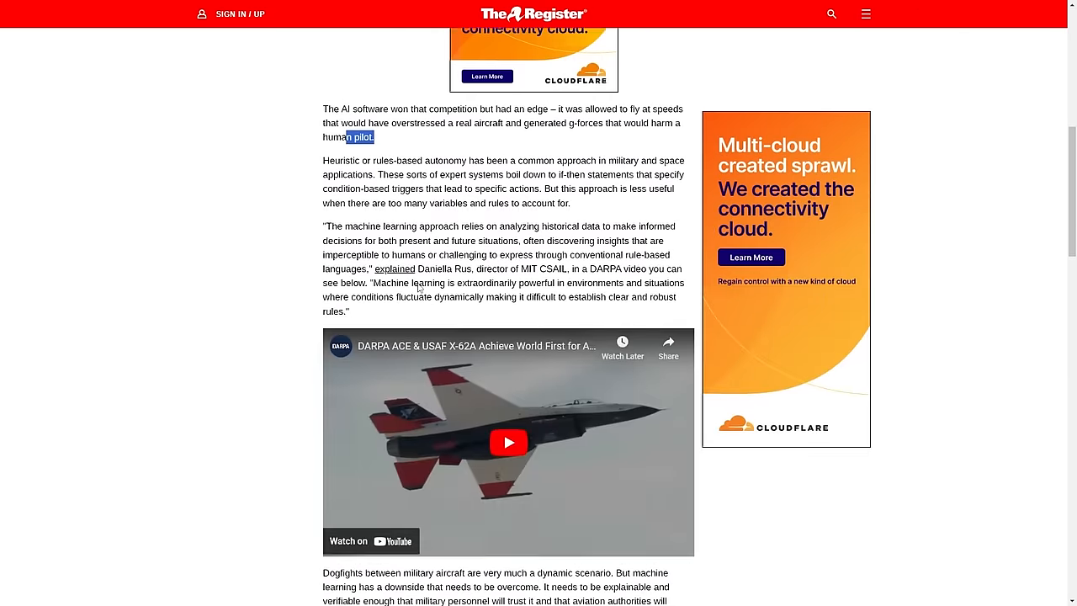
pyautogui.scroll(-3)
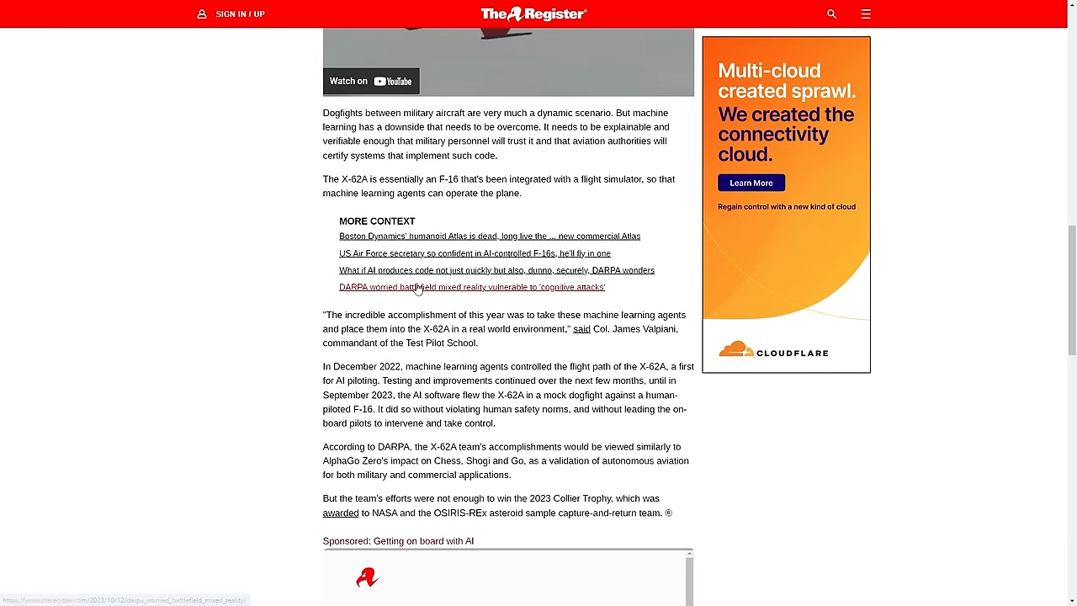
pyautogui.scroll(-3)
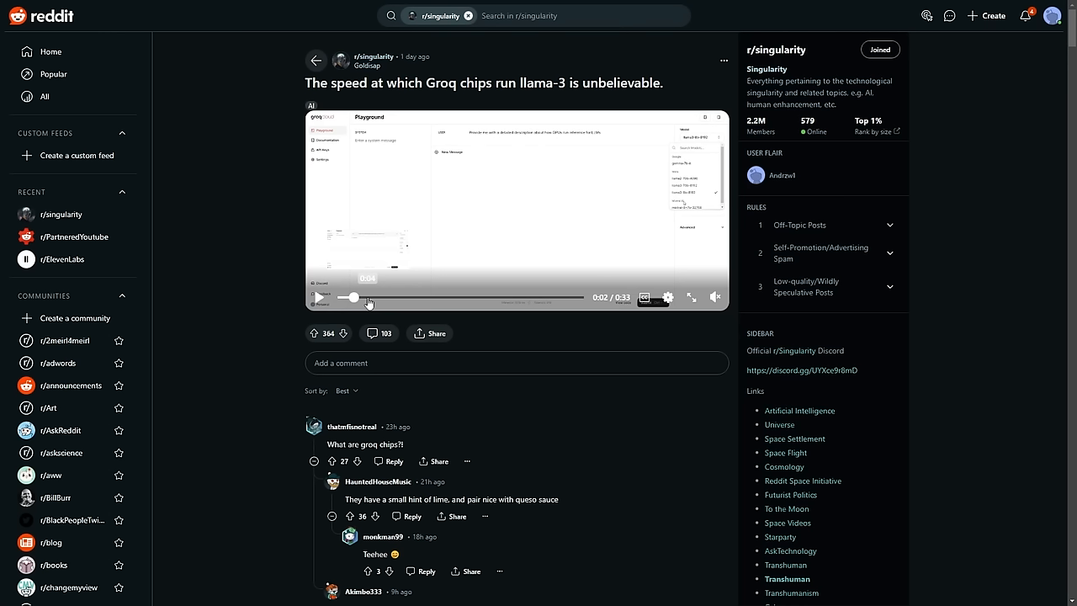
pyautogui.moveTo(610, 351)
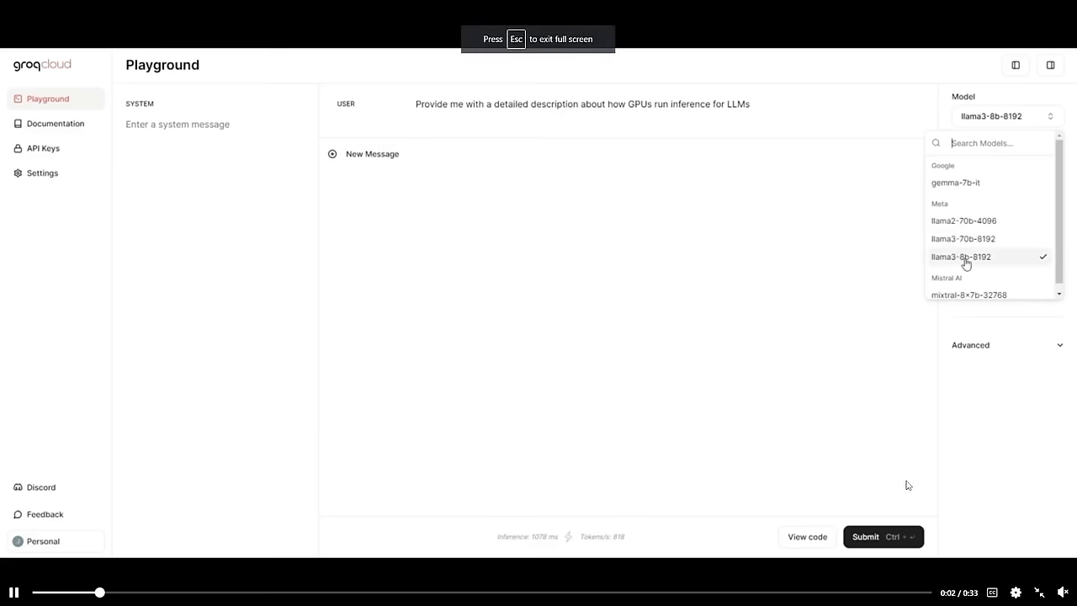
# Play the embedded Groq playground demo video and rewind it near its start.
pyautogui.click(960, 257)
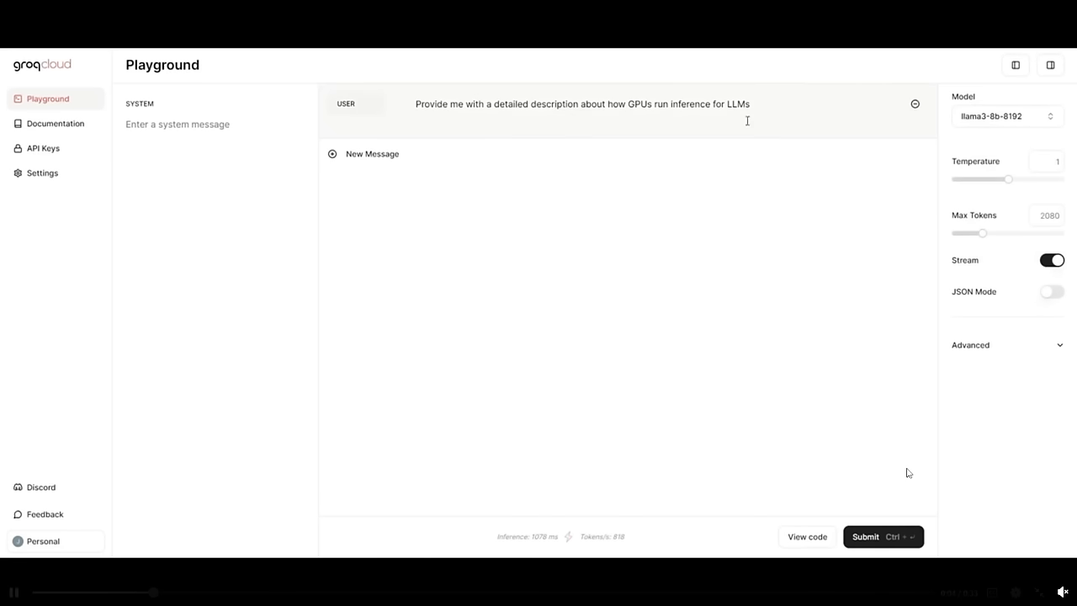
pyautogui.click(882, 536)
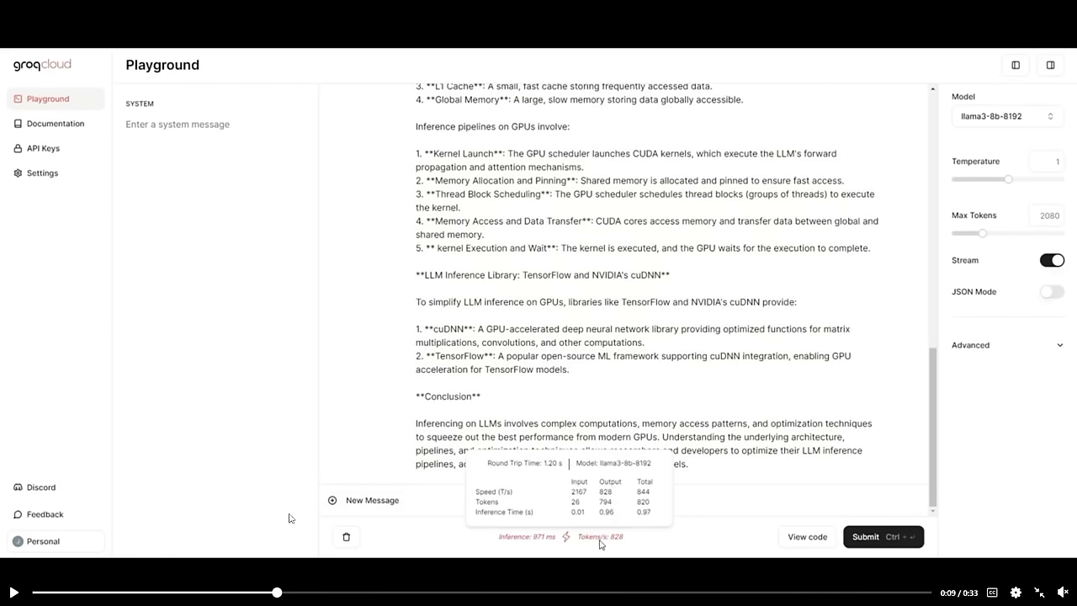
pyautogui.moveTo(330, 514)
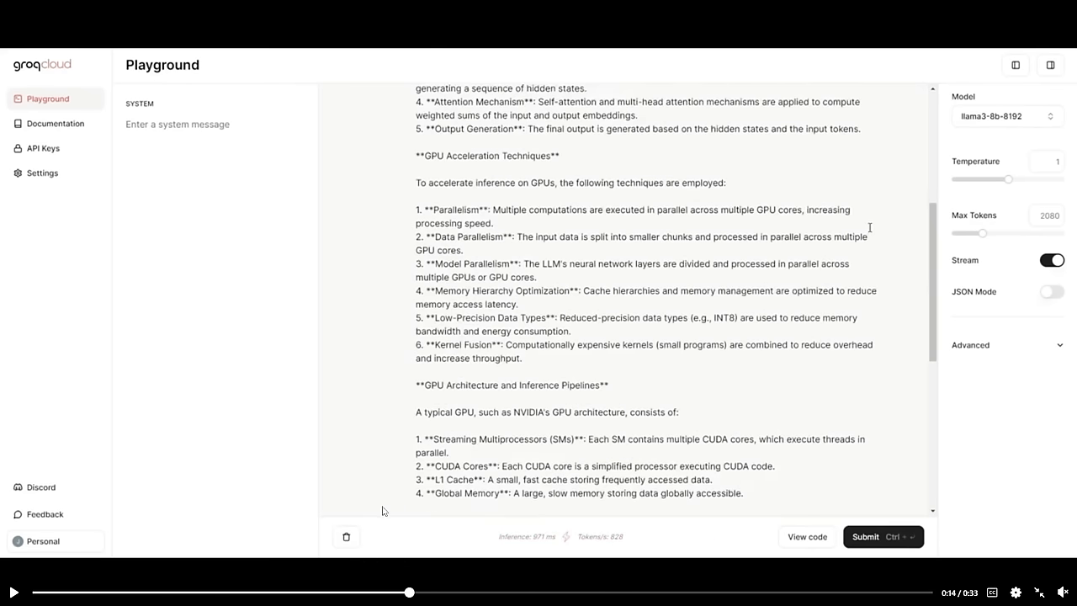
pyautogui.click(1006, 116)
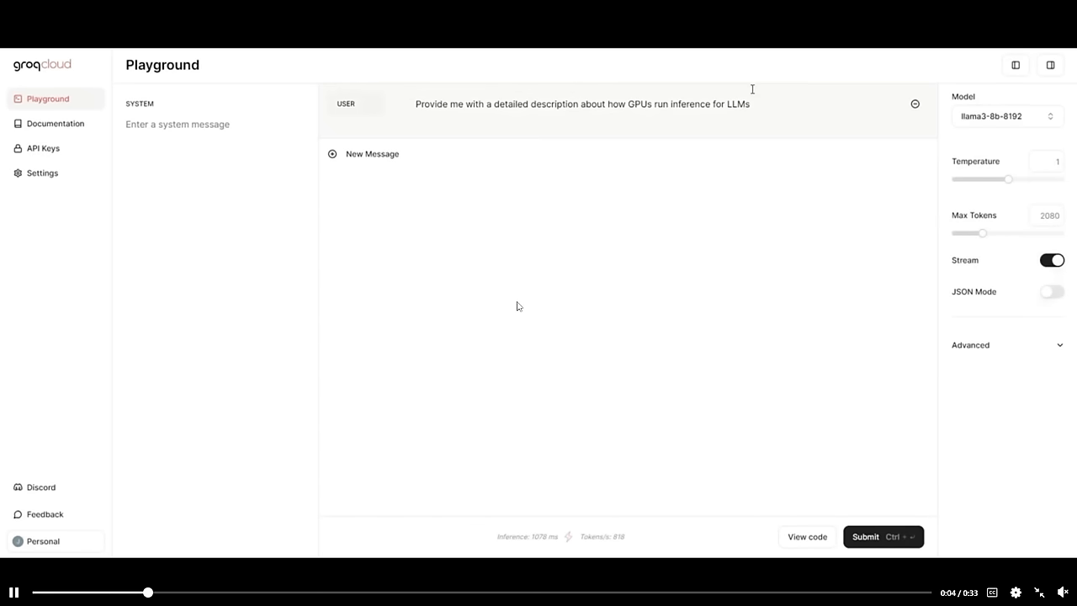
pyautogui.click(882, 536)
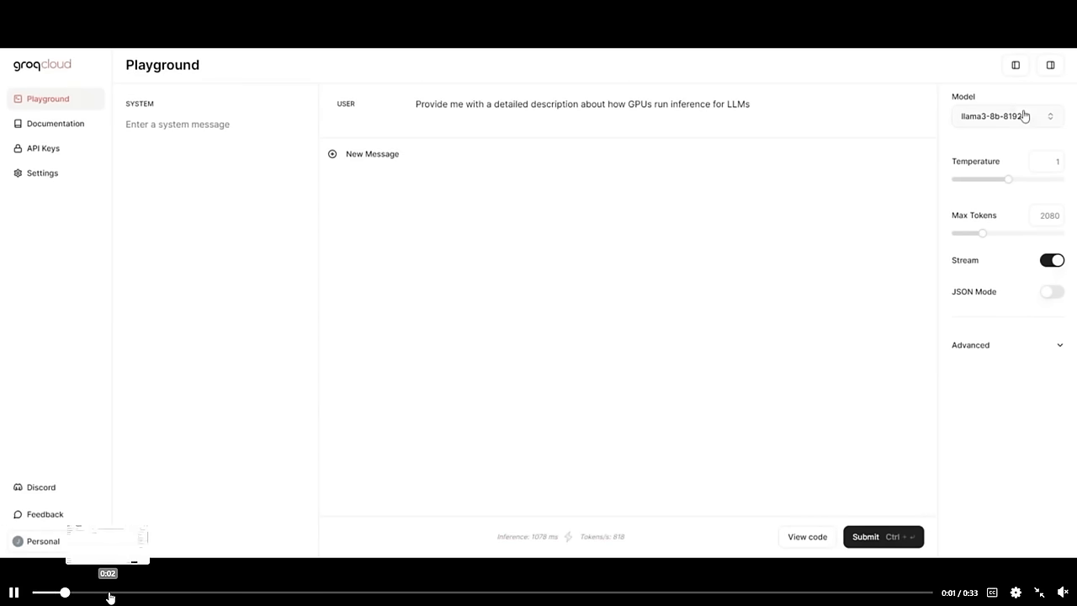
# Restart the demo and scroll along until llama3-70b finishes its GPU inference answer.
pyautogui.click(1005, 116)
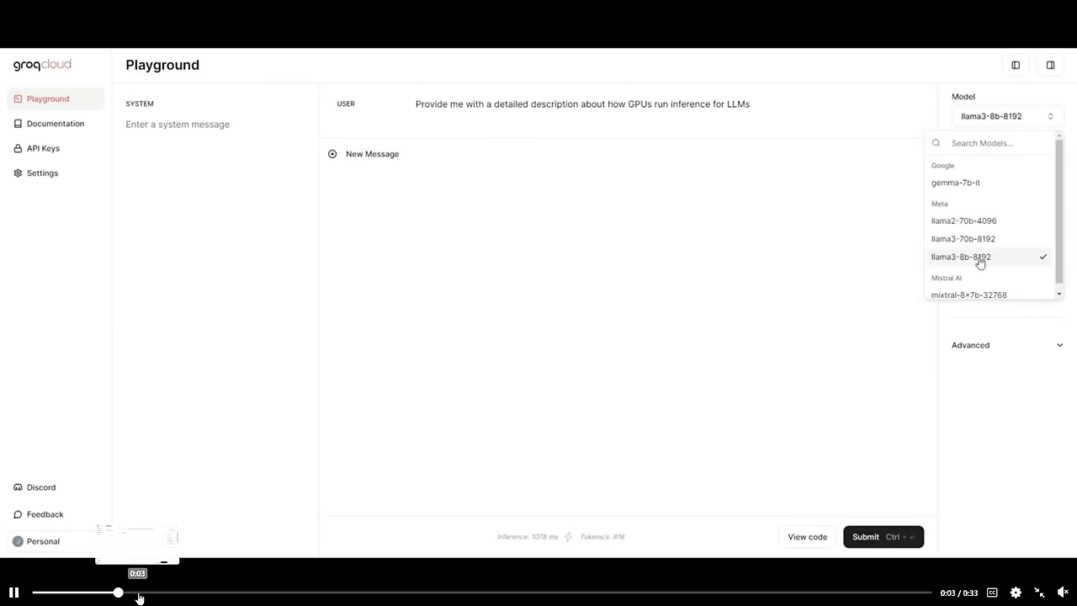
pyautogui.click(961, 257)
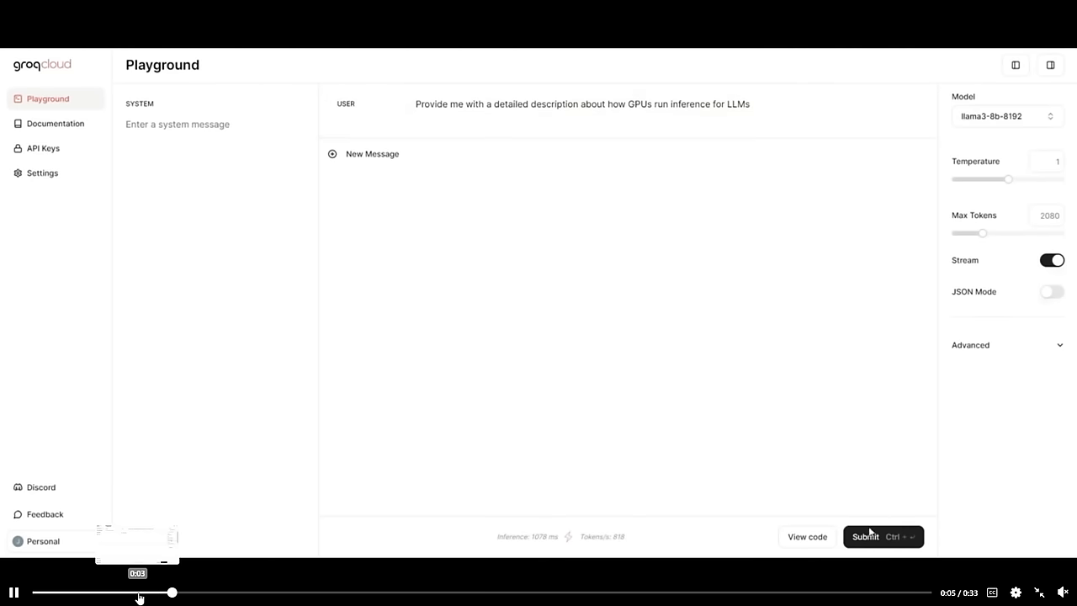
pyautogui.click(865, 536)
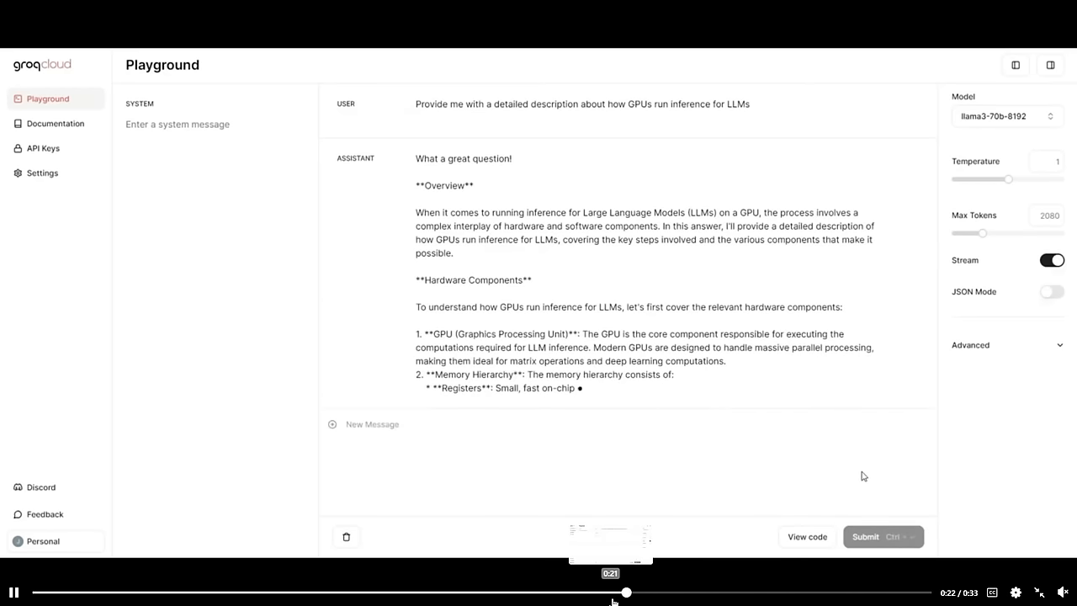
pyautogui.scroll(-3)
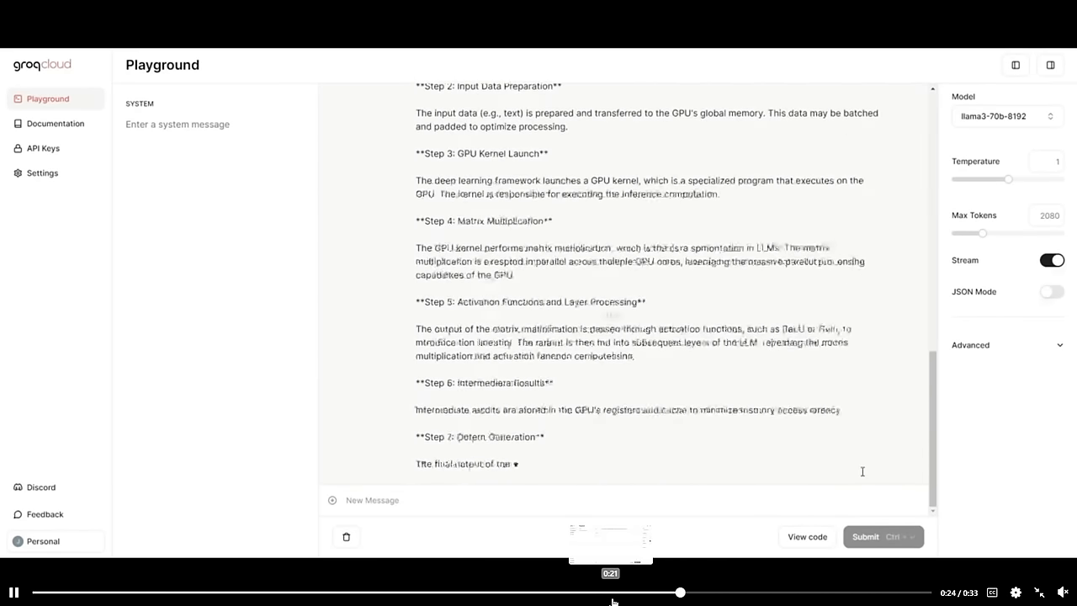
pyautogui.scroll(-3)
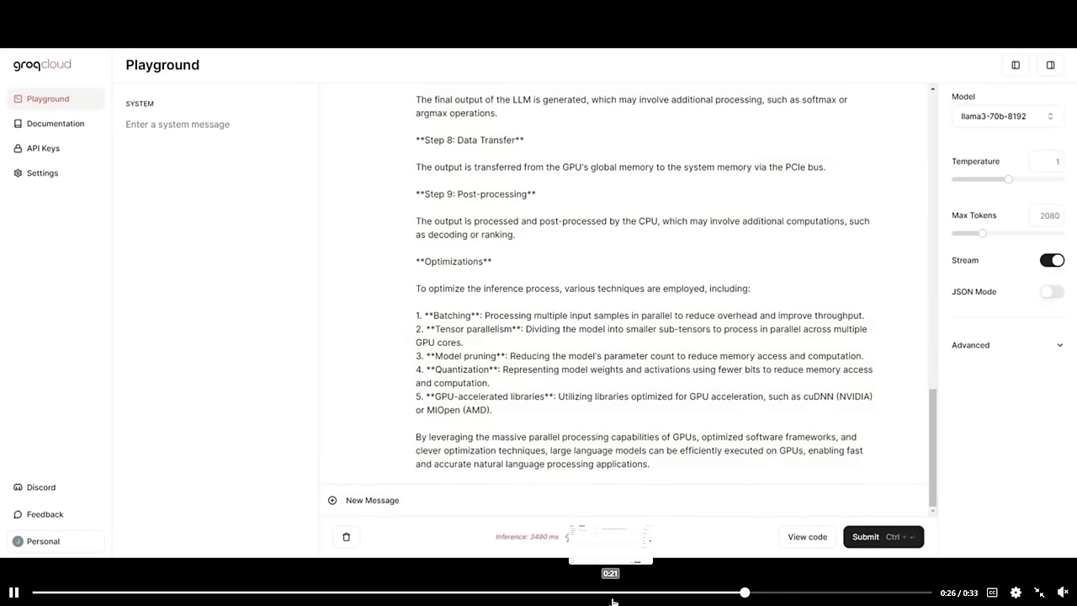
pyautogui.moveTo(525, 536)
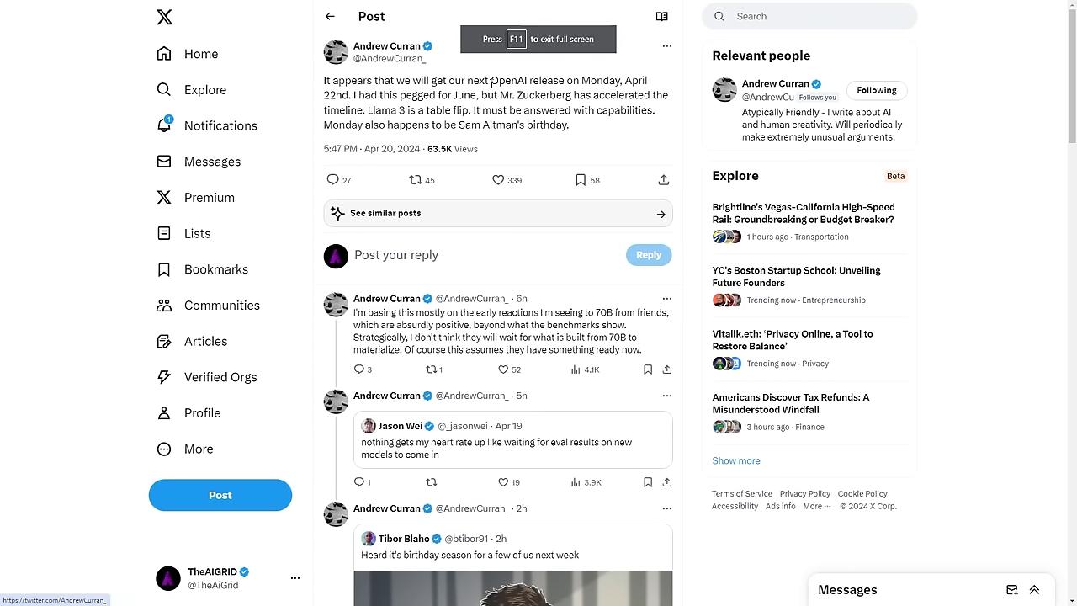
# Highlight 'Mr. Zuckerberg has accelerated' in Andrew Curran's post predicting an April 22 OpenAI release.
pyautogui.moveTo(492, 80); pyautogui.dragTo(598, 80)
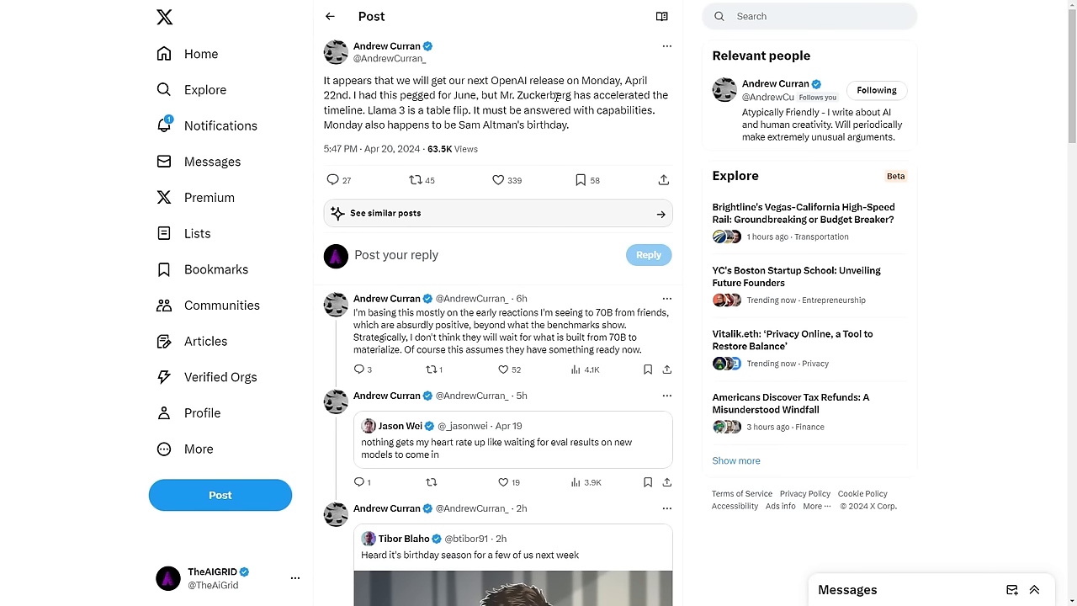
pyautogui.moveTo(504, 95); pyautogui.dragTo(660, 95)
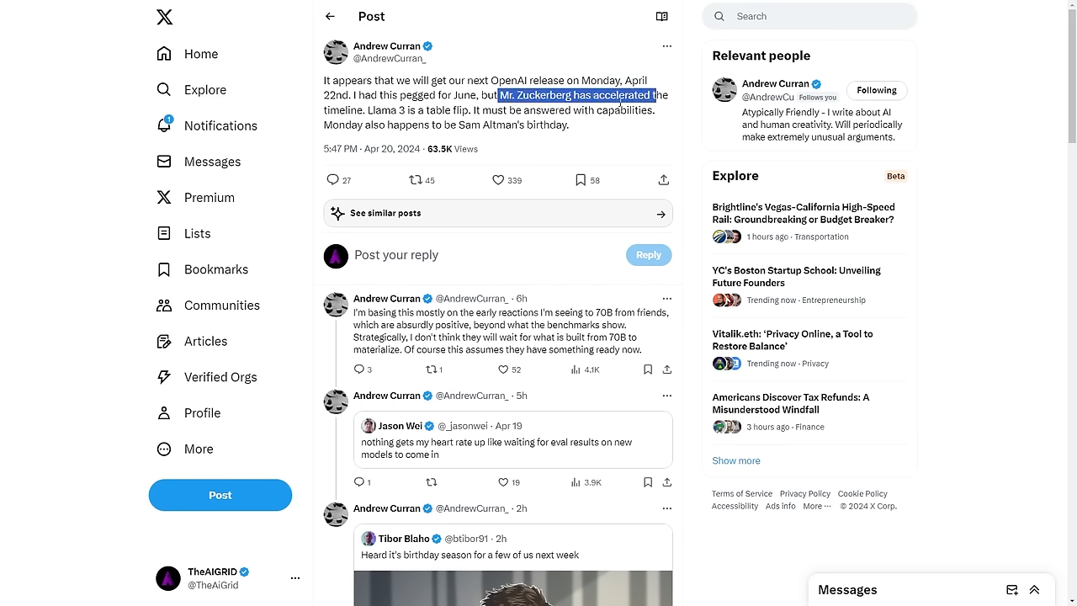
pyautogui.moveTo(405, 110)
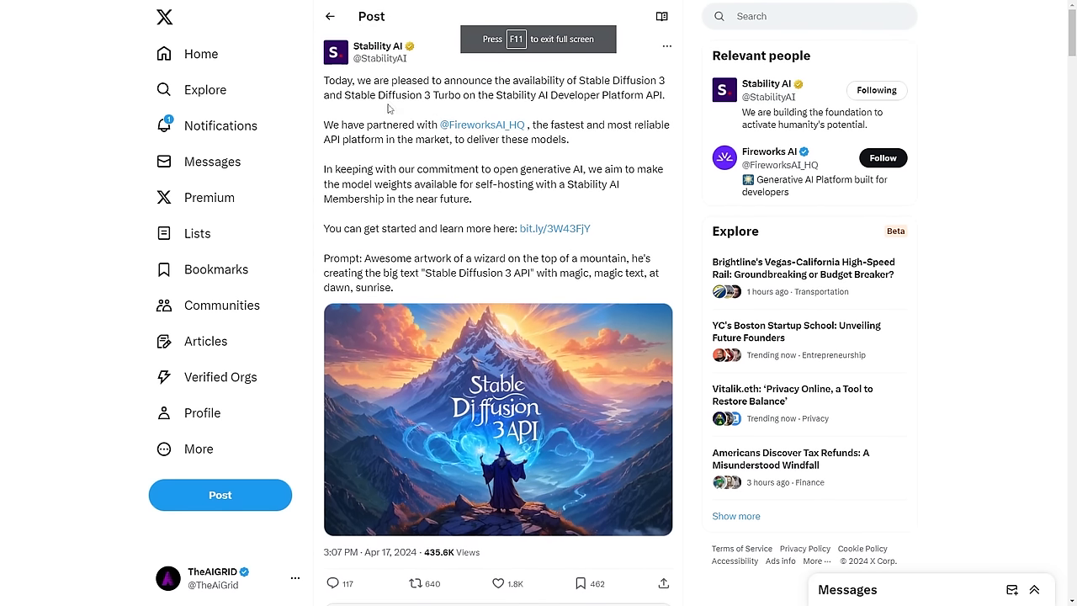
pyautogui.moveTo(427, 99)
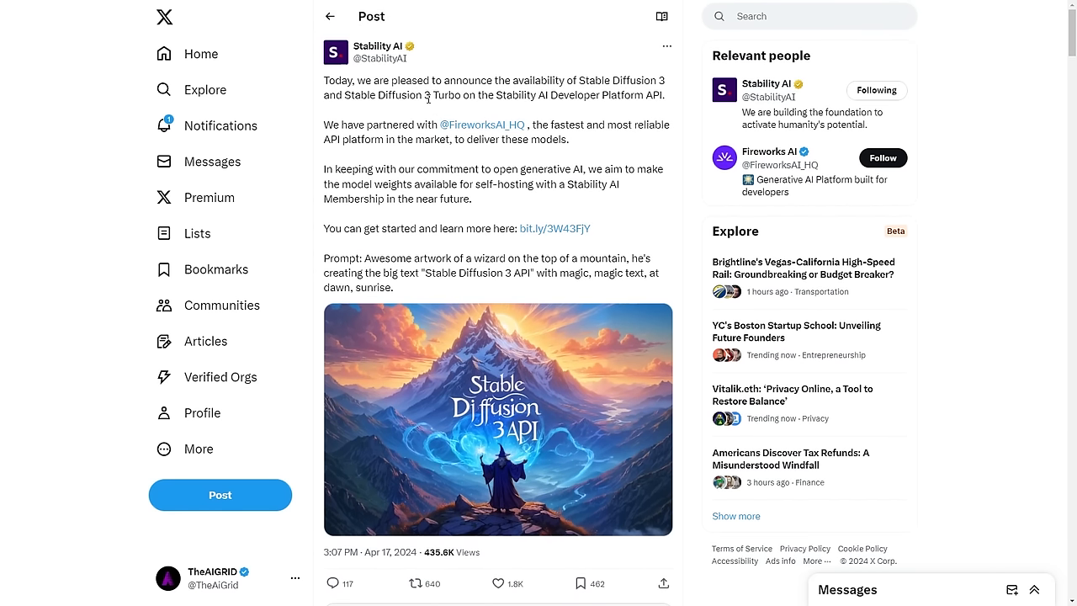
# Scroll Stability AI's SD3 API thread through example images down to closed-source replies.
pyautogui.scroll(-3)
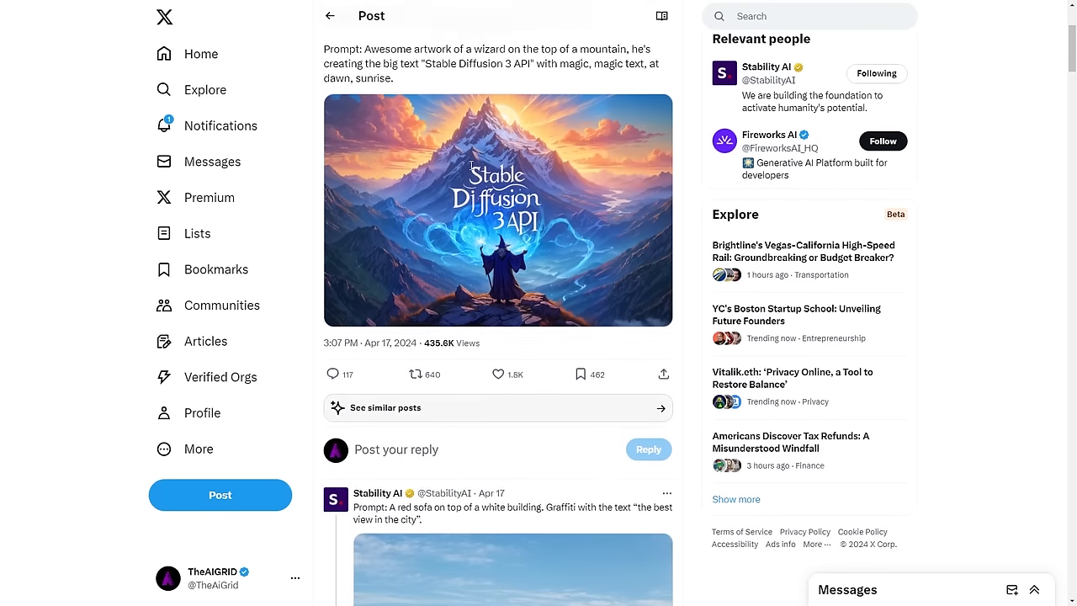
pyautogui.scroll(-3)
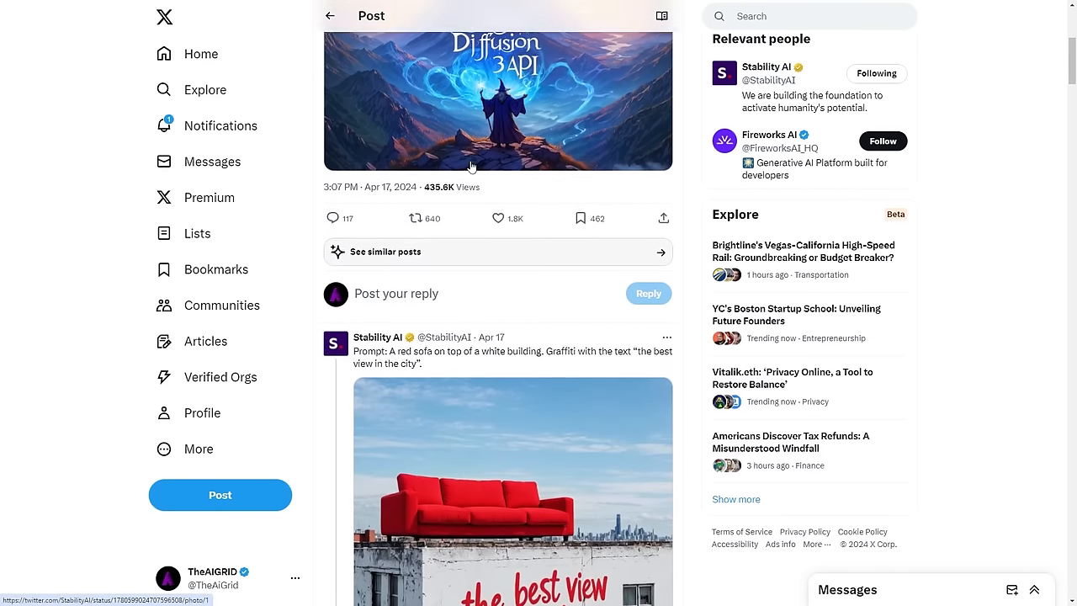
pyautogui.scroll(-3)
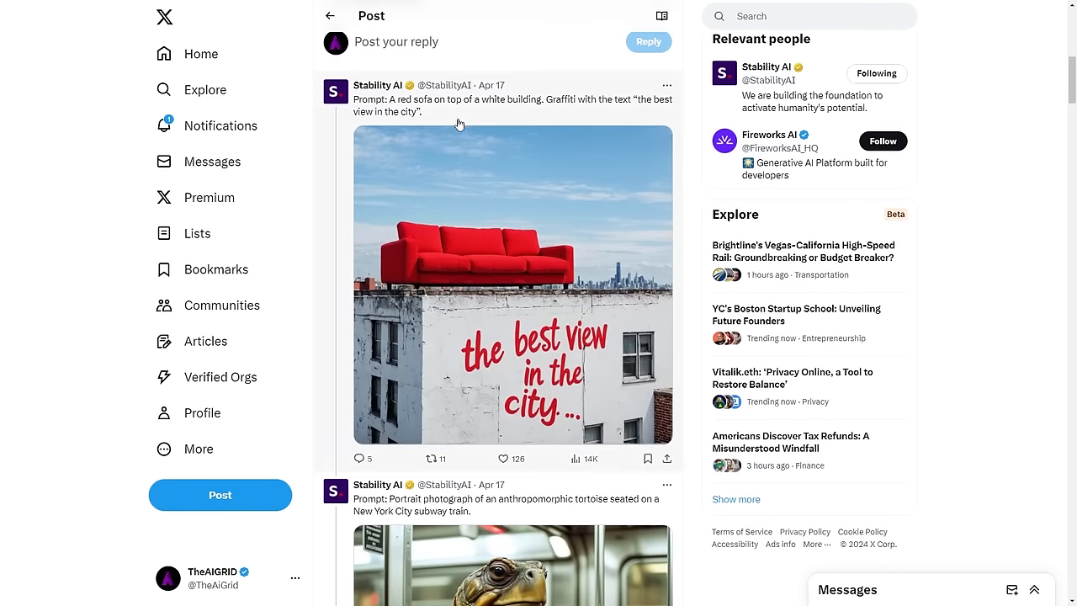
pyautogui.moveTo(461, 170)
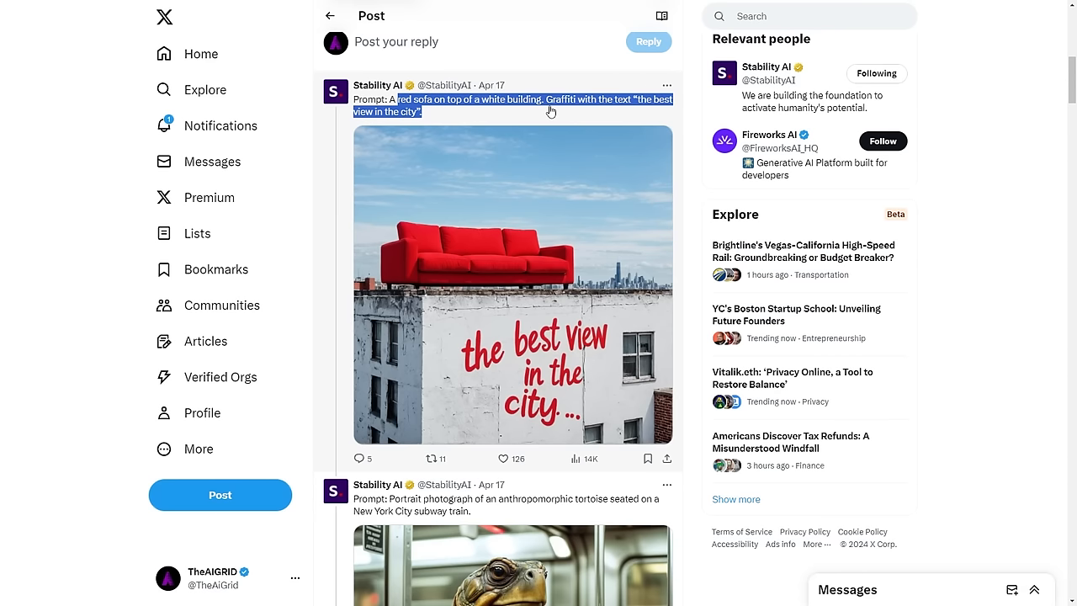
pyautogui.scroll(-3)
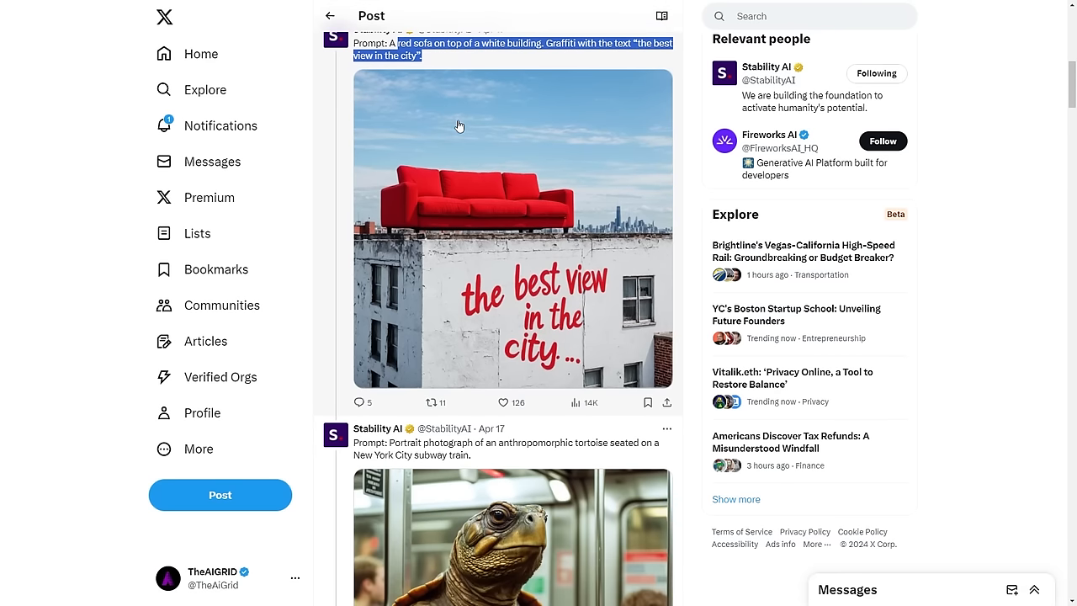
pyautogui.scroll(-3)
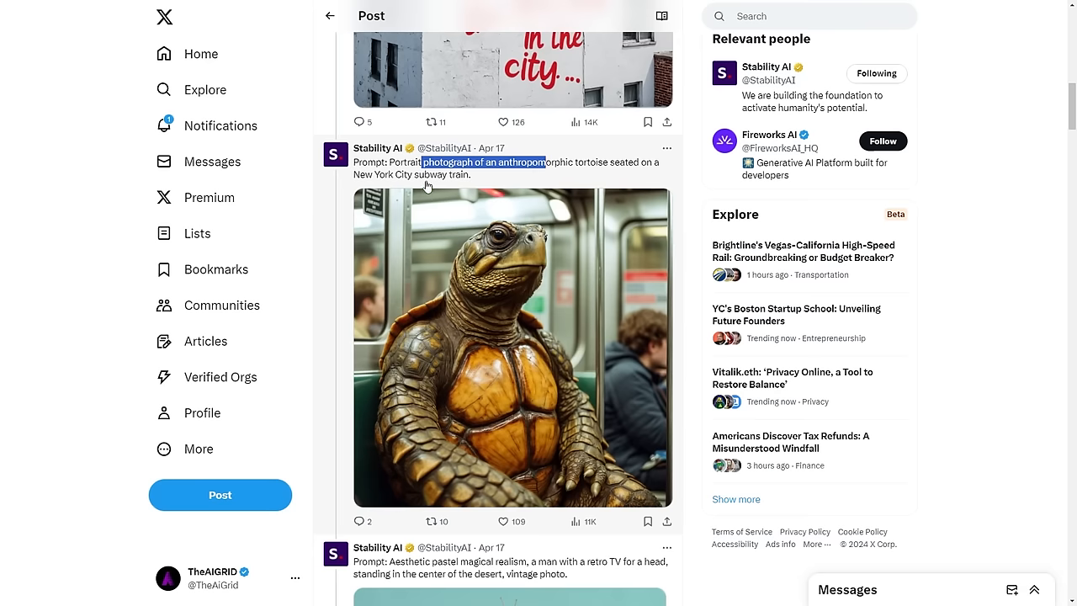
pyautogui.scroll(-3)
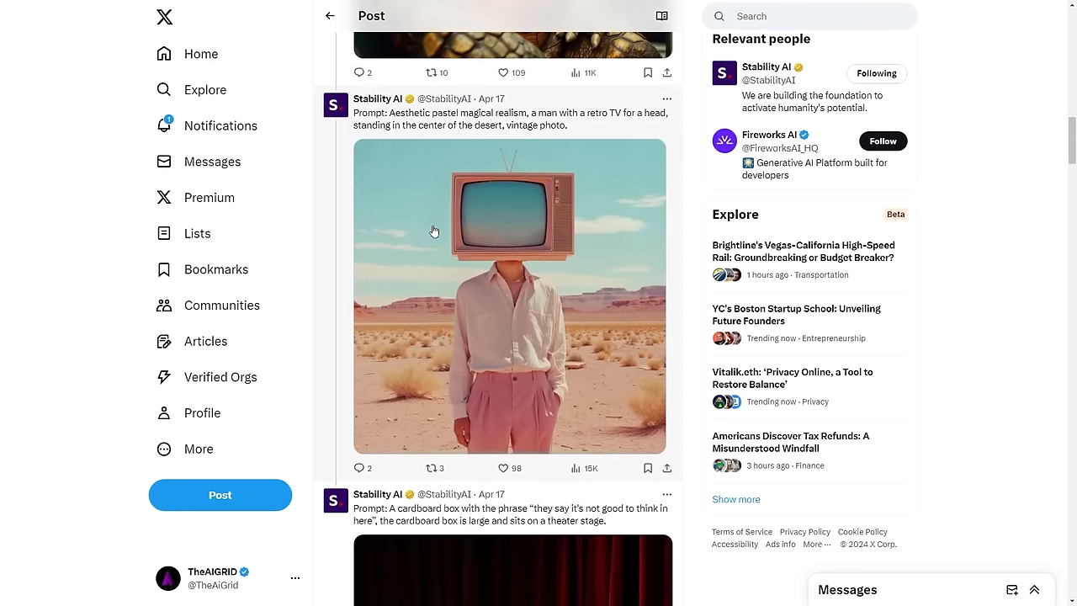
pyautogui.scroll(-3)
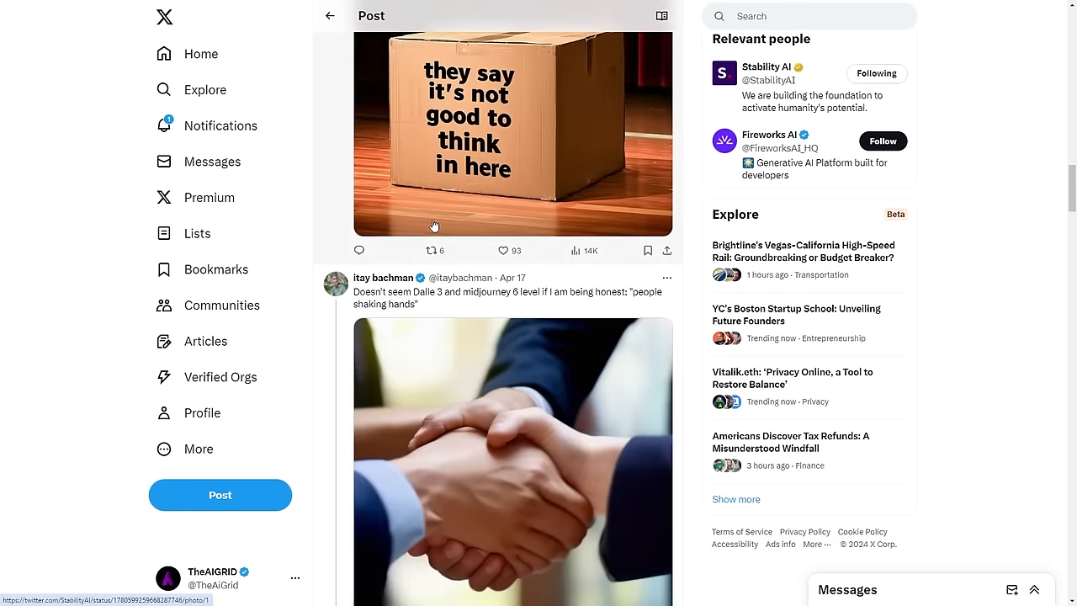
pyautogui.scroll(-3)
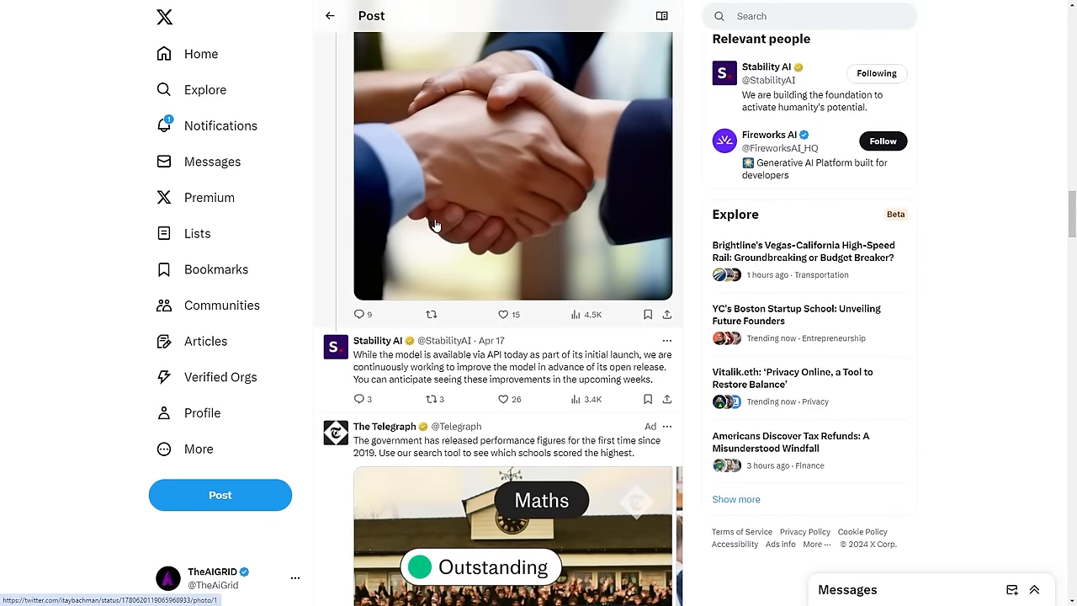
pyautogui.scroll(-3)
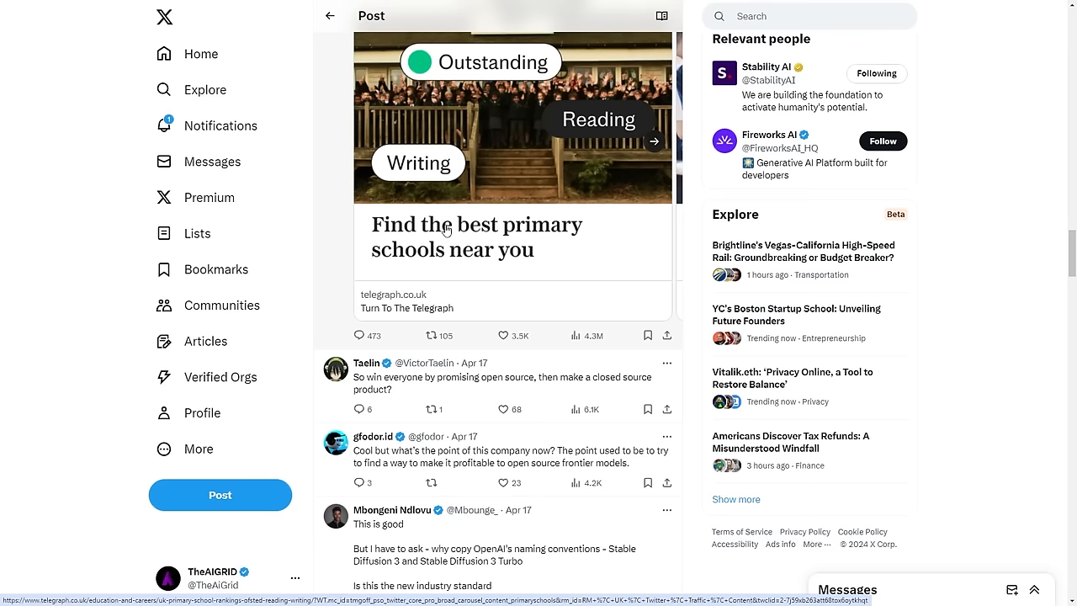
# Scroll the replies and read Stability AI's membership post on free personal and research use.
pyautogui.scroll(-3)
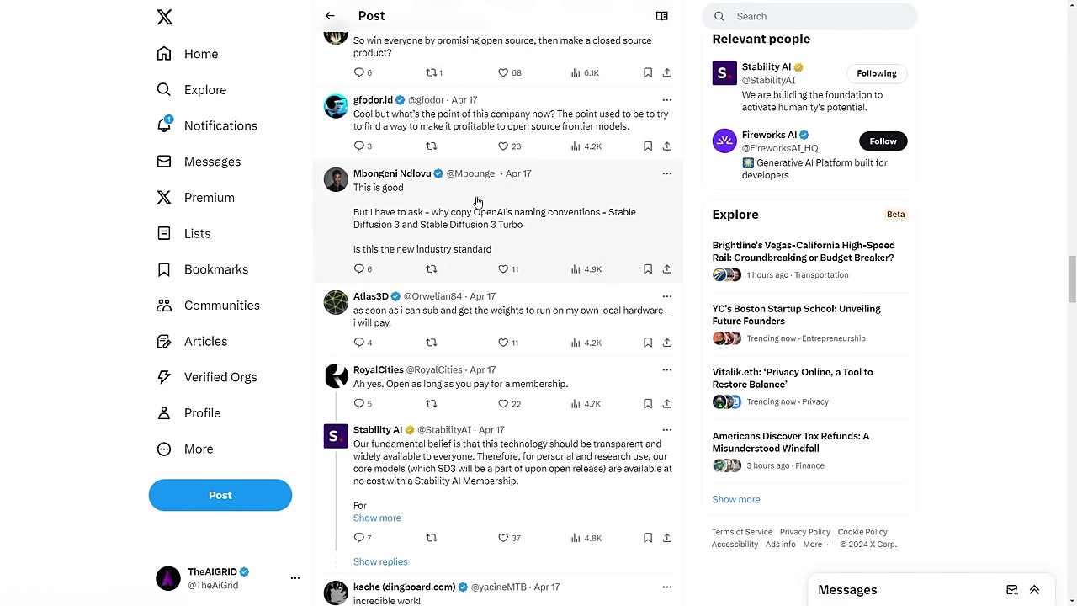
pyautogui.scroll(-3)
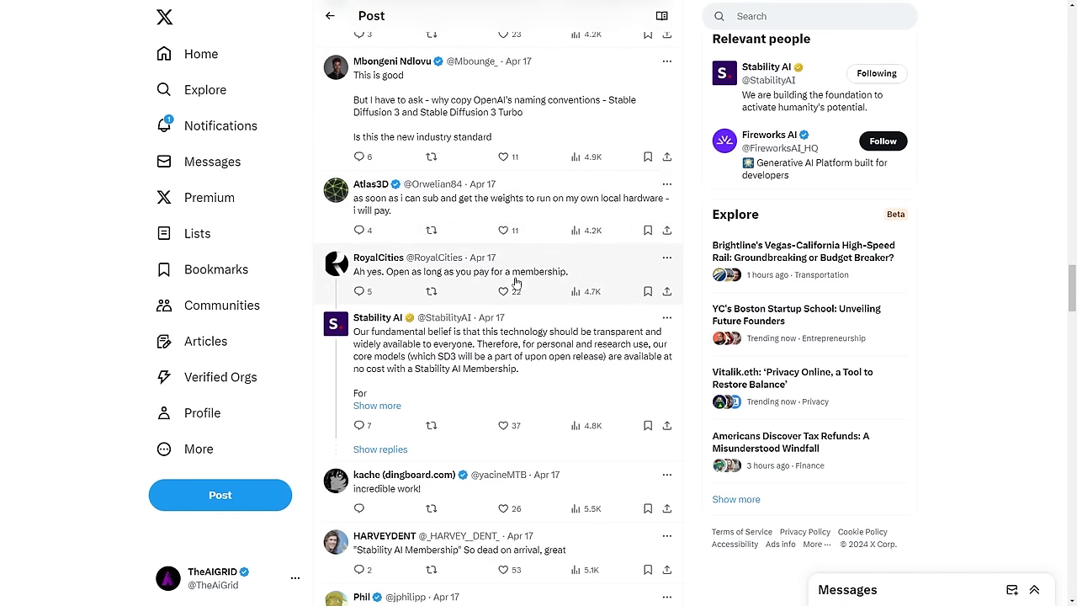
pyautogui.moveTo(542, 283)
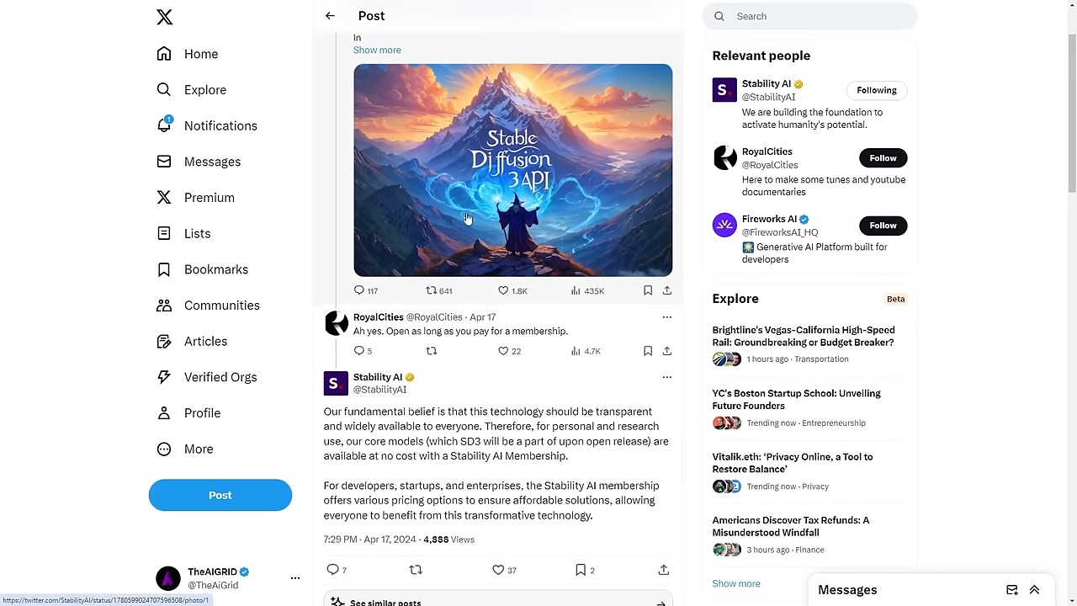
pyautogui.scroll(-3)
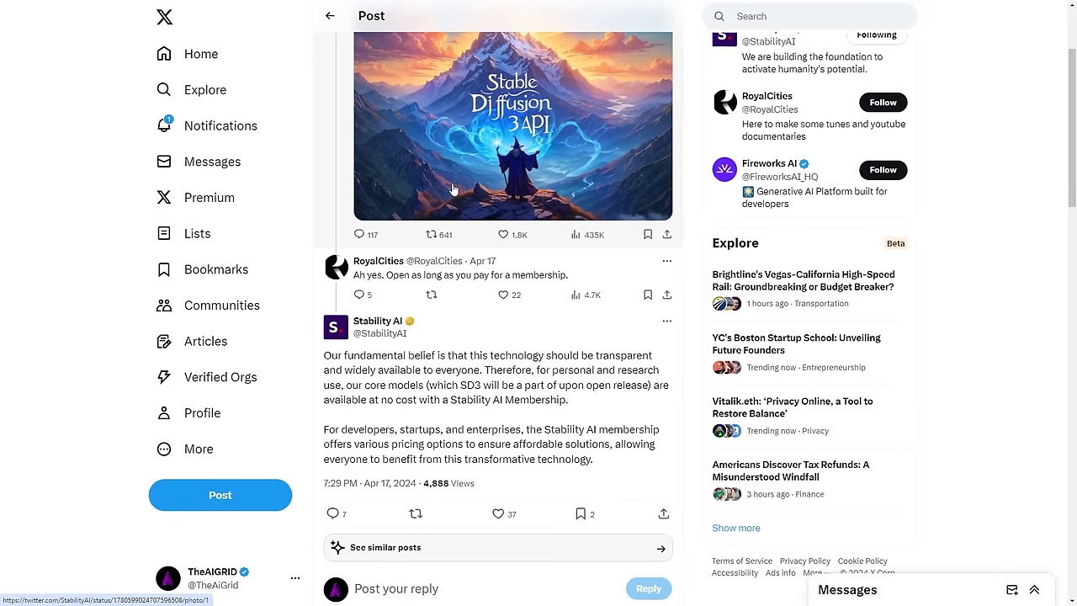